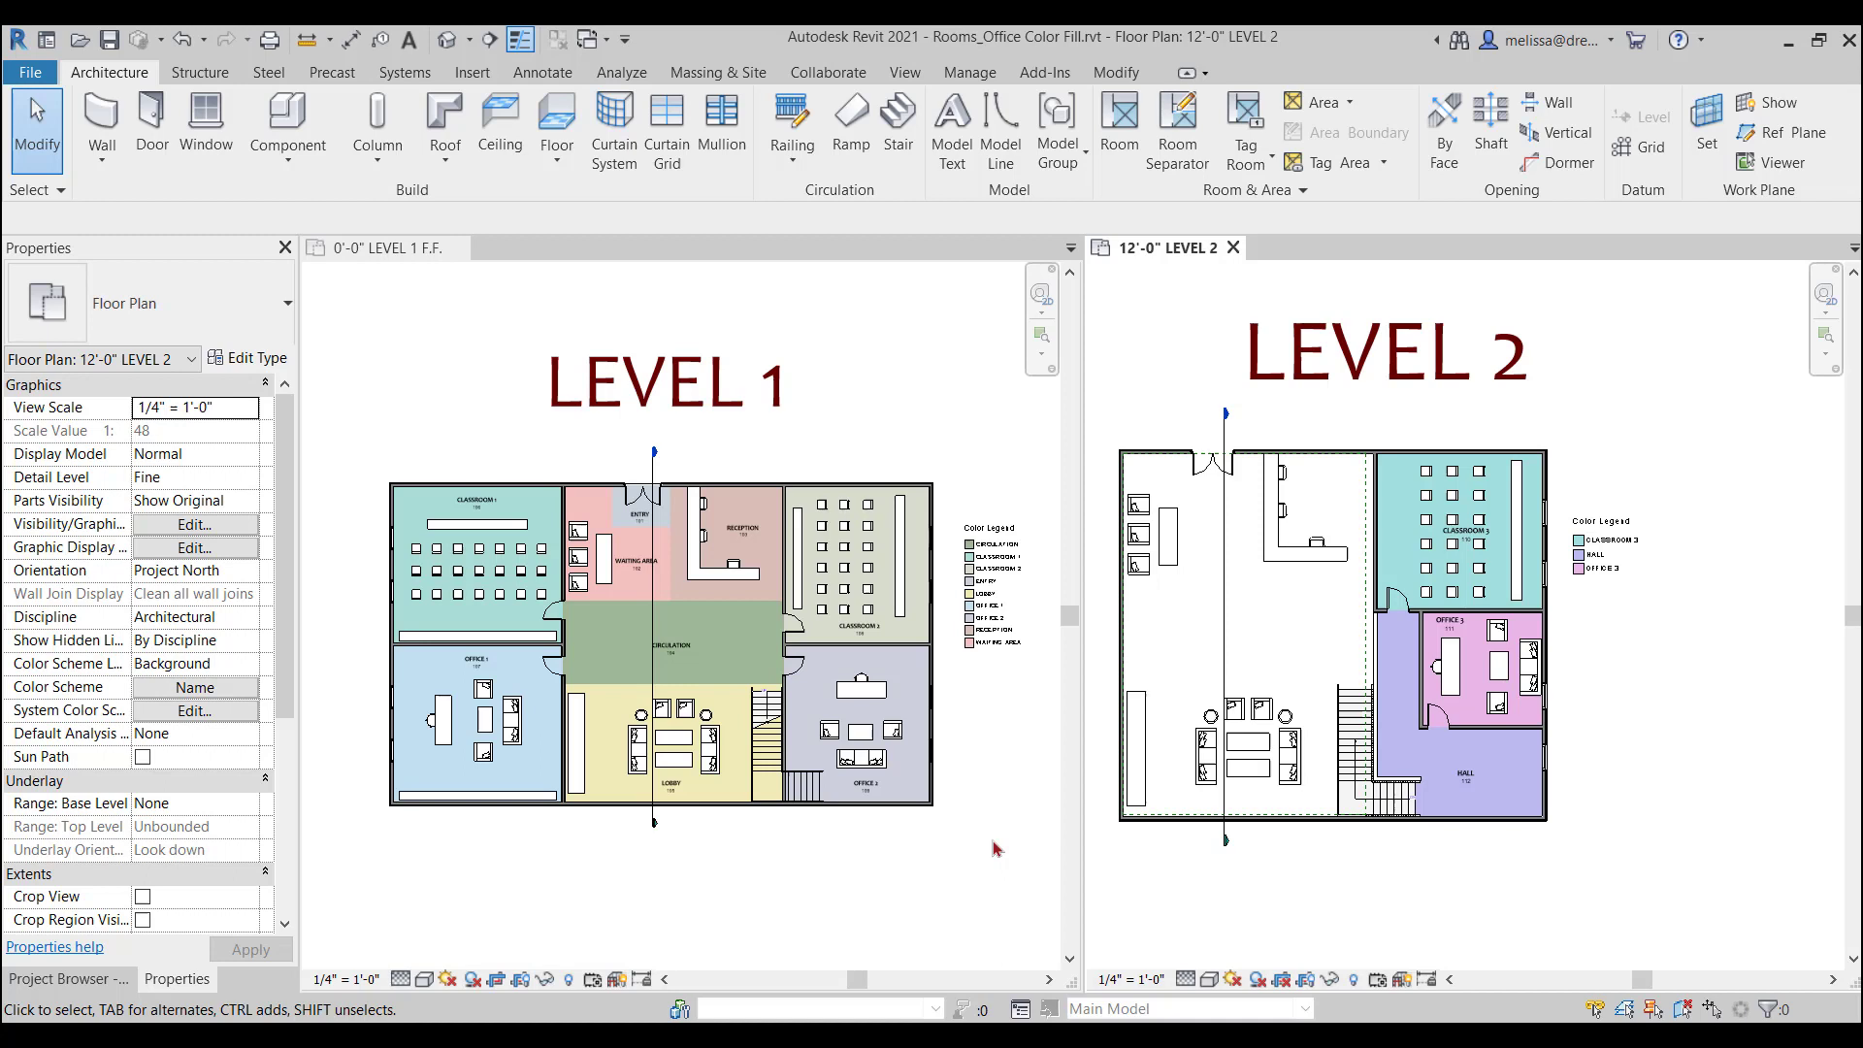
mouse_move(1006, 845)
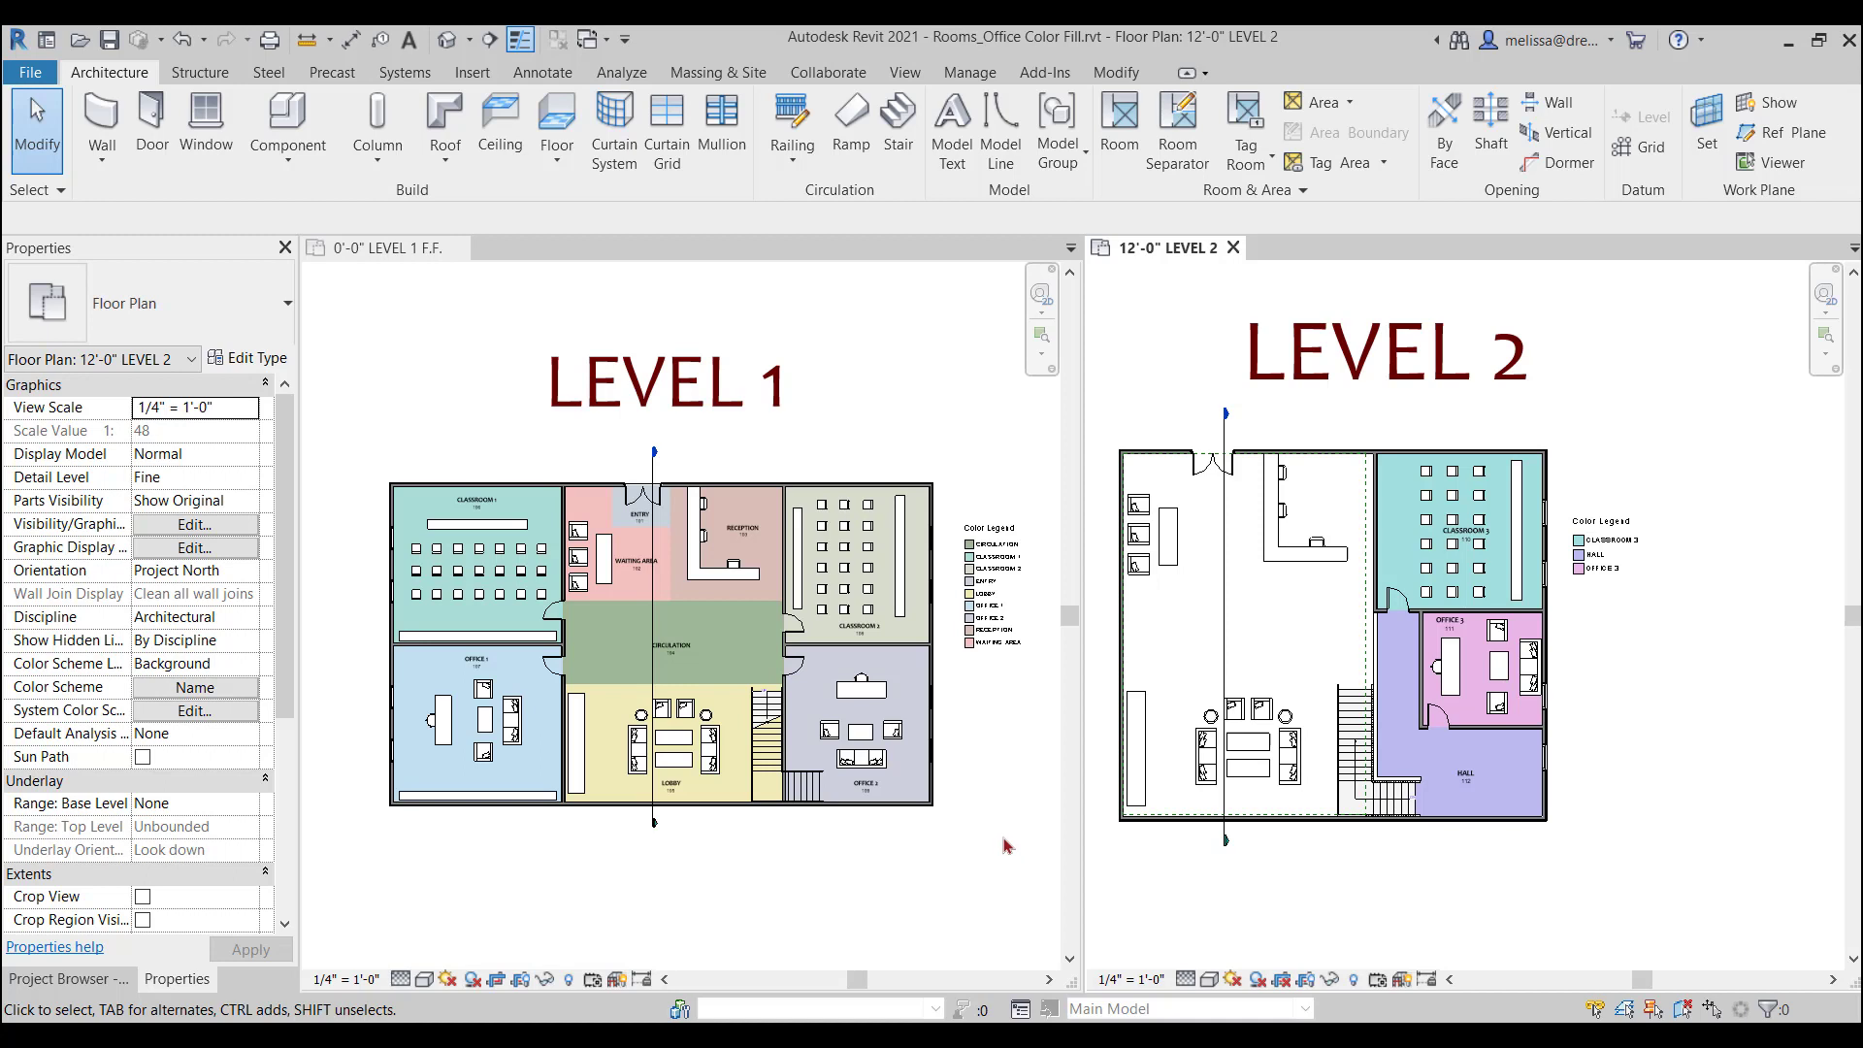
Inspect the Level 2 plan by selecting its title text and the sofa seating group.
click(1384, 350)
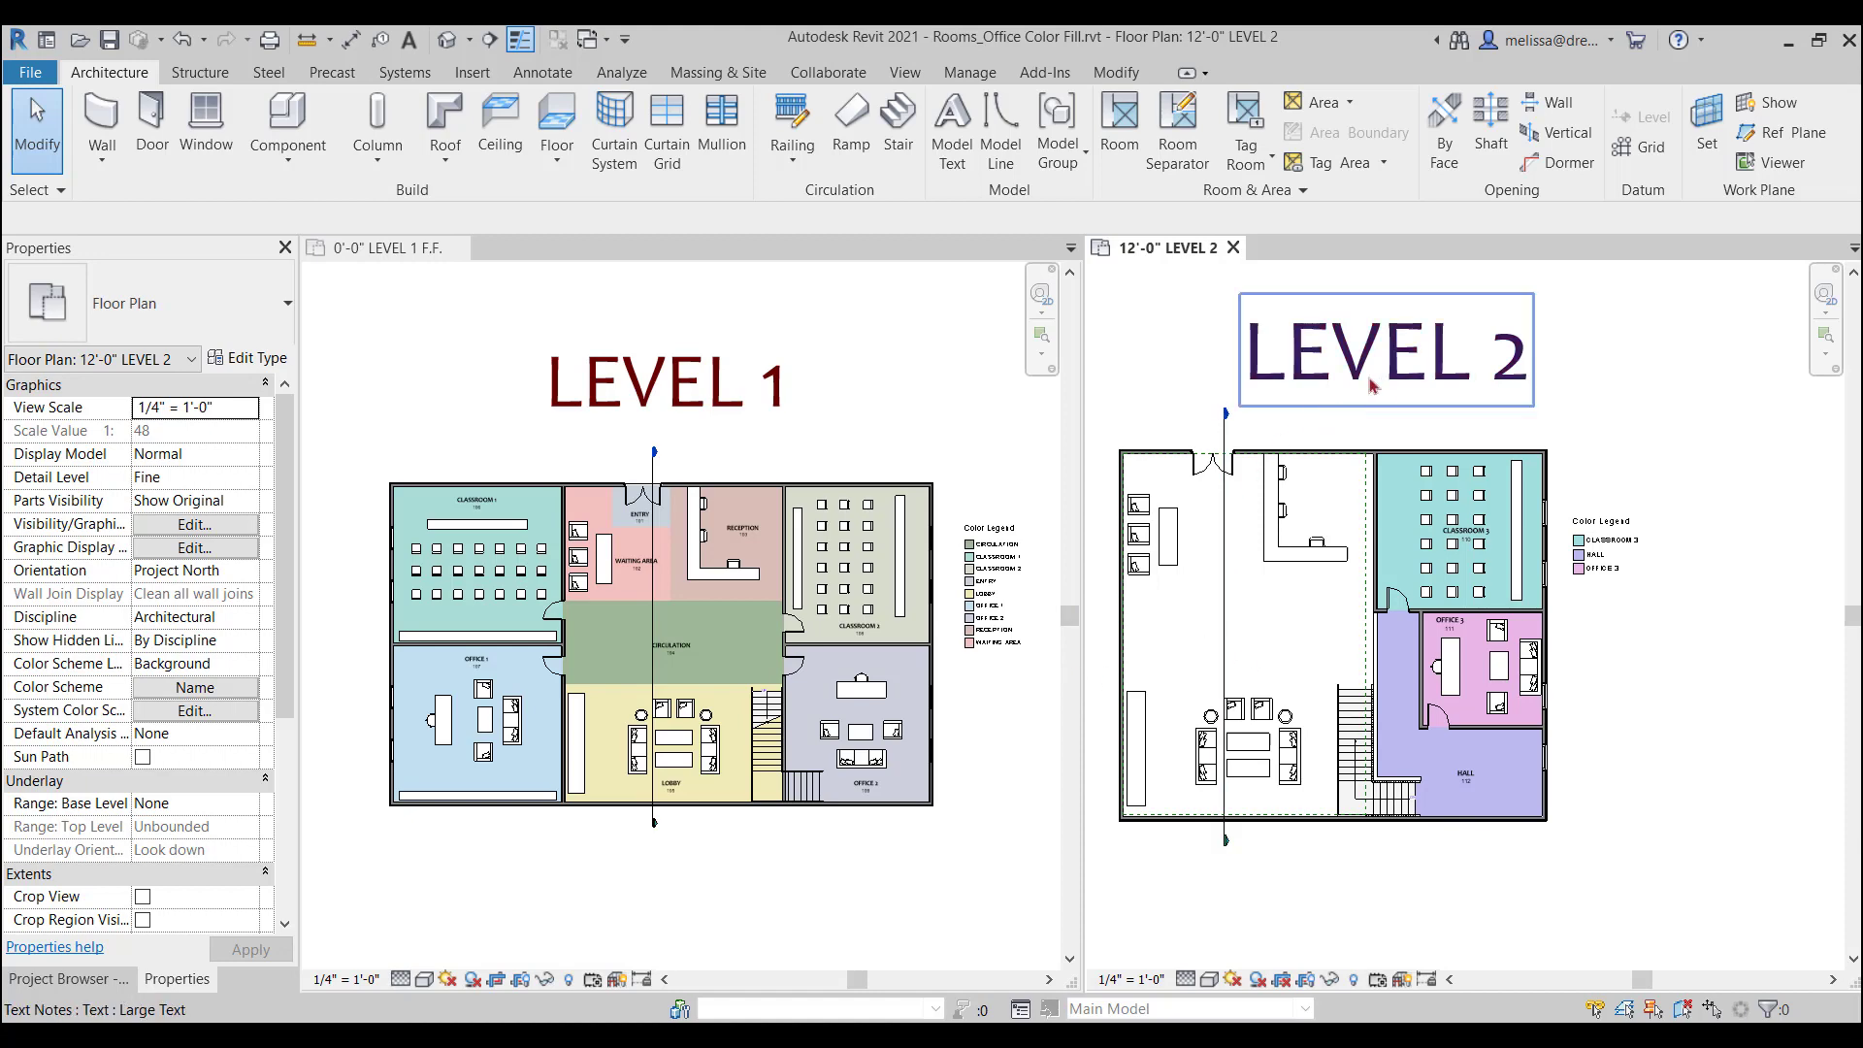
click(1382, 348)
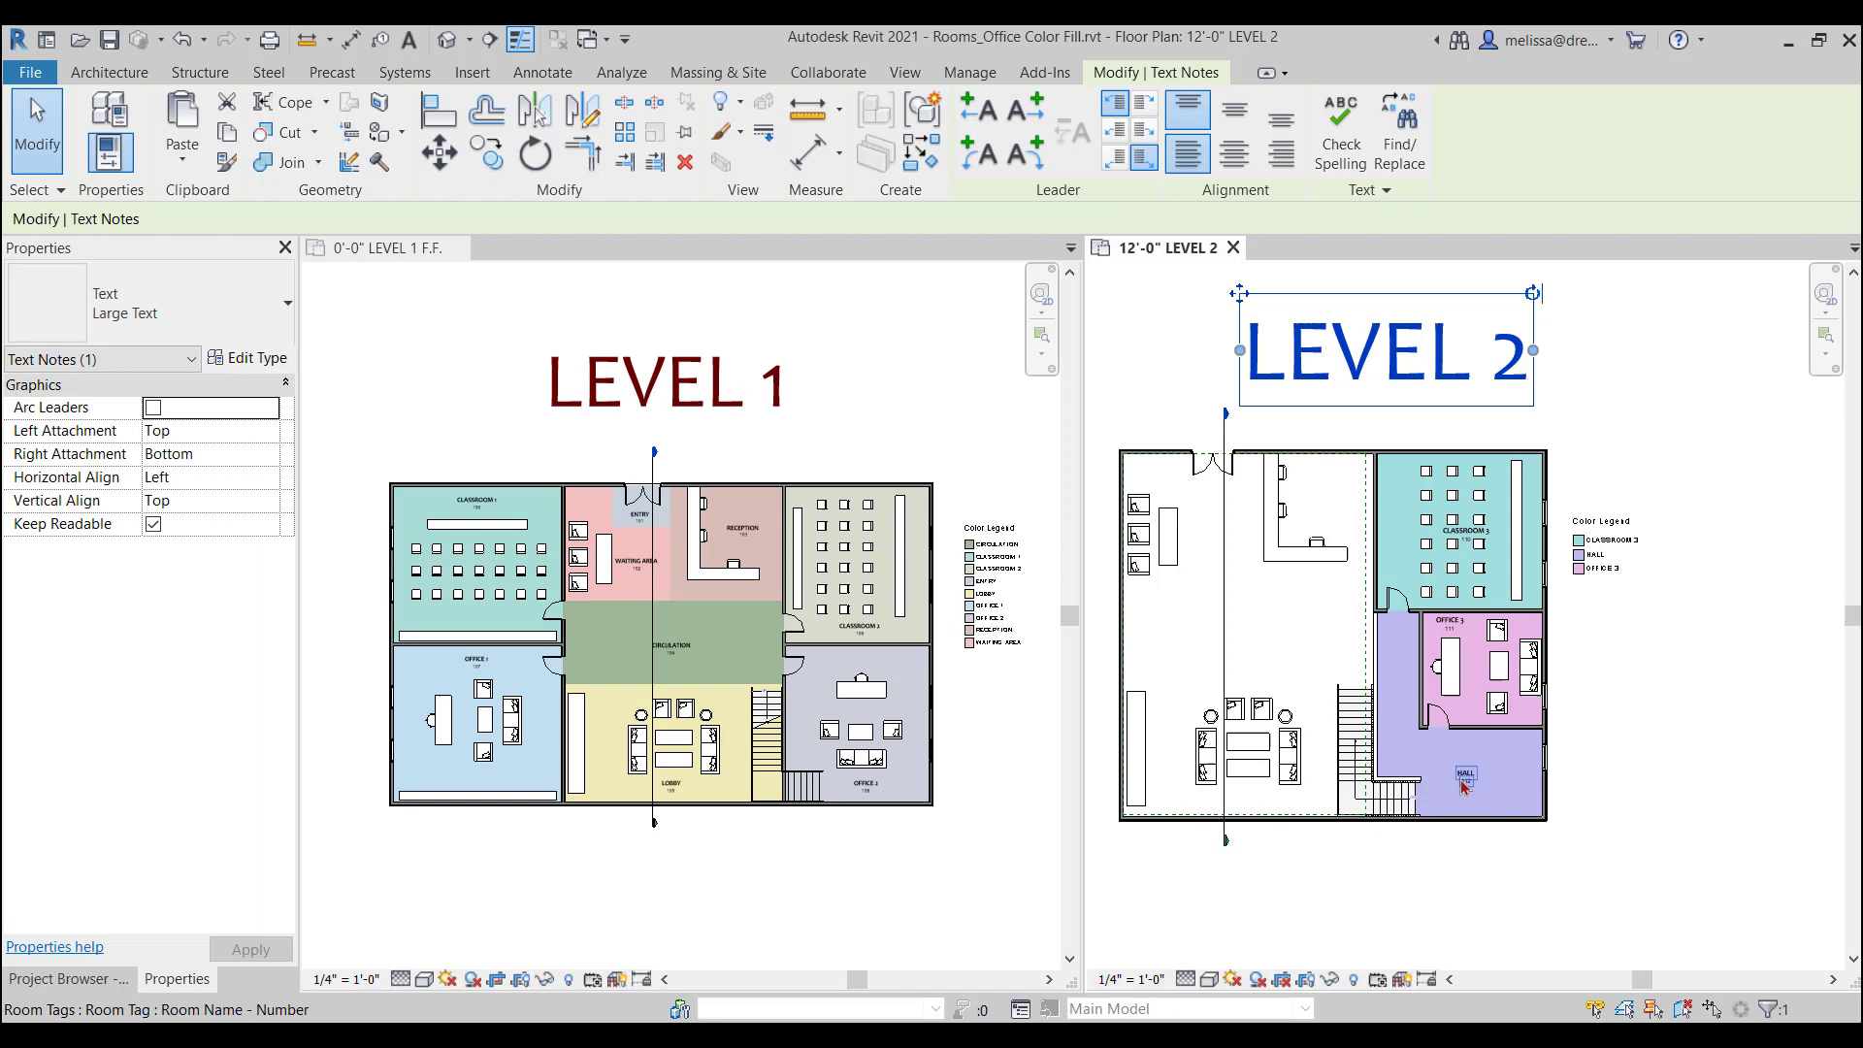
mouse_move(1379, 671)
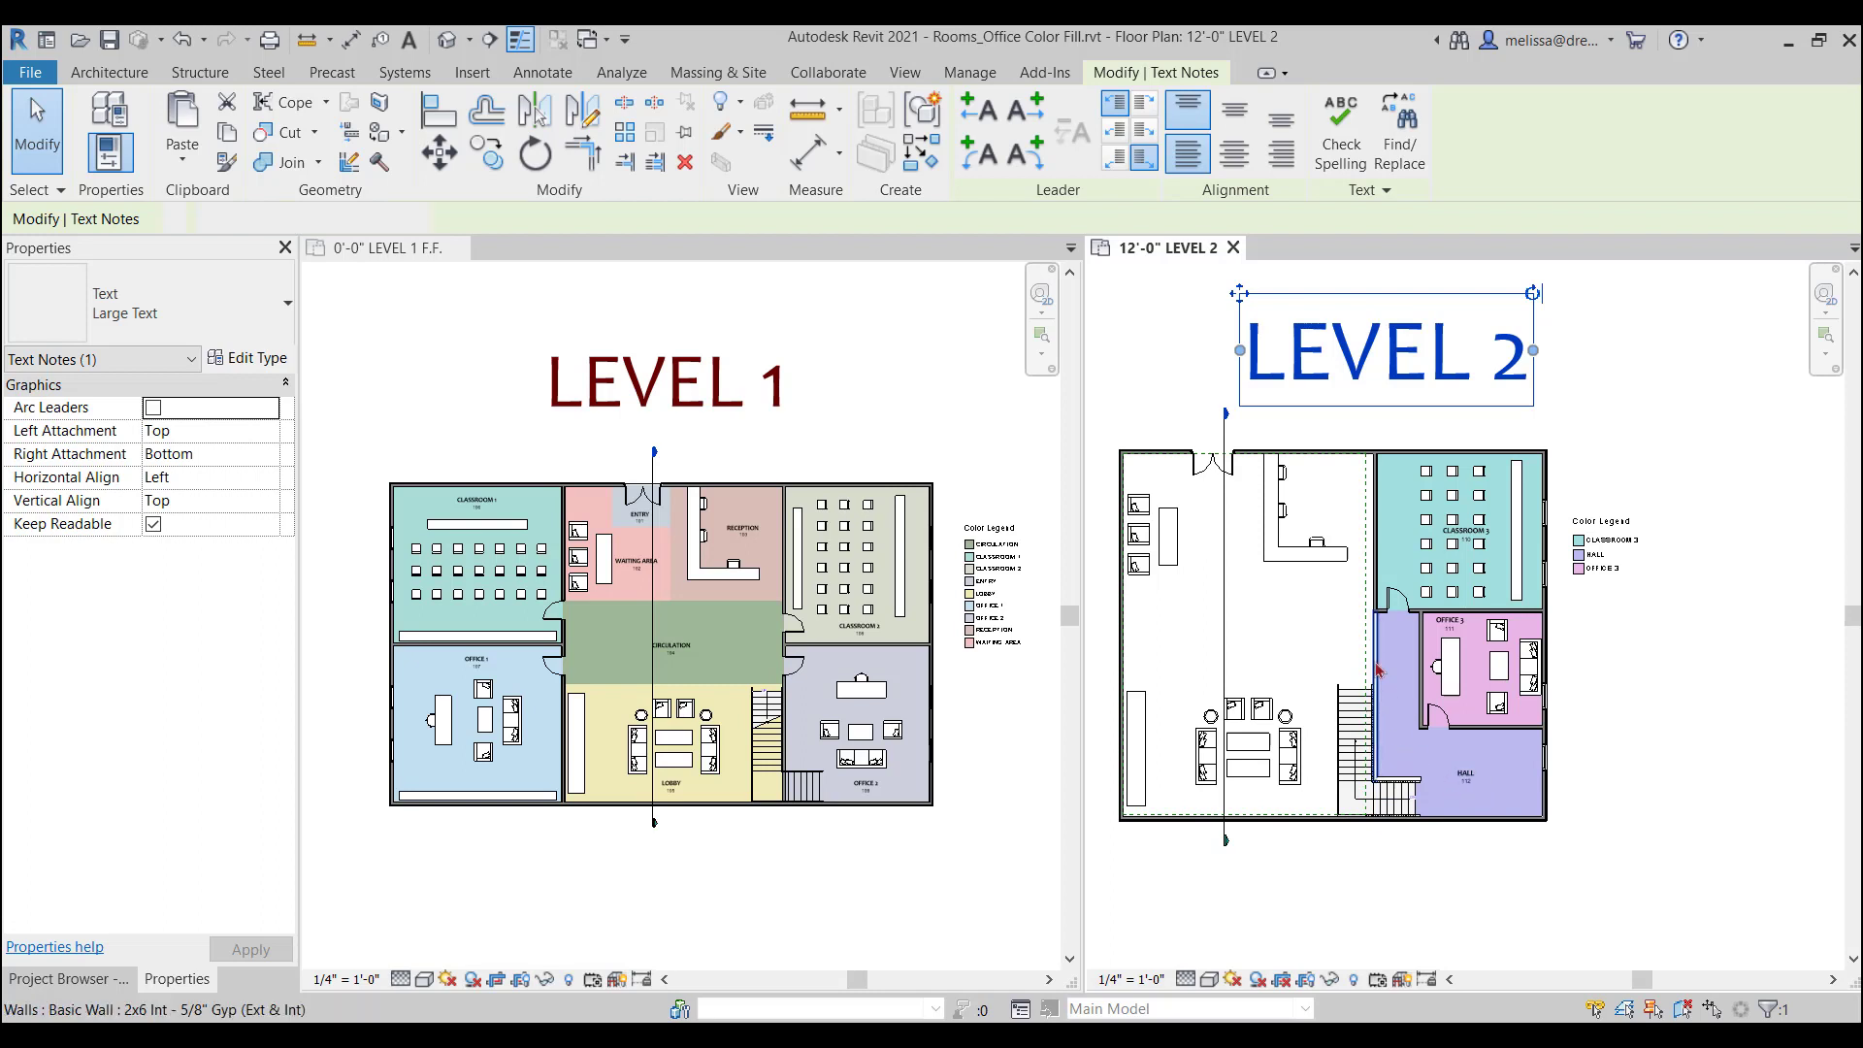
click(1248, 738)
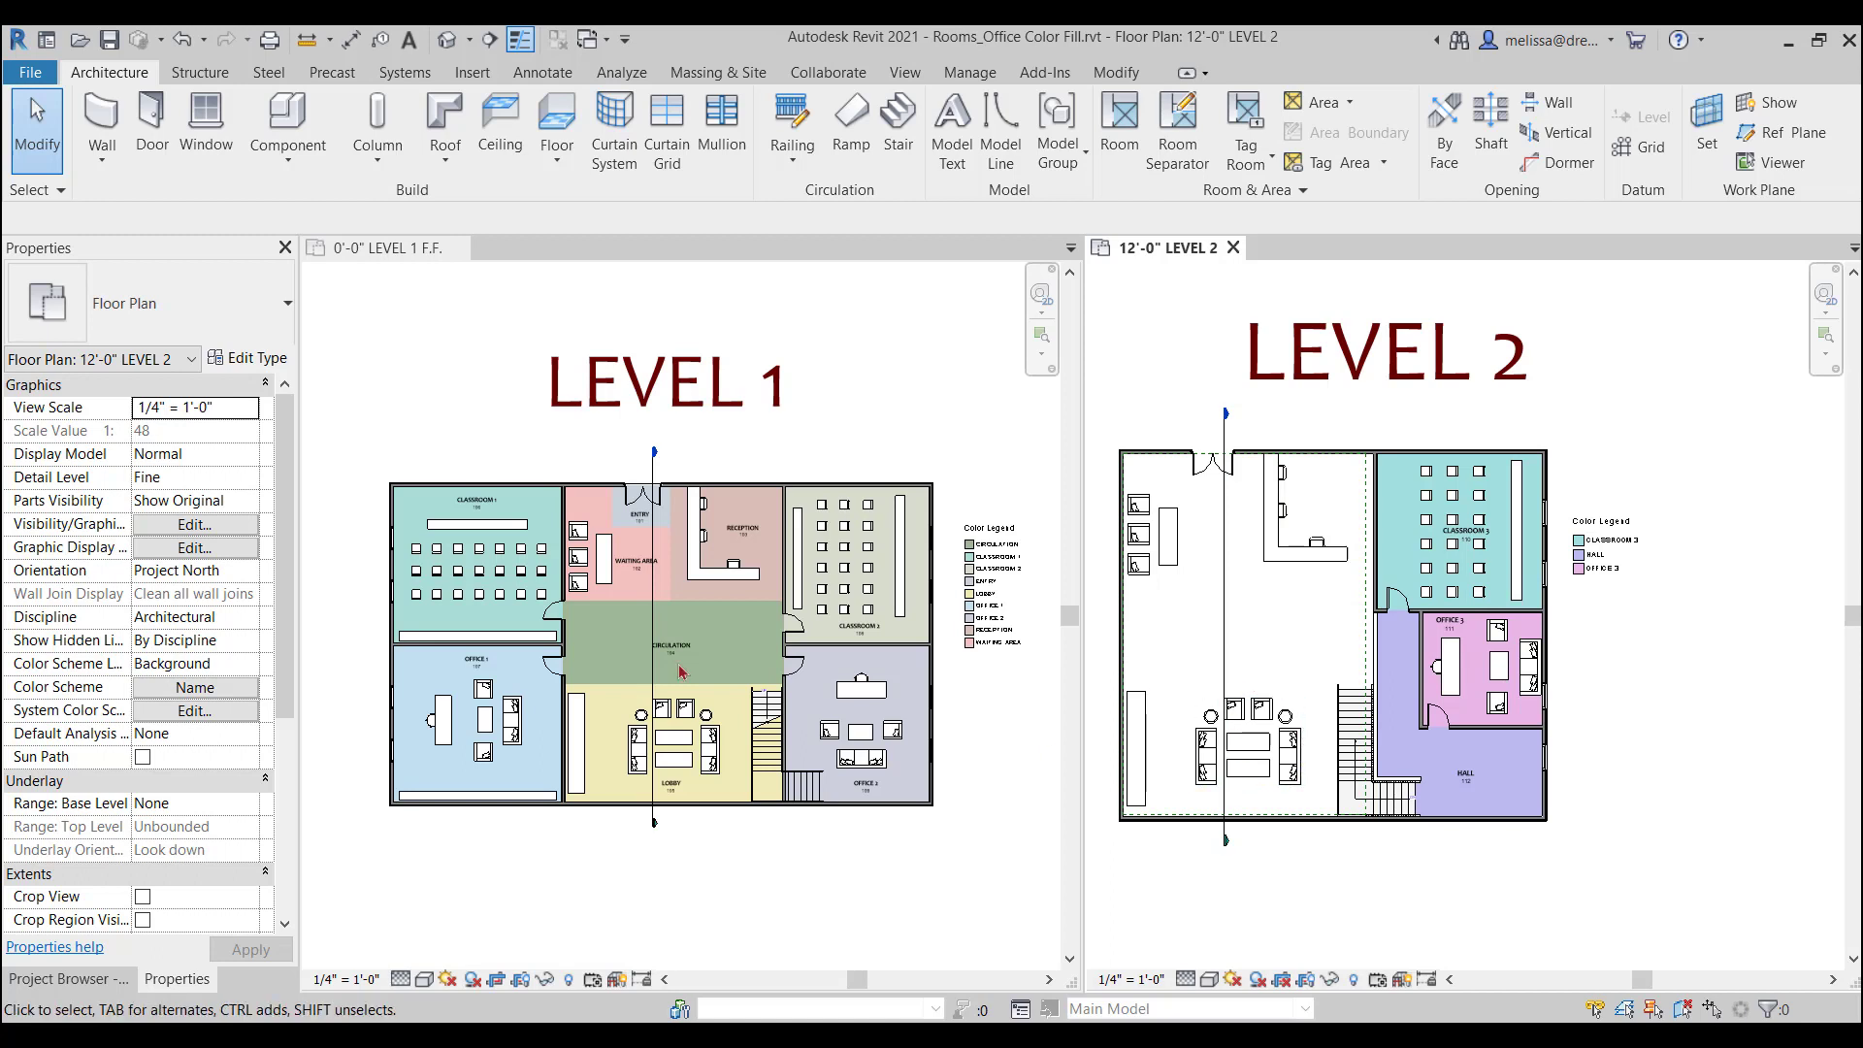
click(1248, 744)
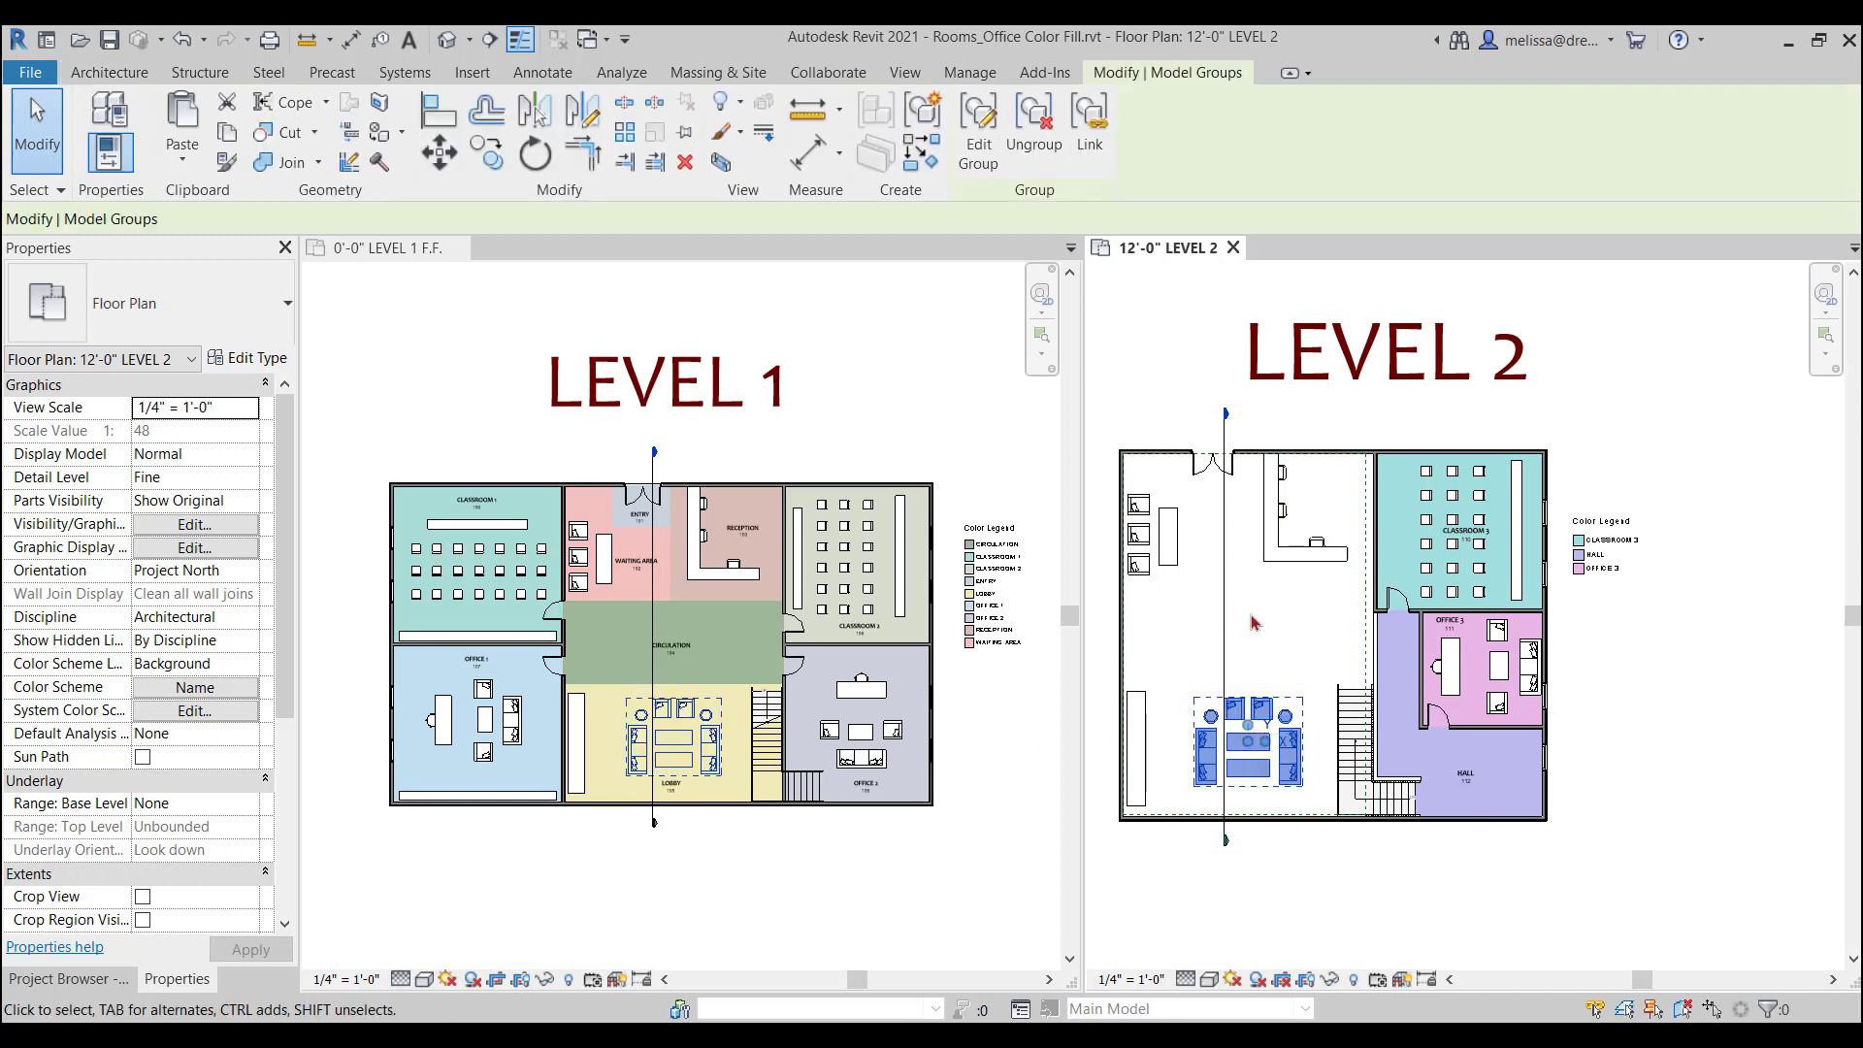
click(673, 734)
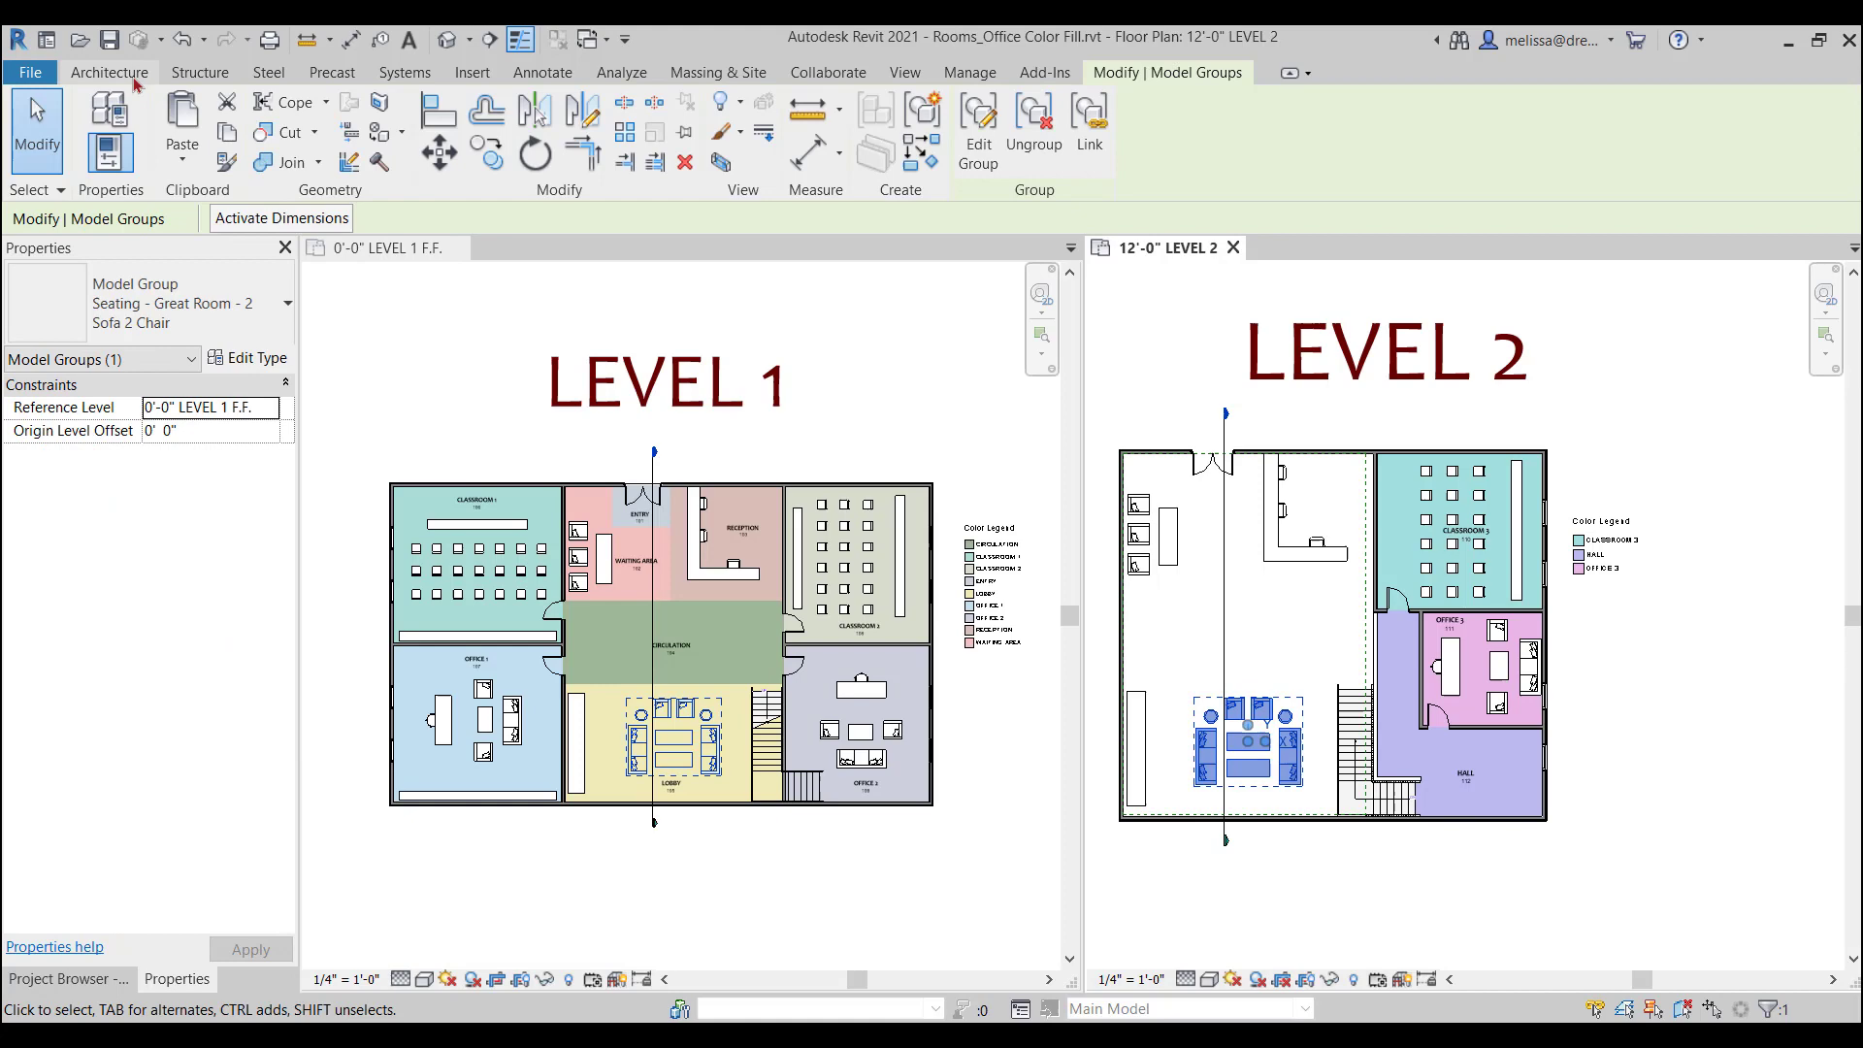
Start the Room tool from Architecture, then select the Level 1 CIRCULATION room to show its 10'-0" FINISH upper limit.
click(109, 72)
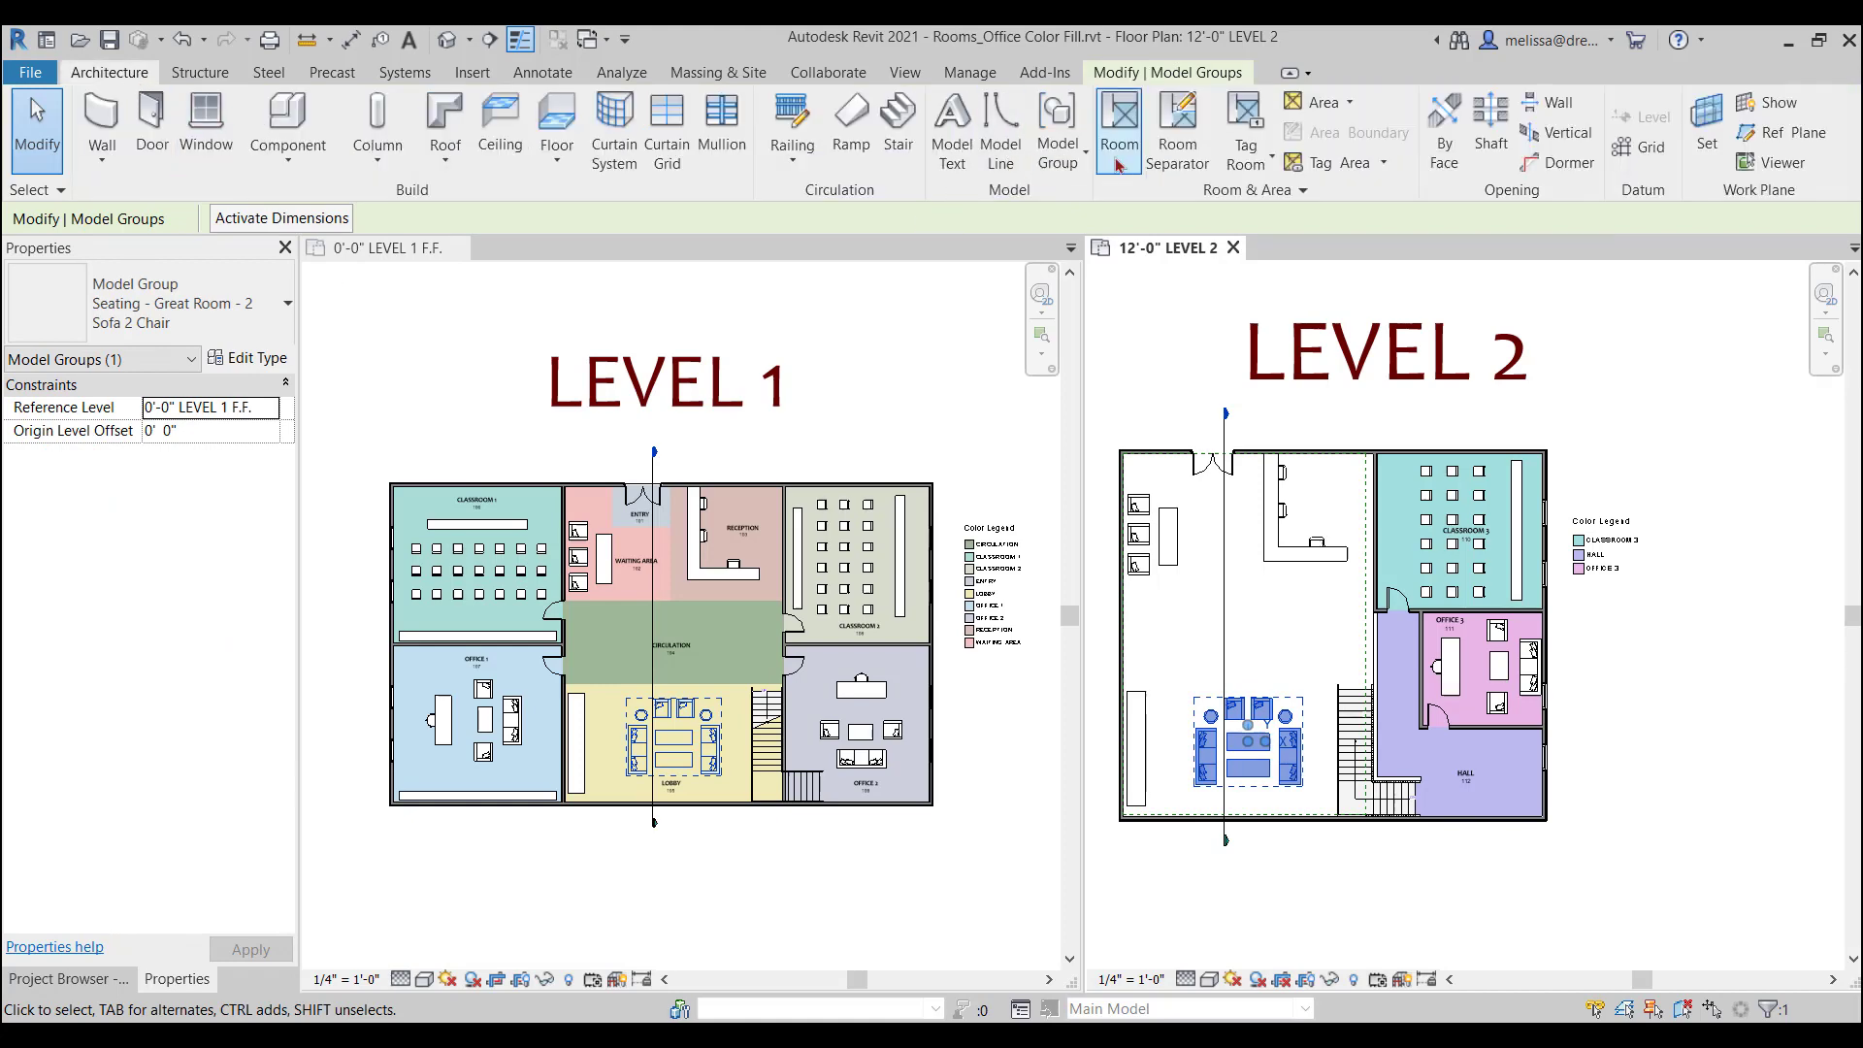
click(1118, 128)
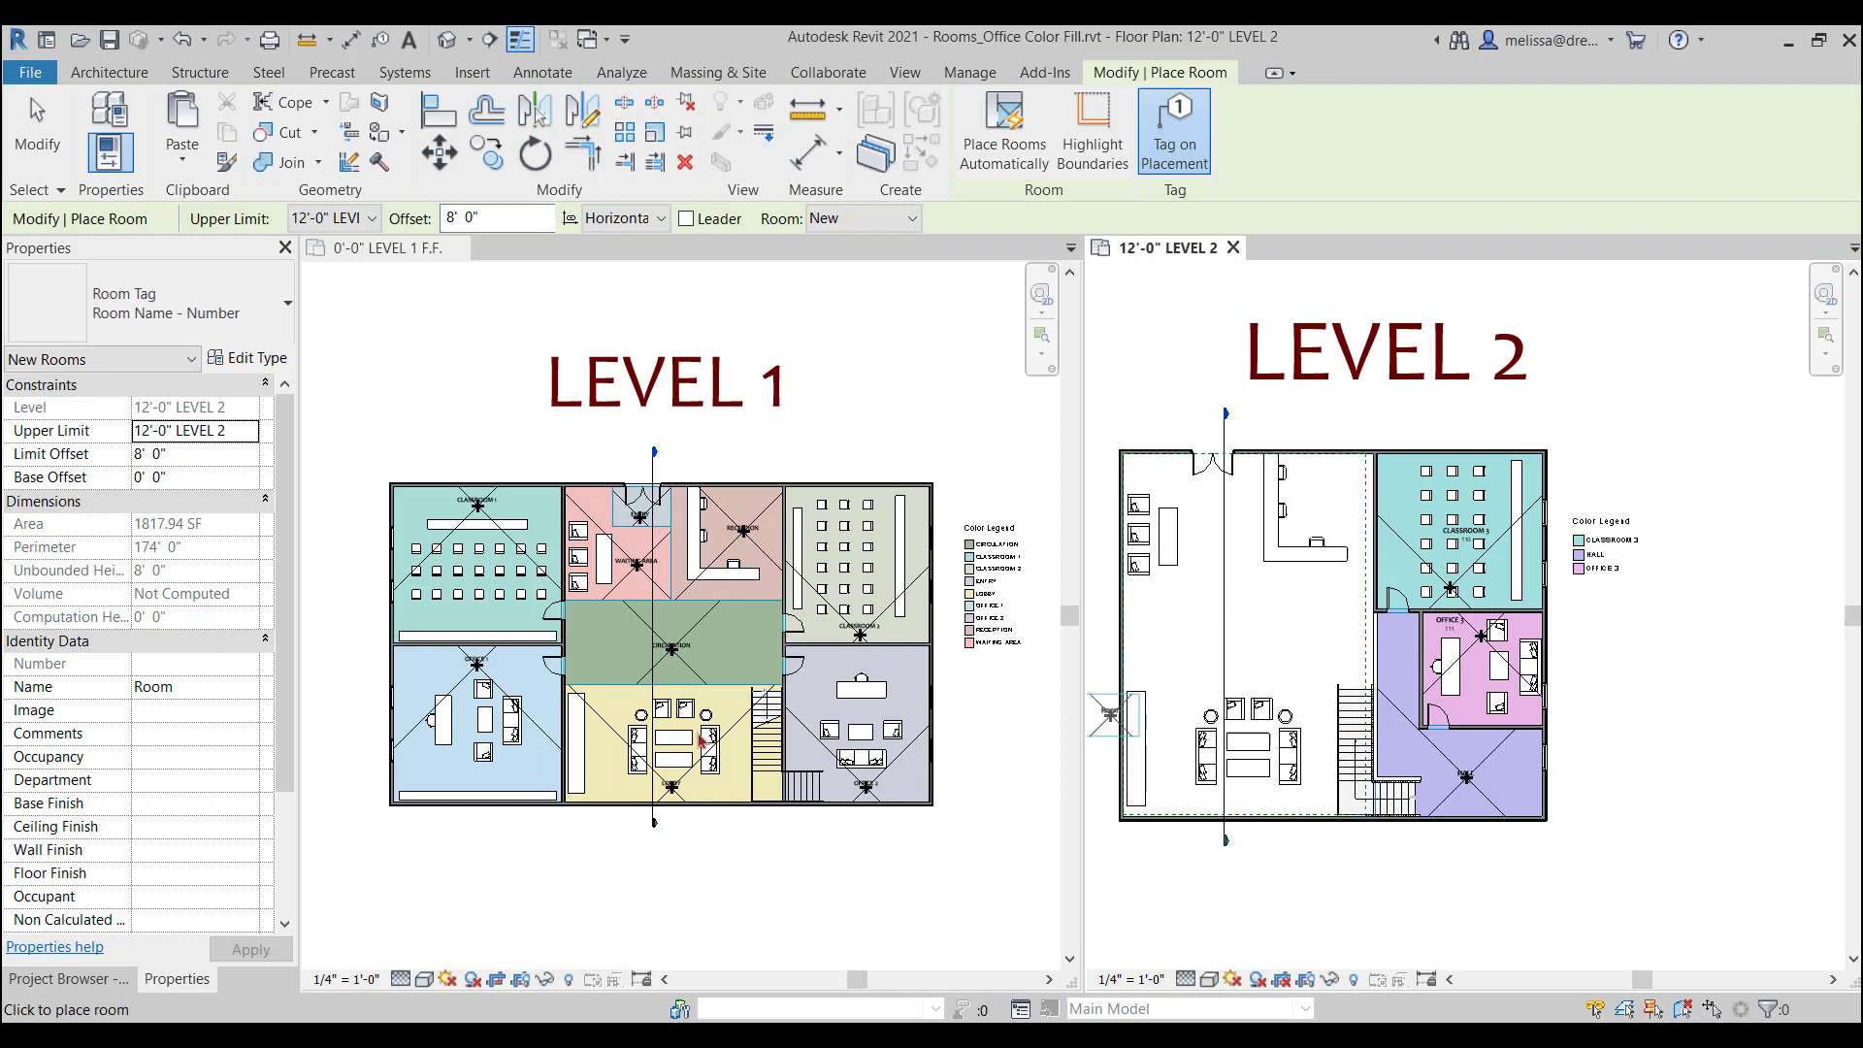
mouse_move(1199, 691)
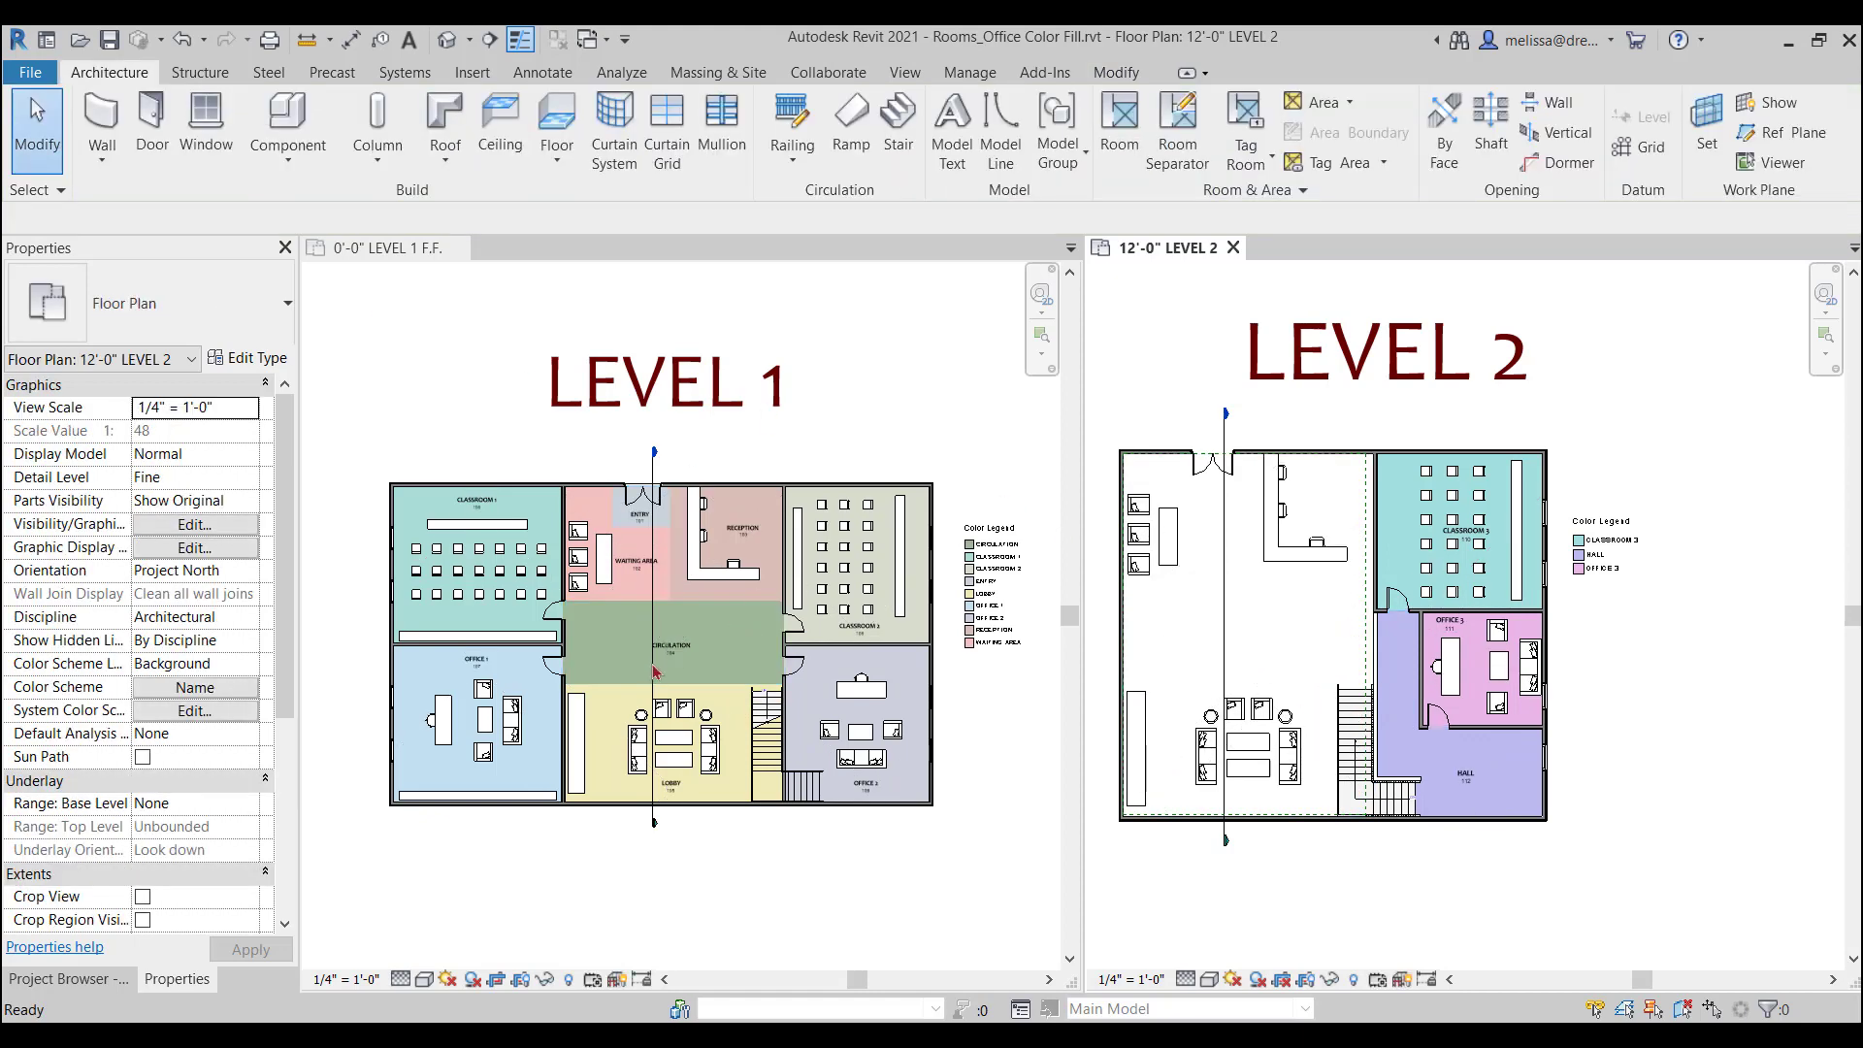
click(673, 645)
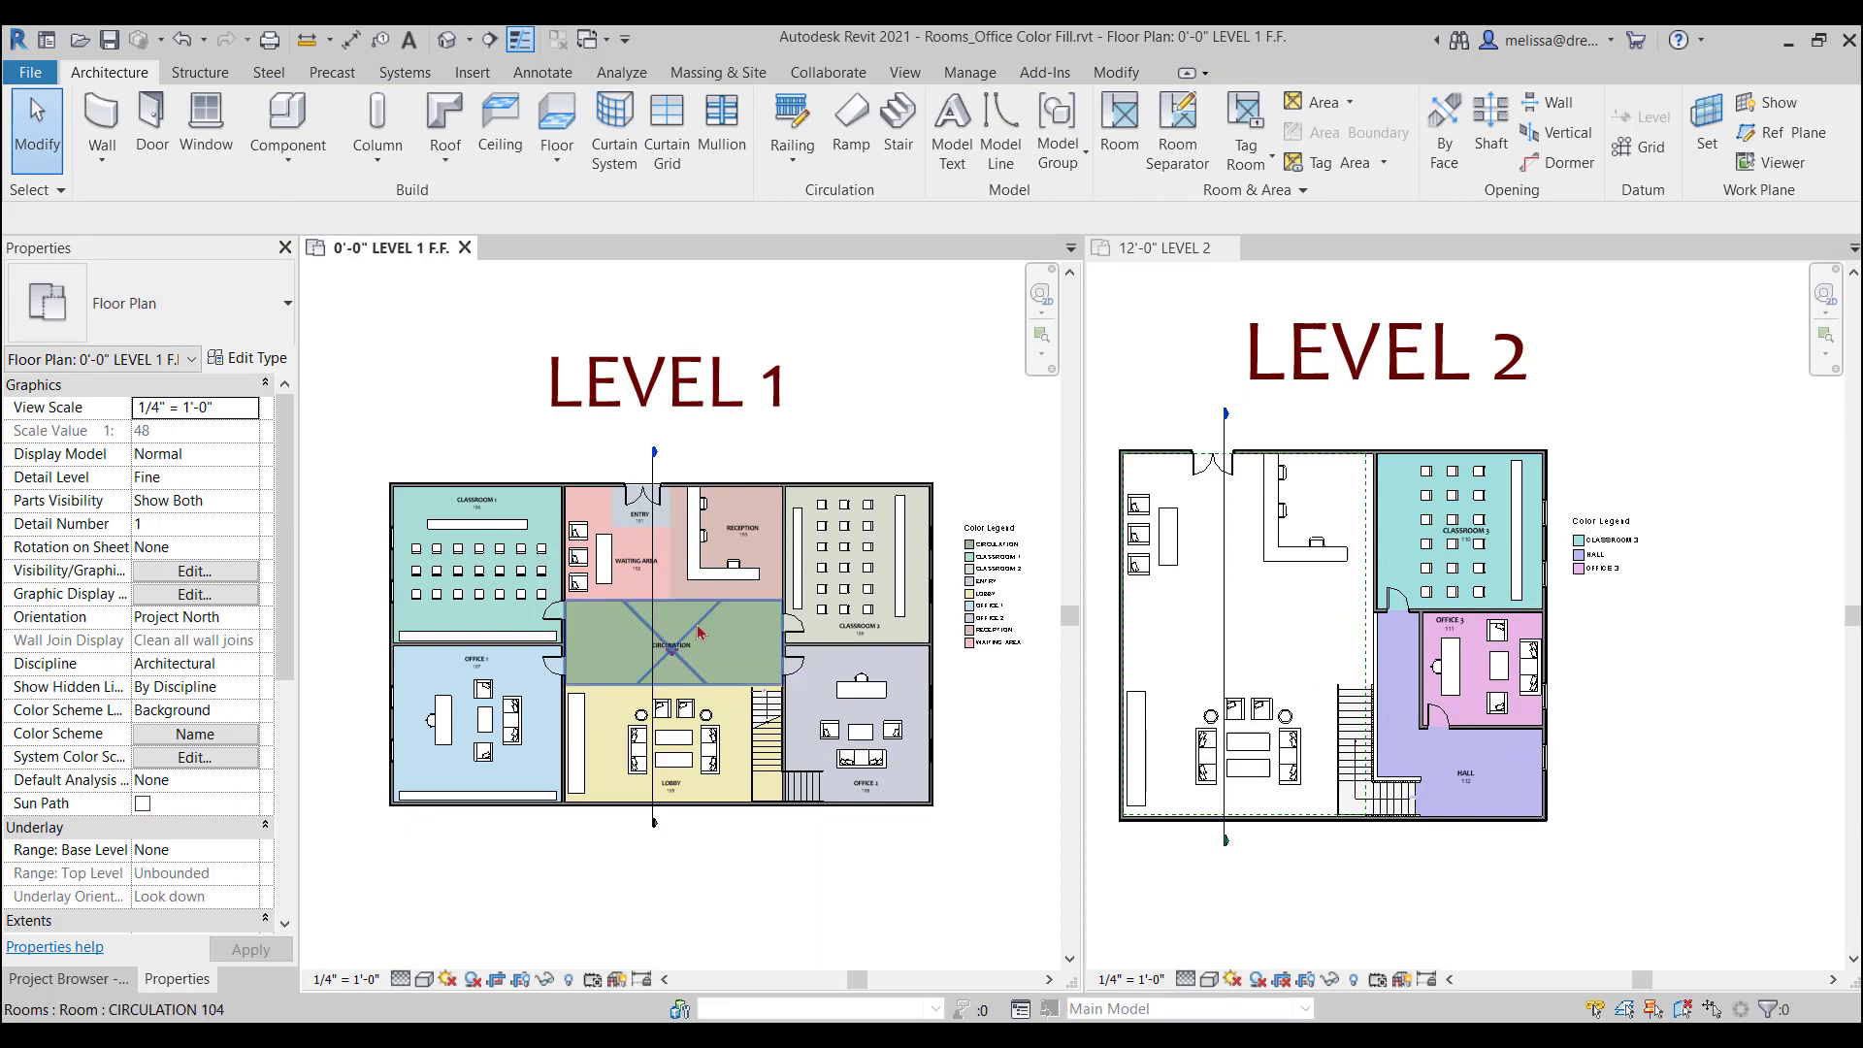
click(672, 642)
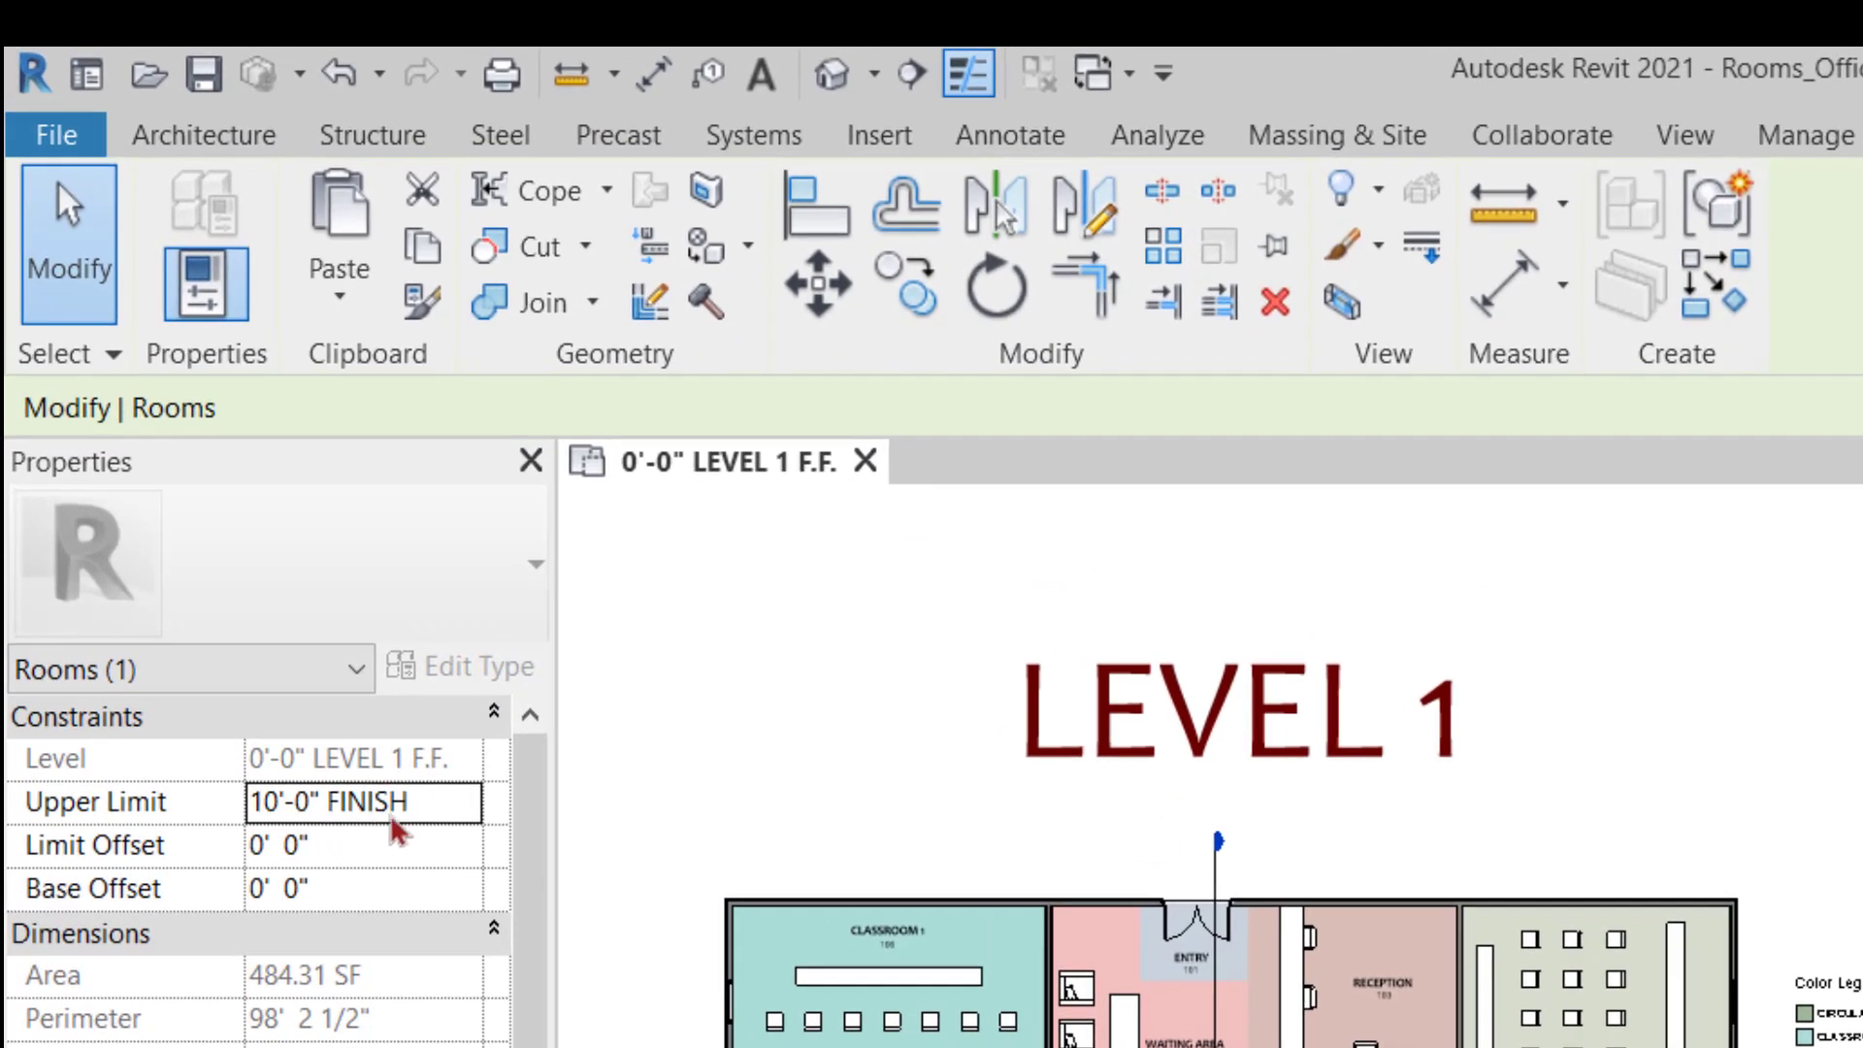
mouse_move(464, 805)
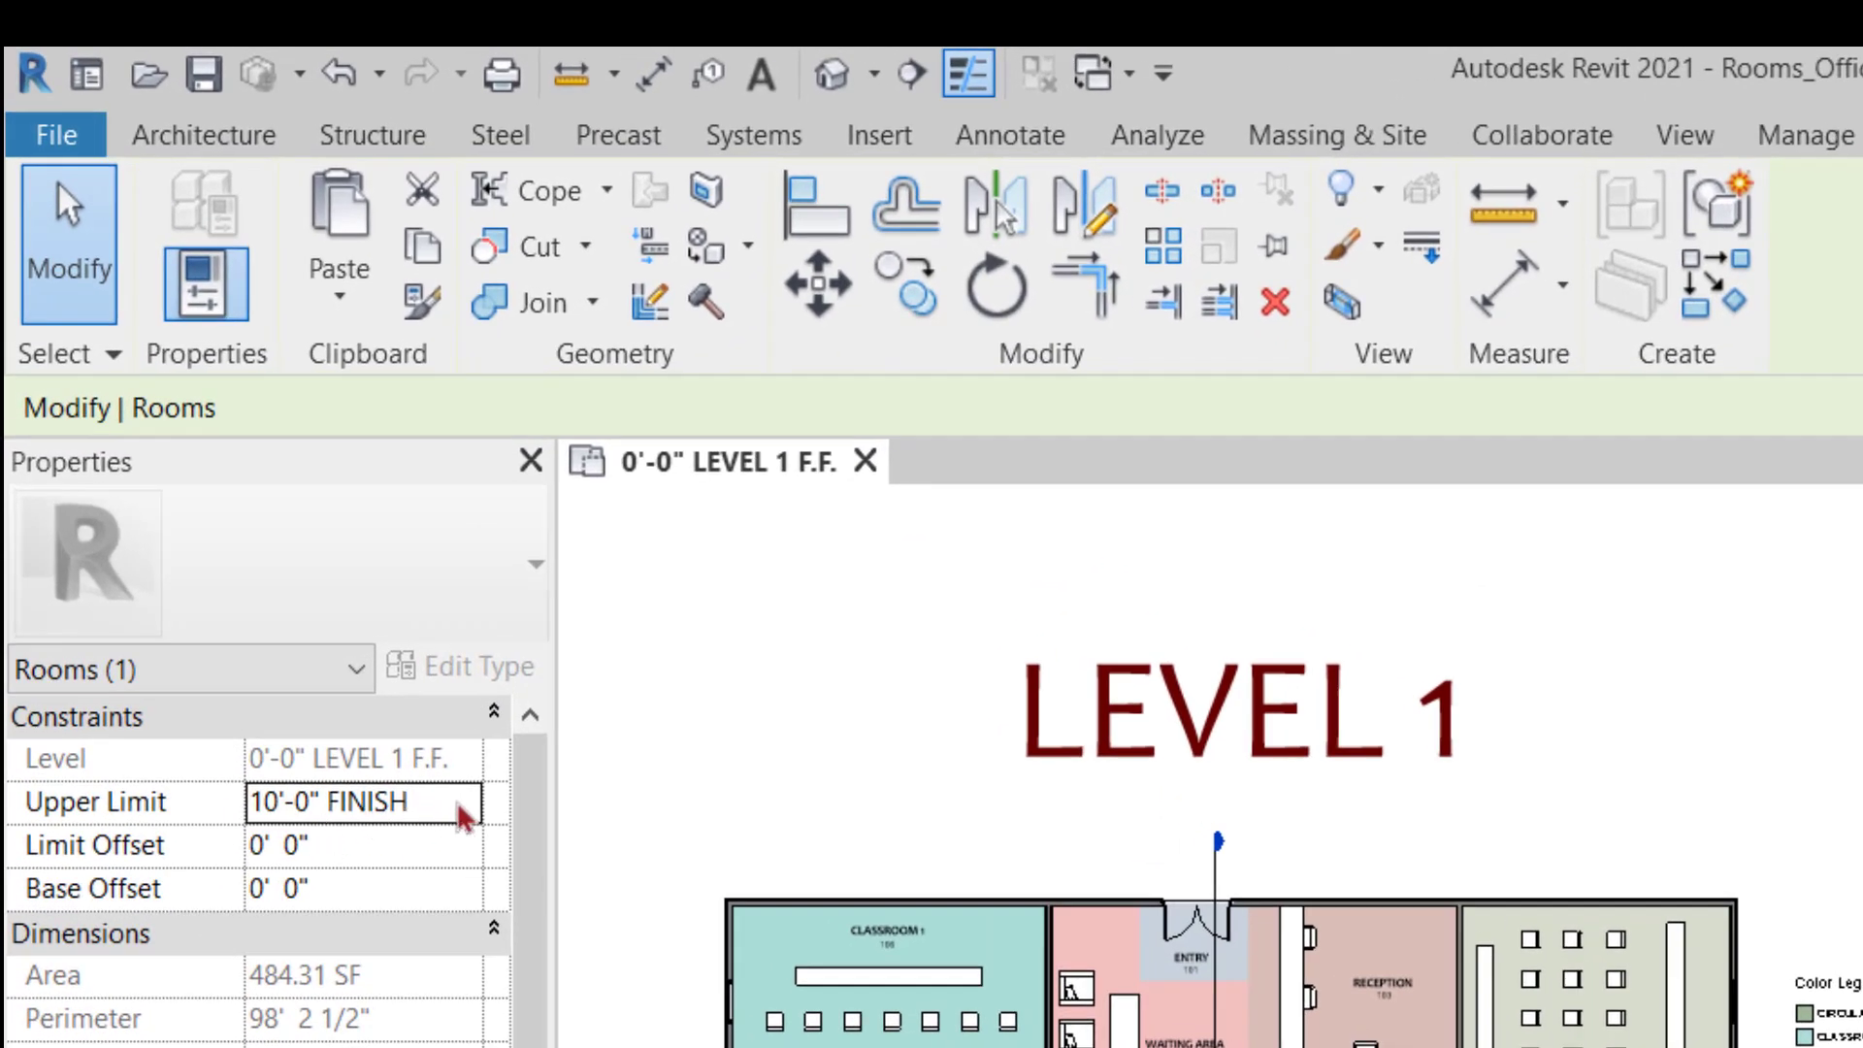
mouse_move(142, 753)
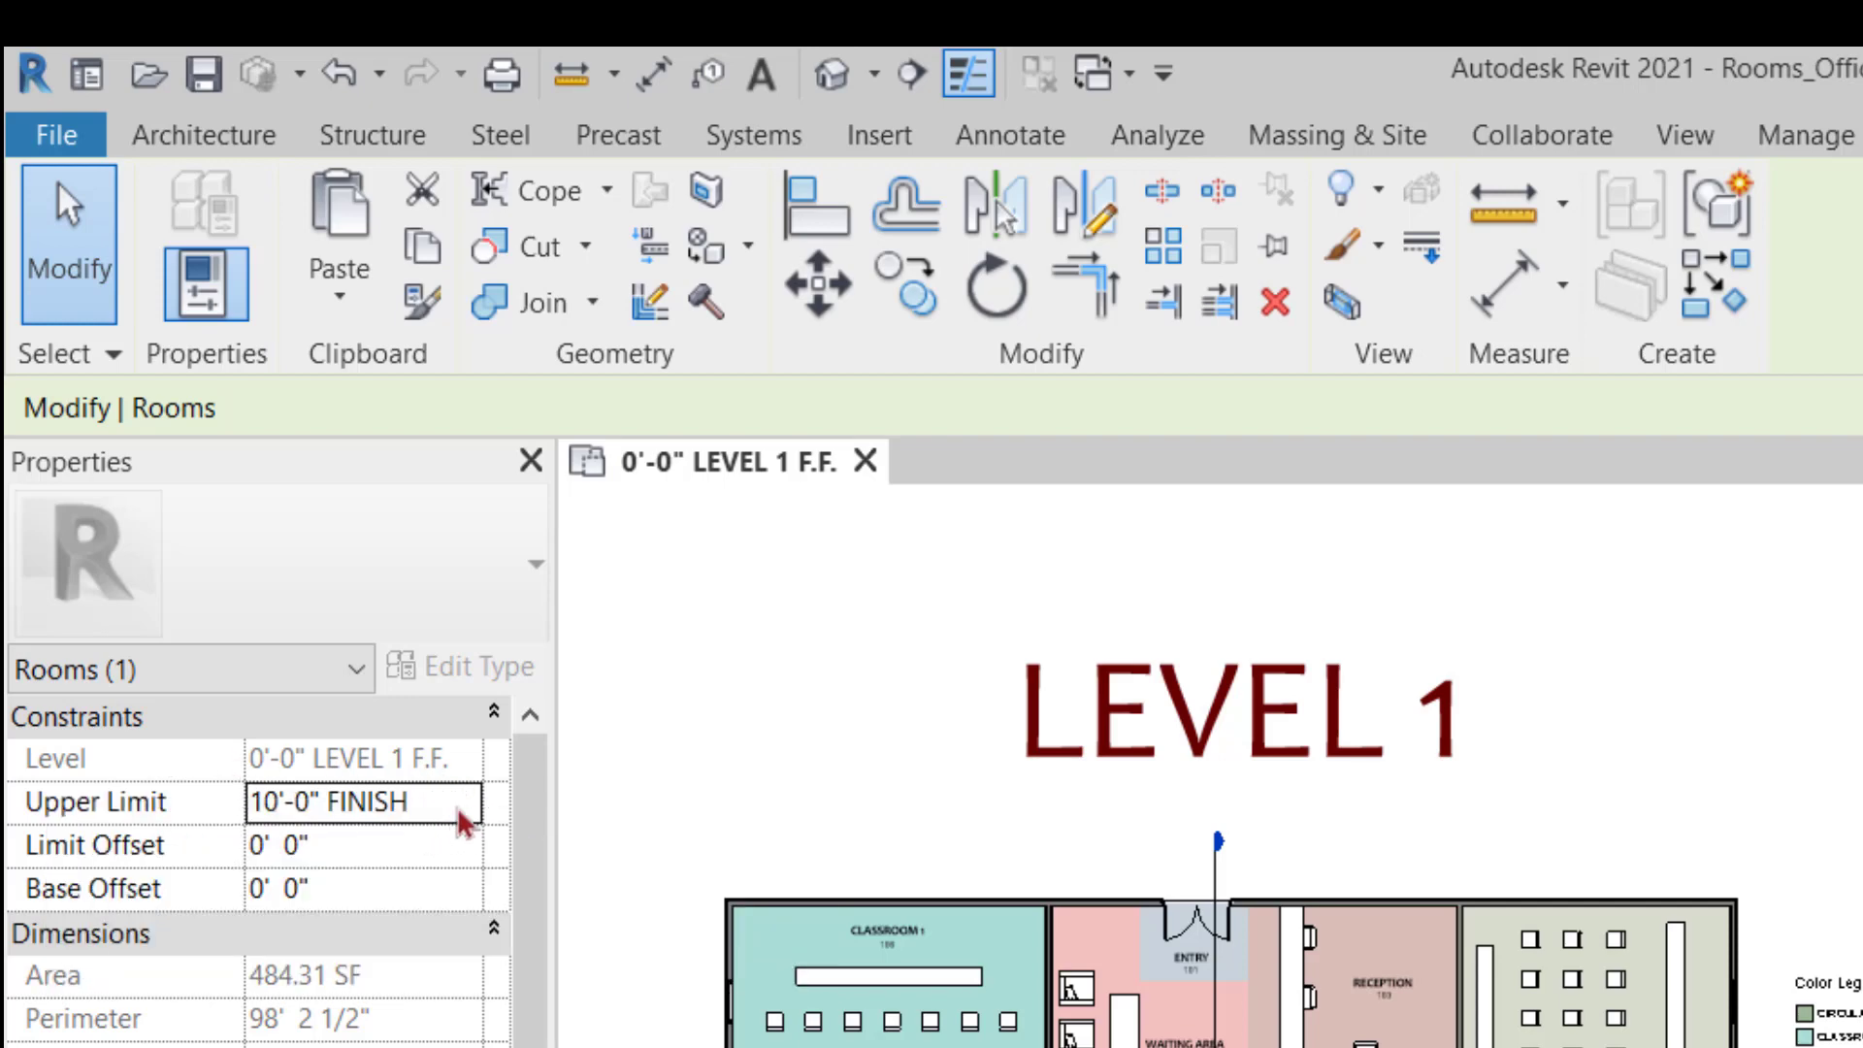
mouse_move(464, 826)
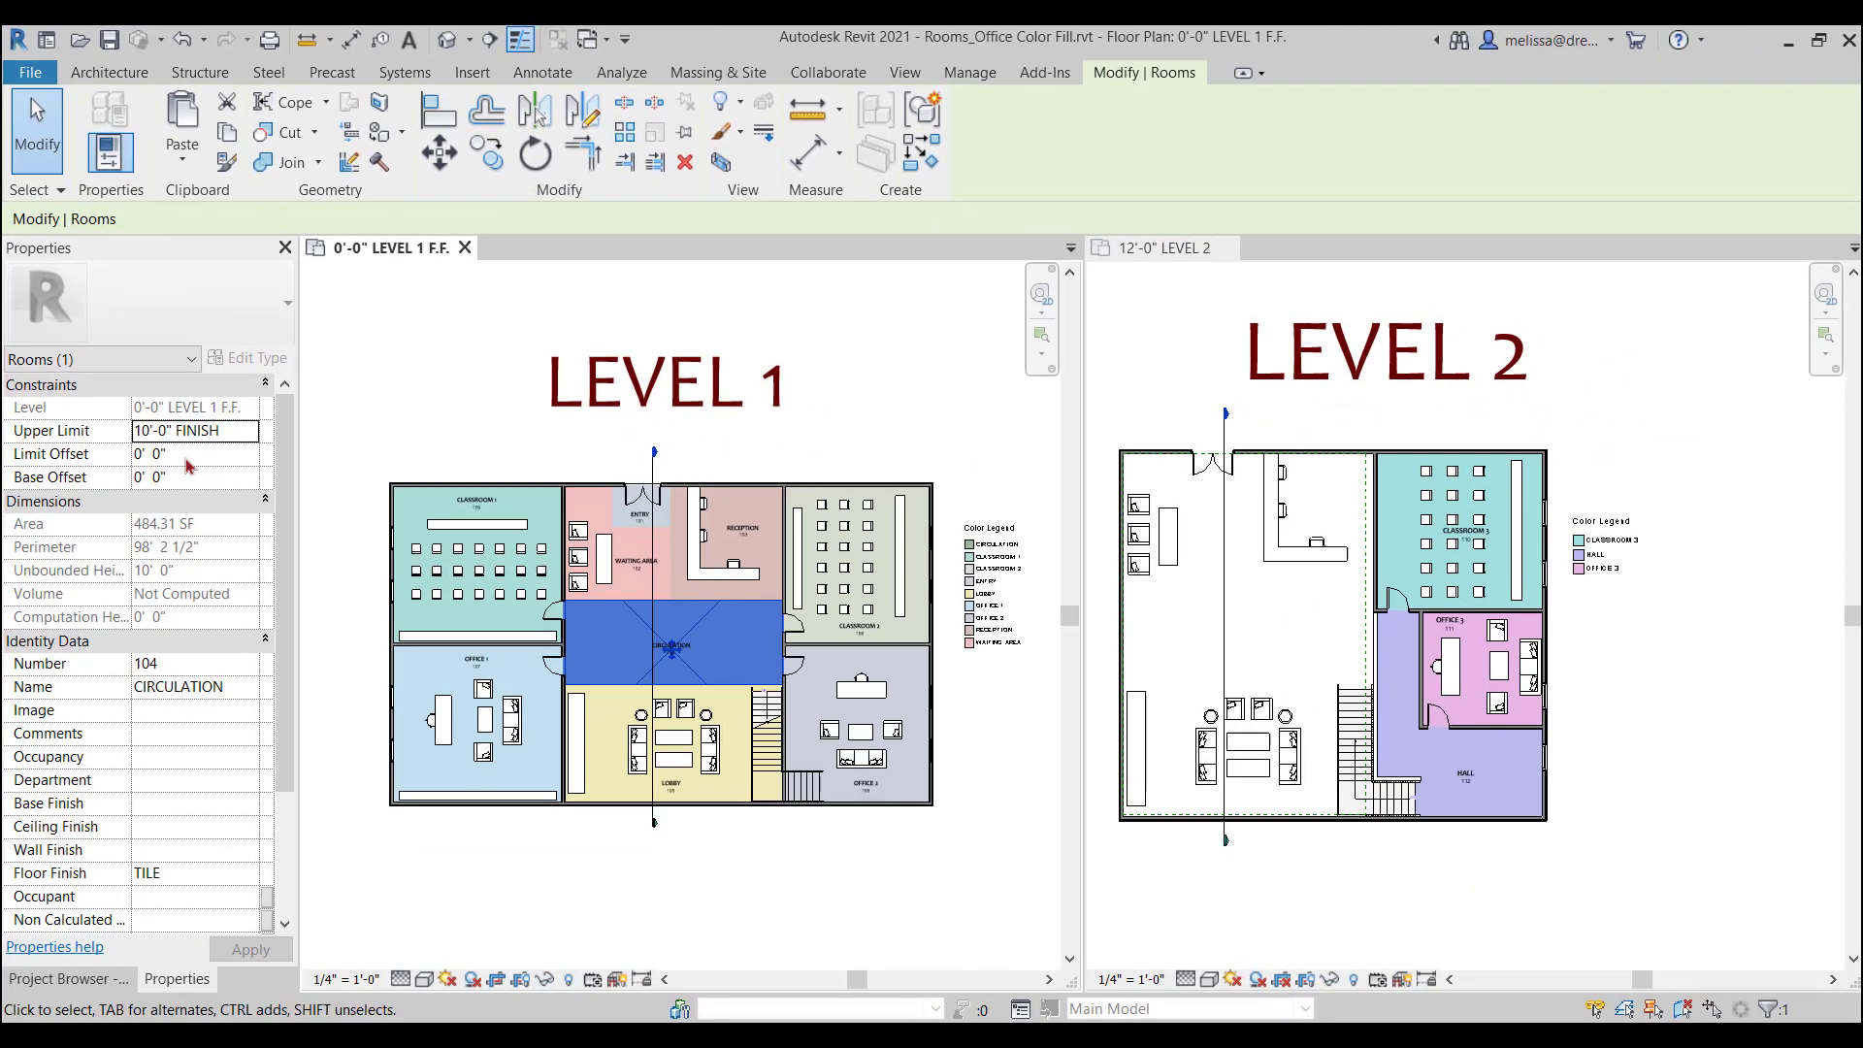
mouse_move(221, 443)
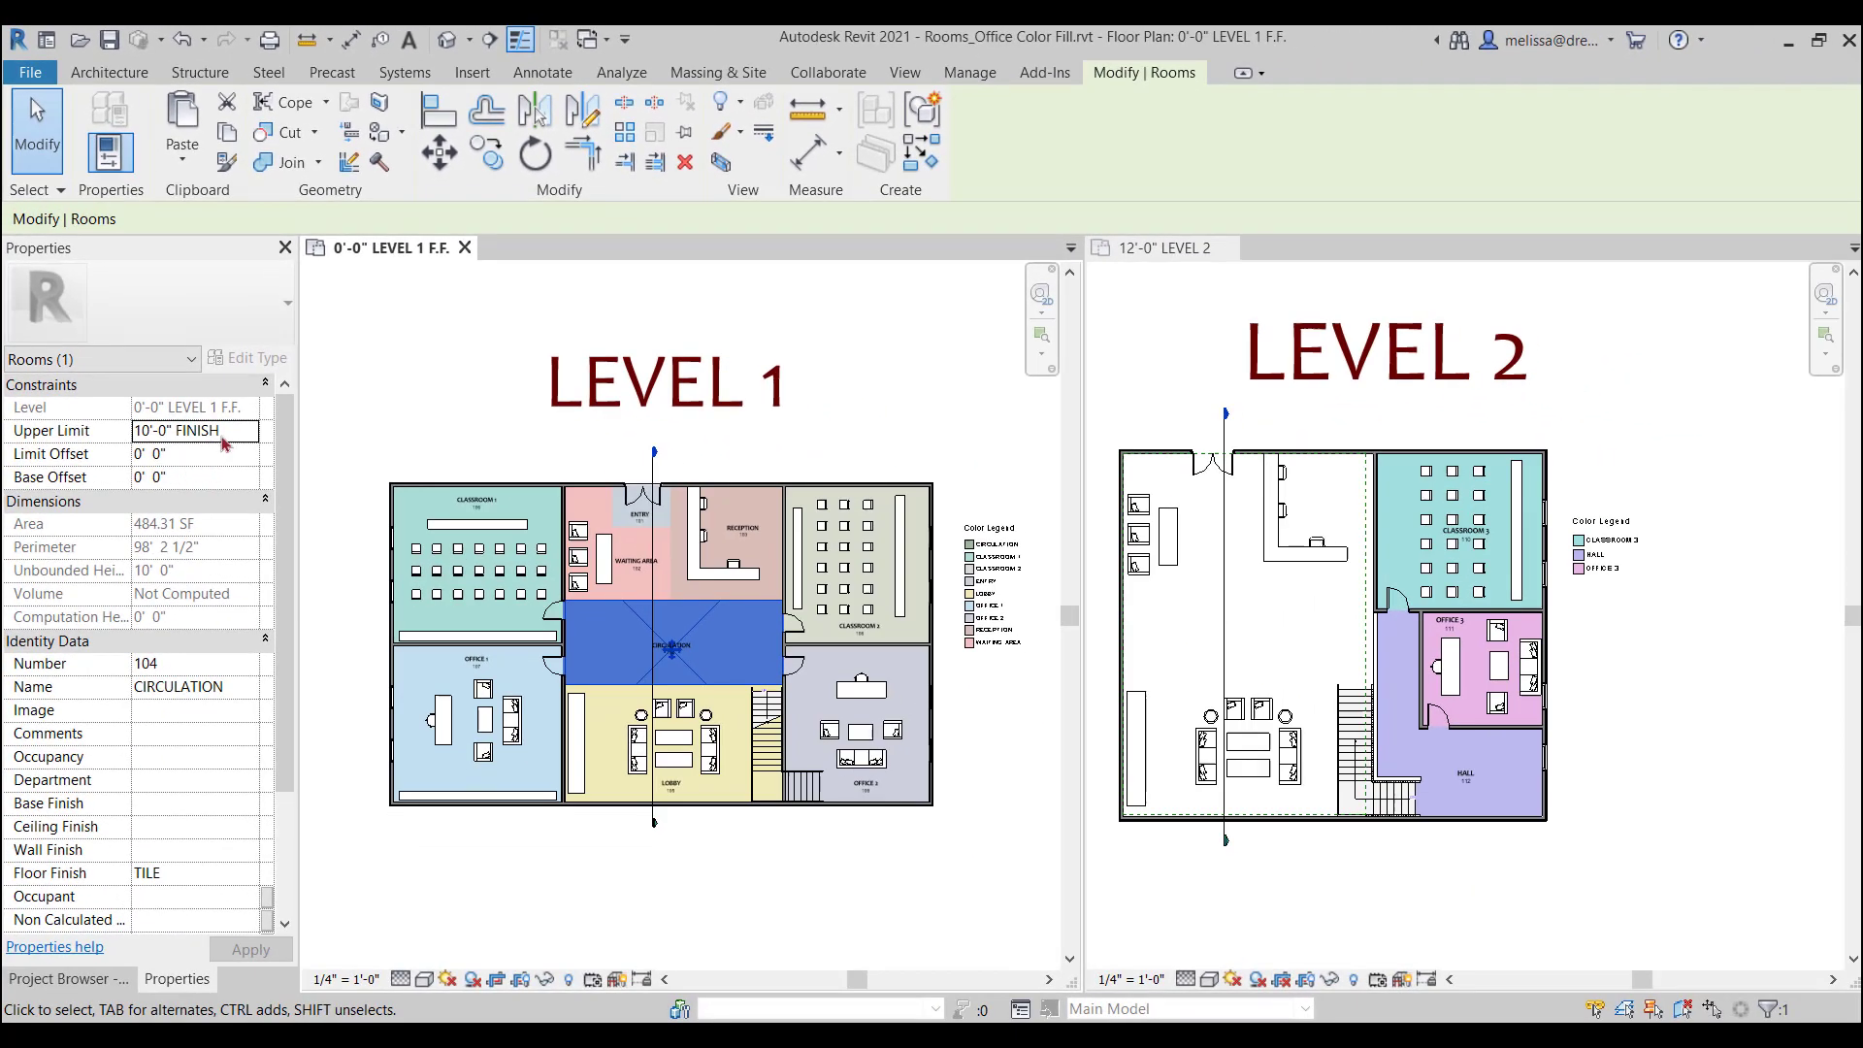
Activate the Level 2 plan so the CIRCULATION room's green fill and legend entry can be checked.
click(1159, 246)
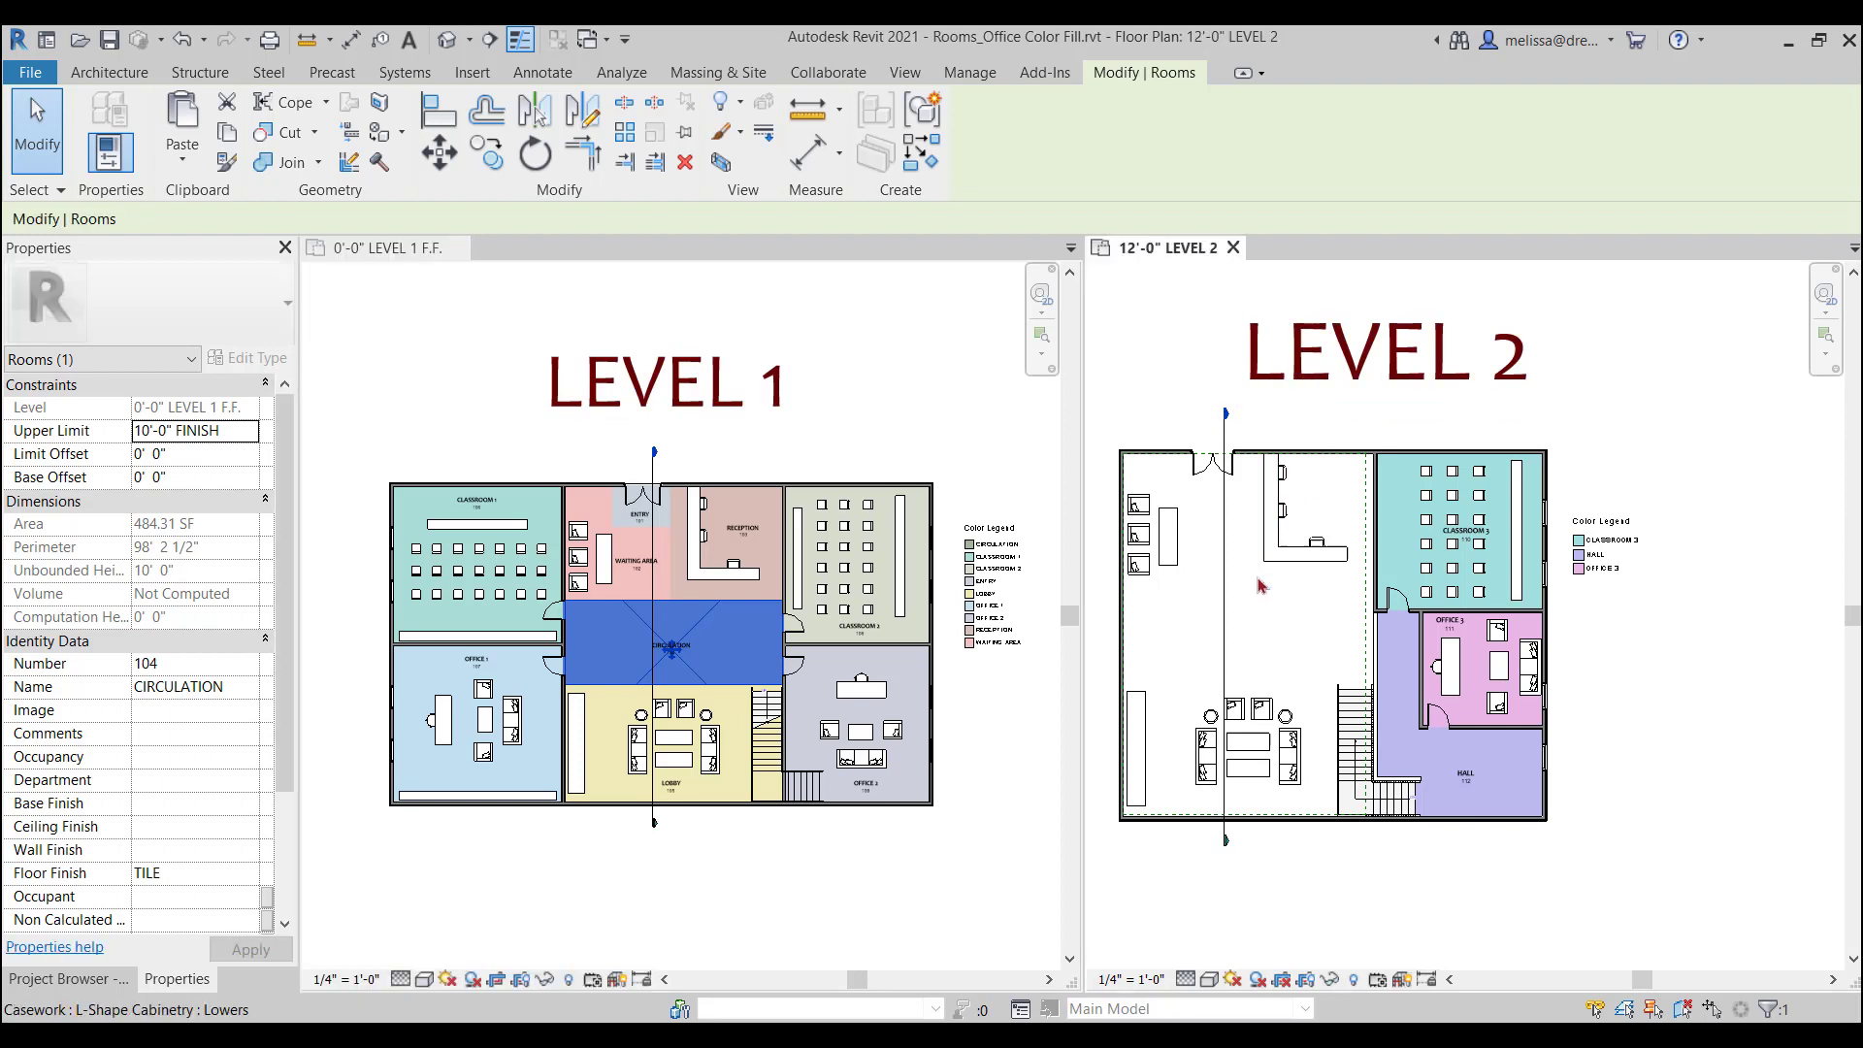
mouse_move(1277, 707)
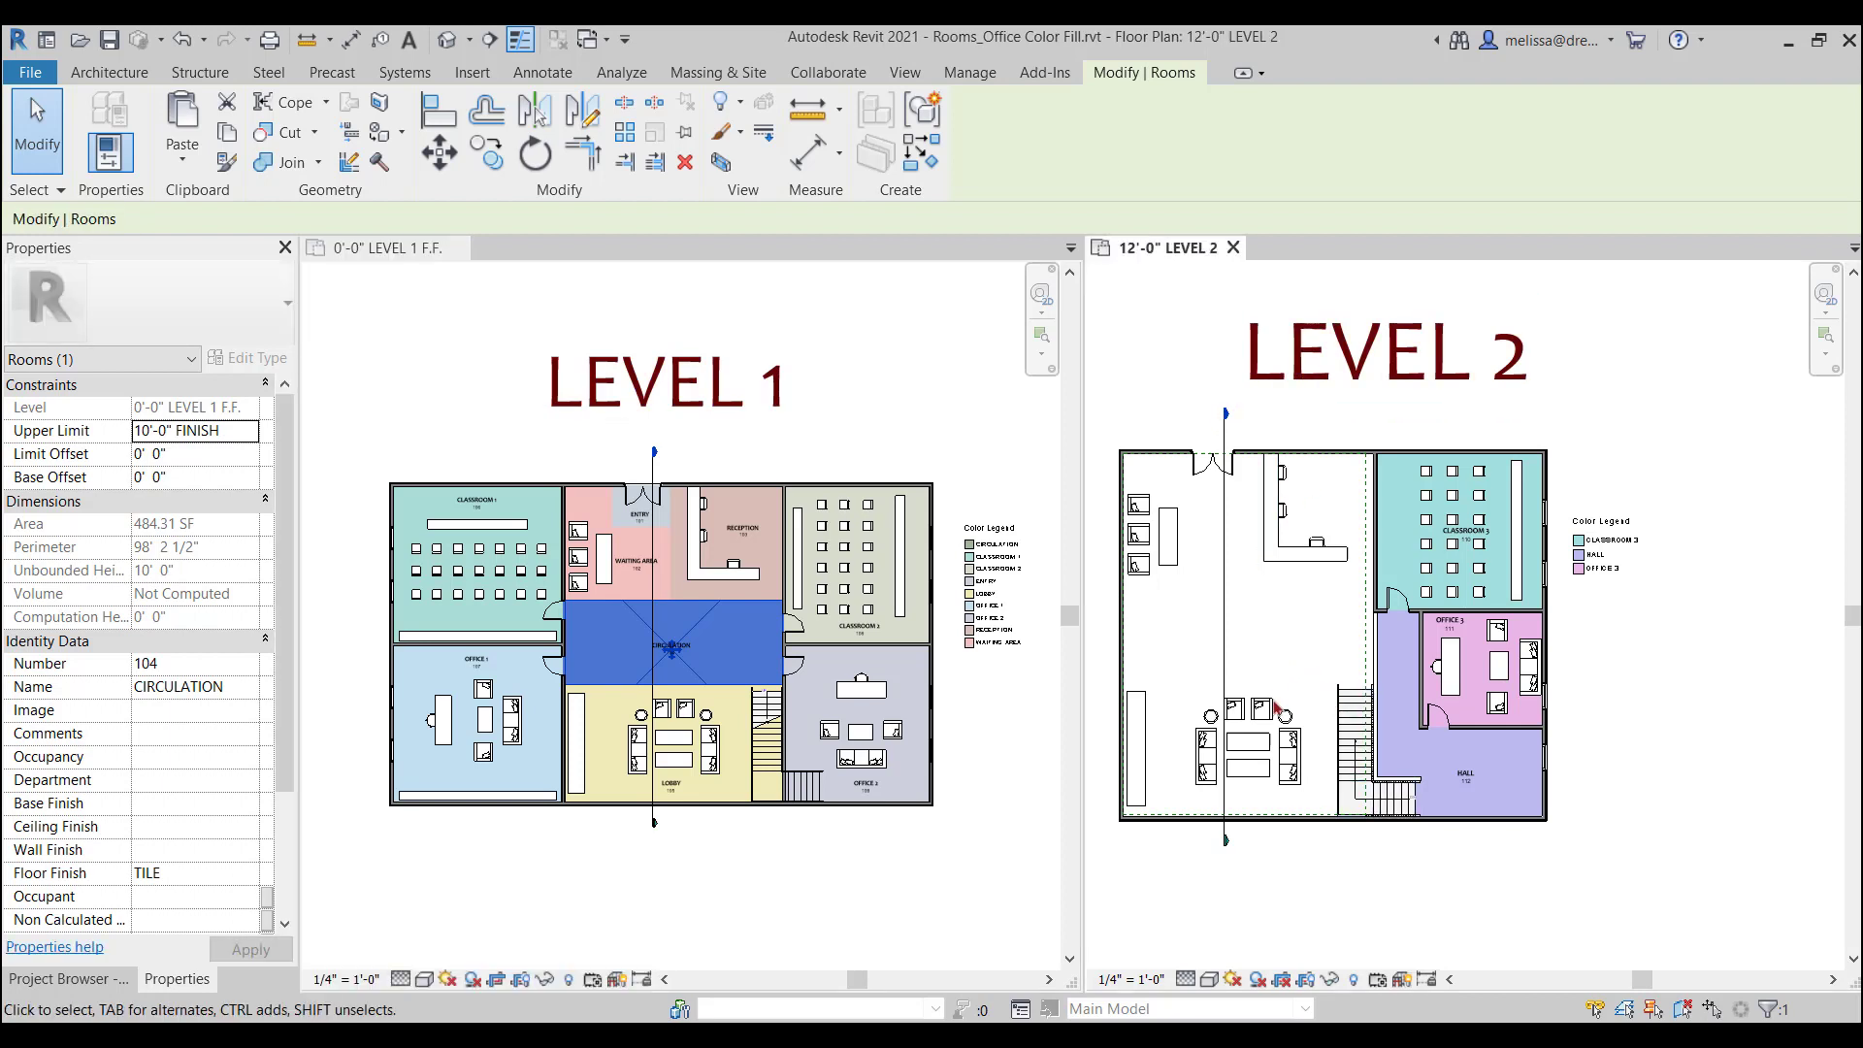
click(1225, 594)
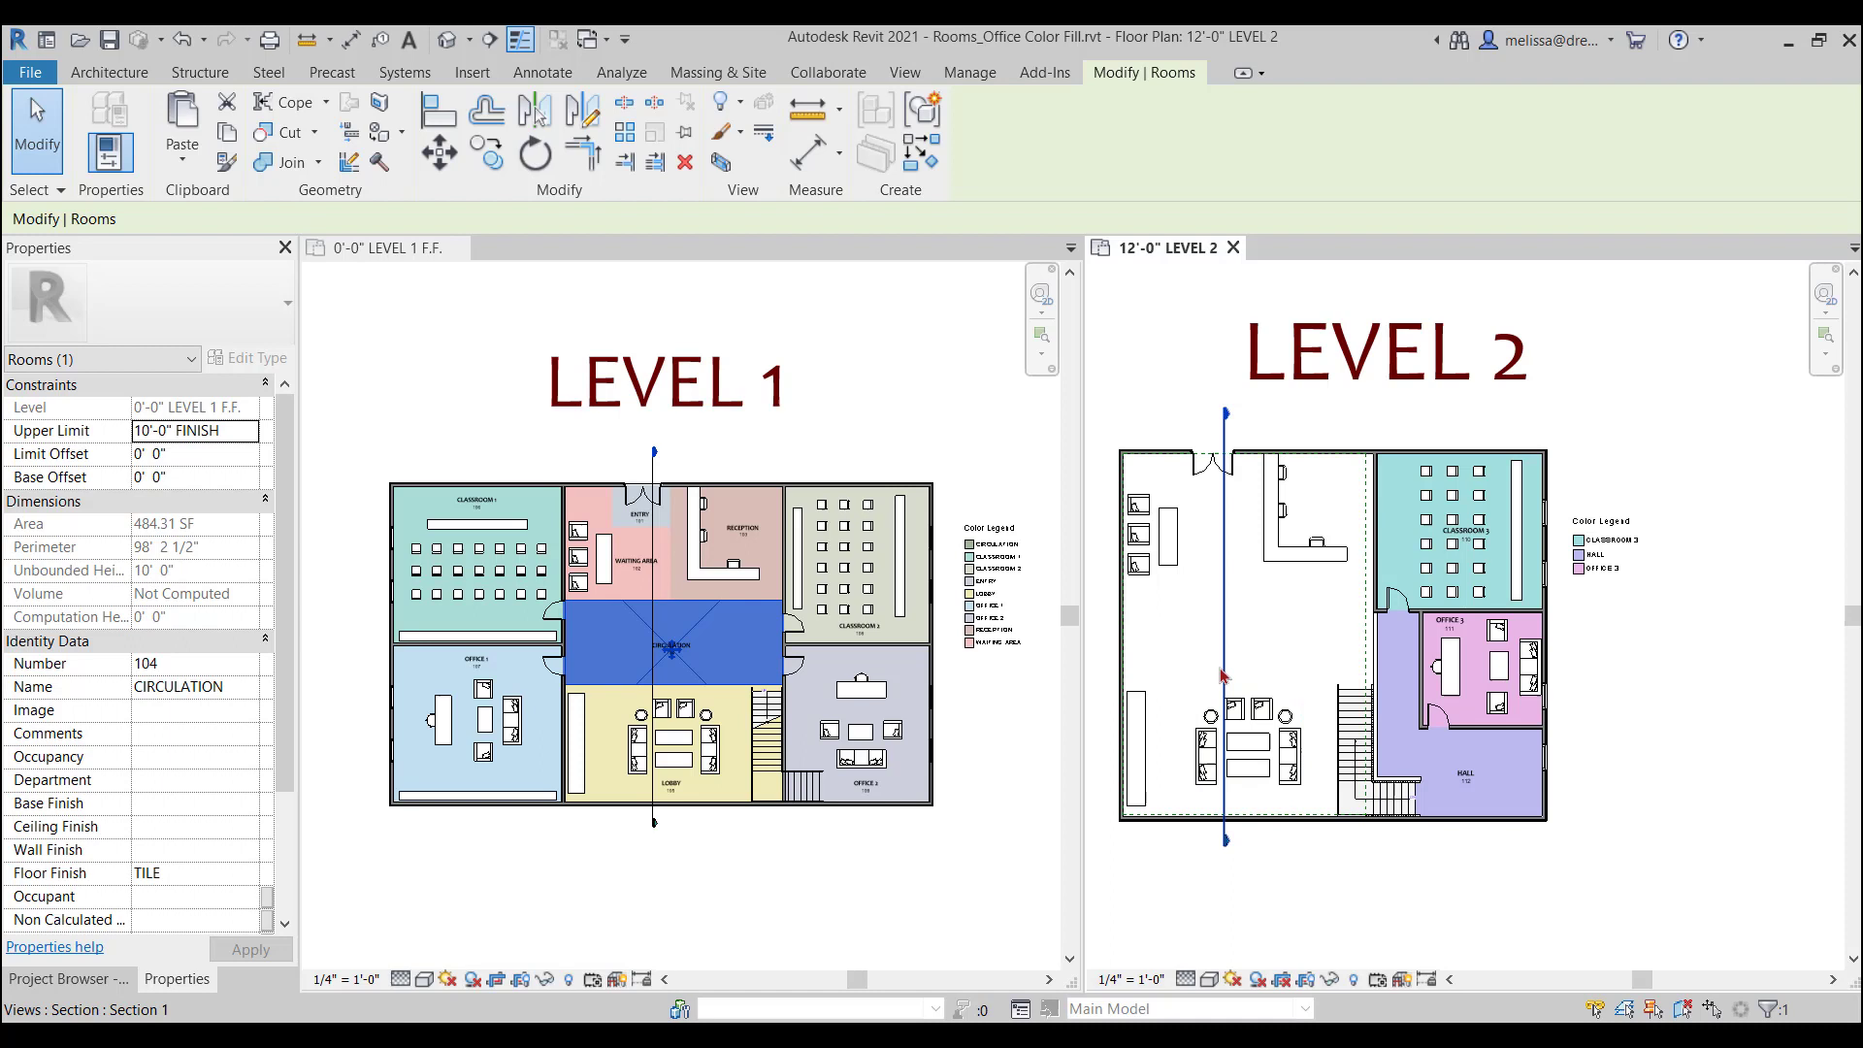
click(1277, 660)
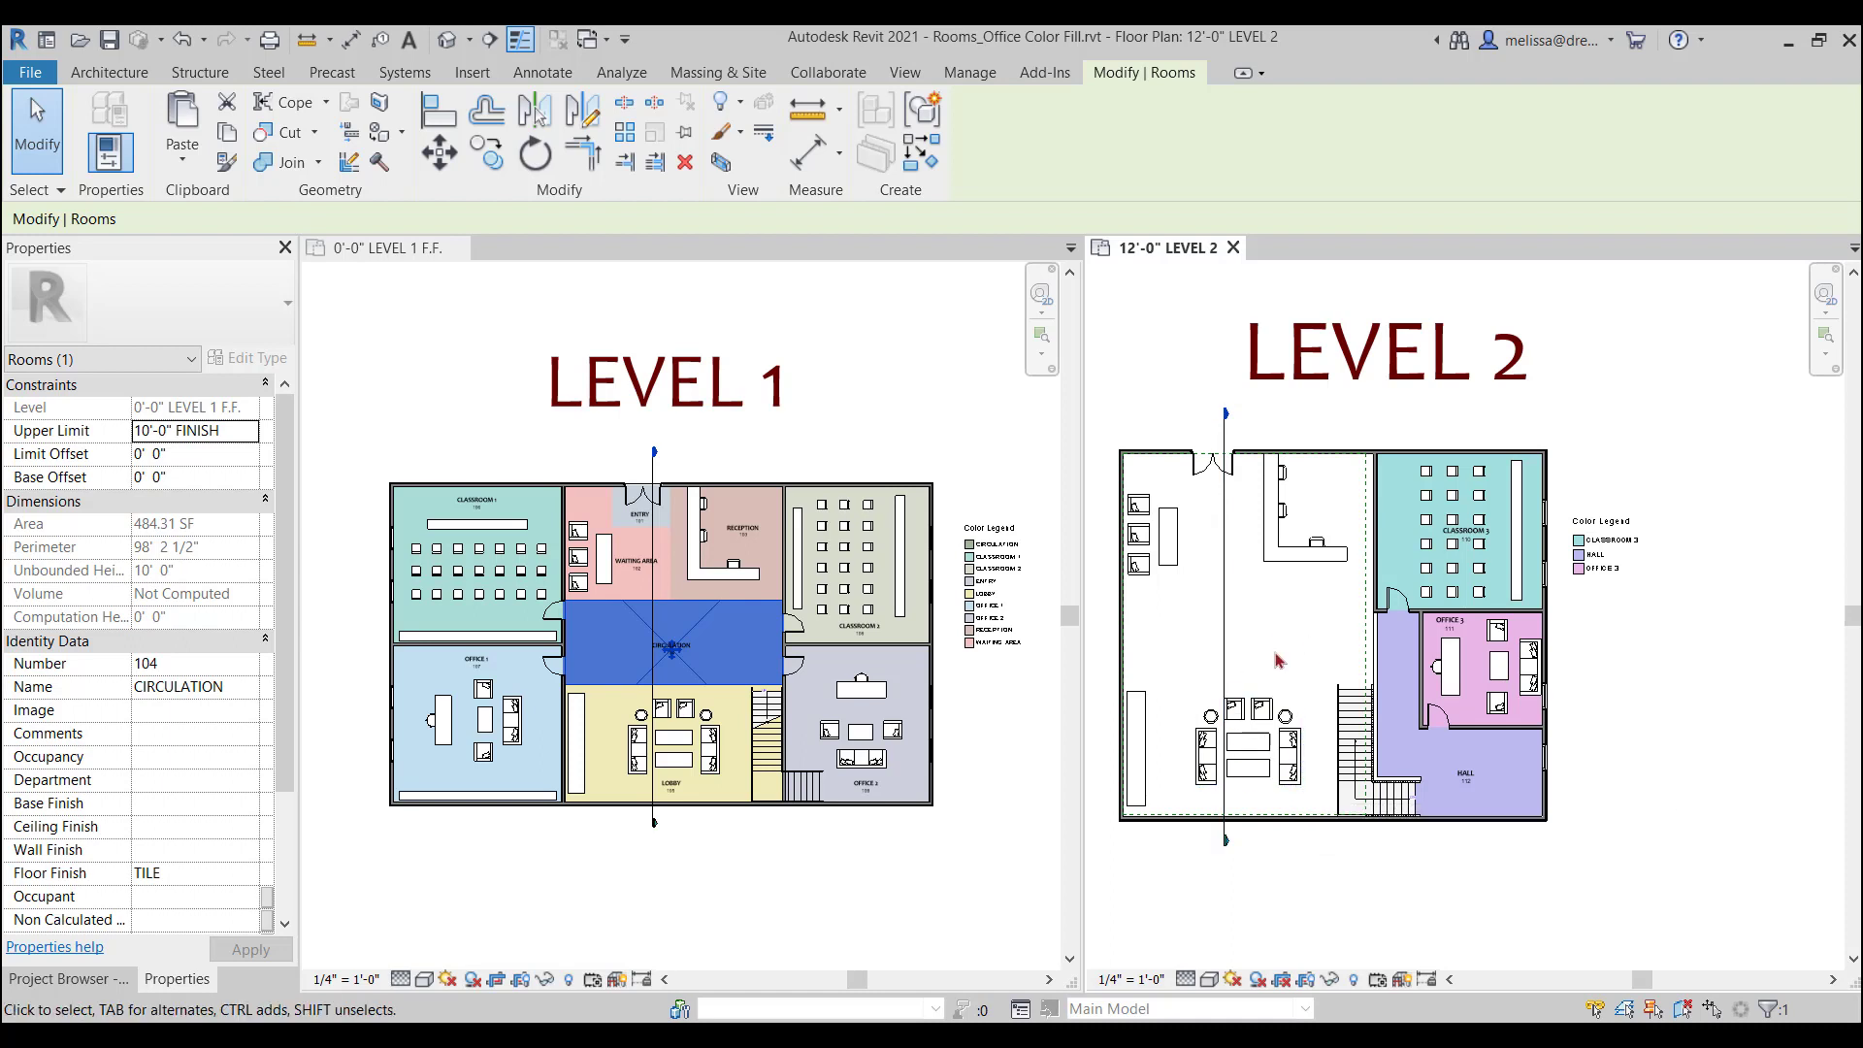
mouse_move(710, 642)
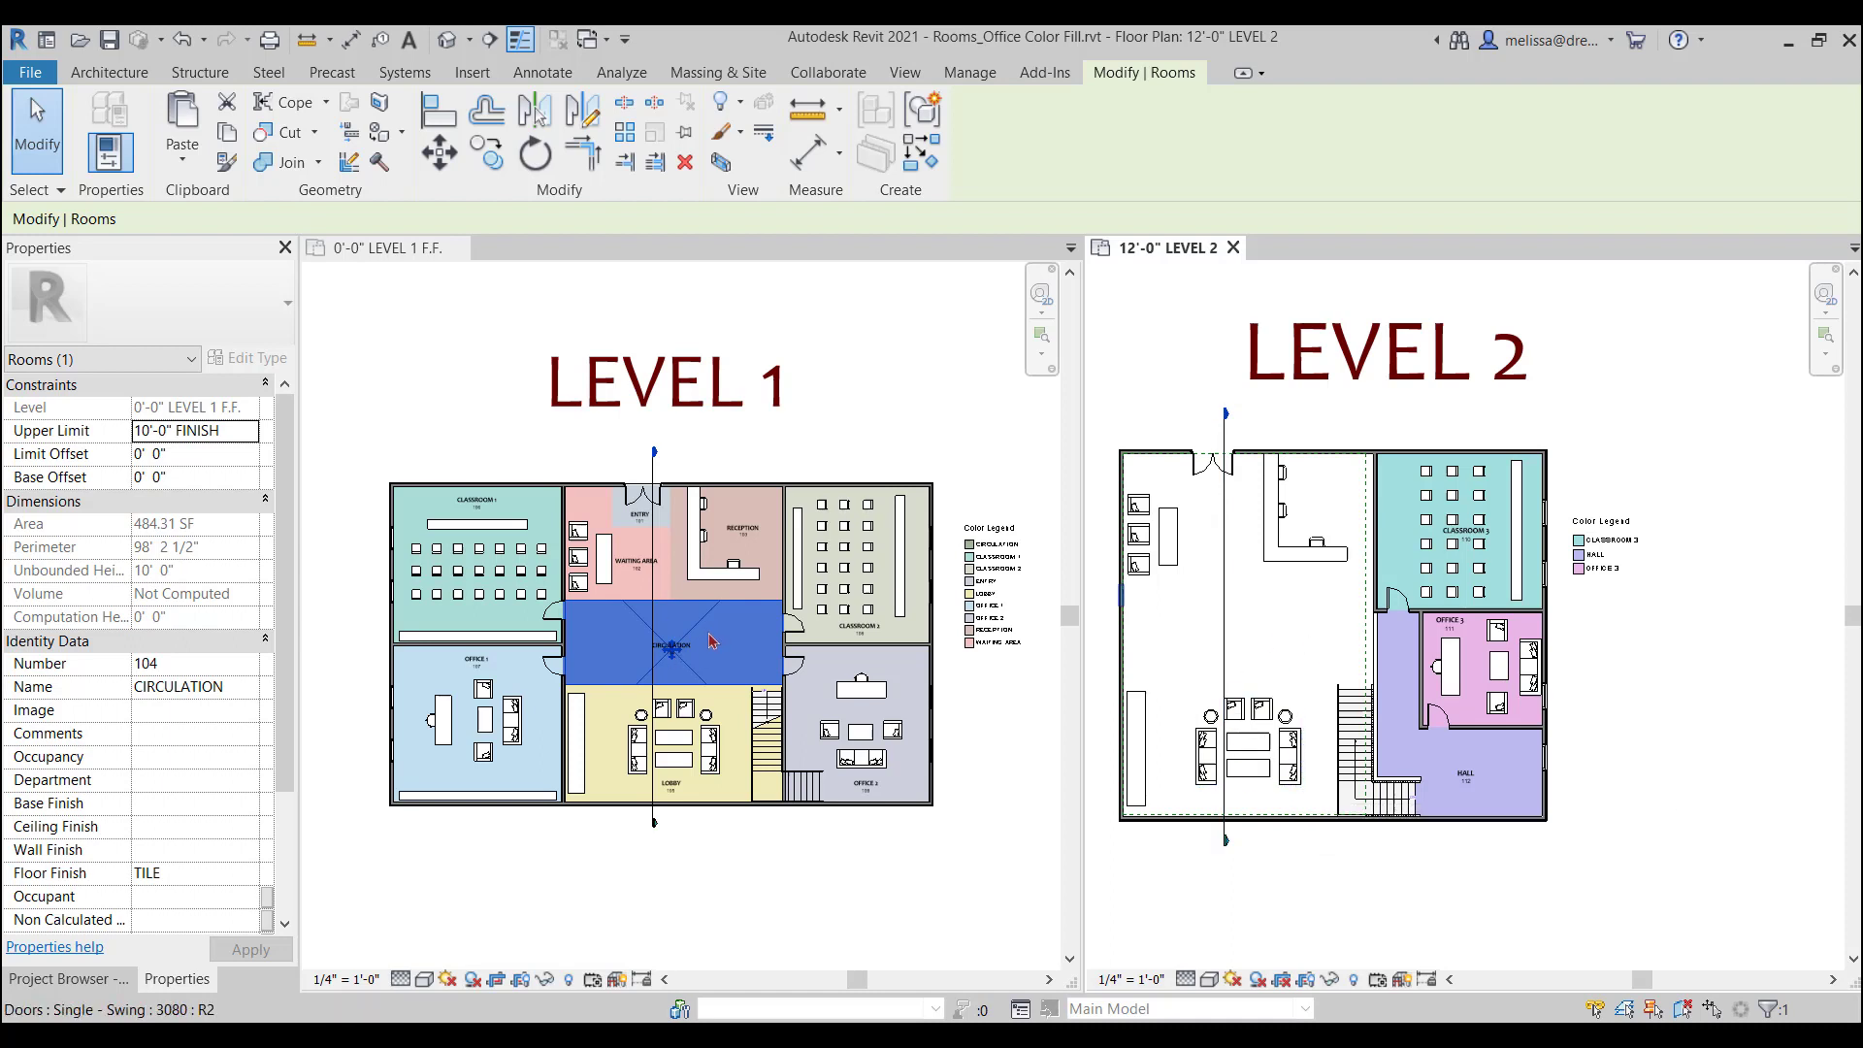
mouse_move(701, 629)
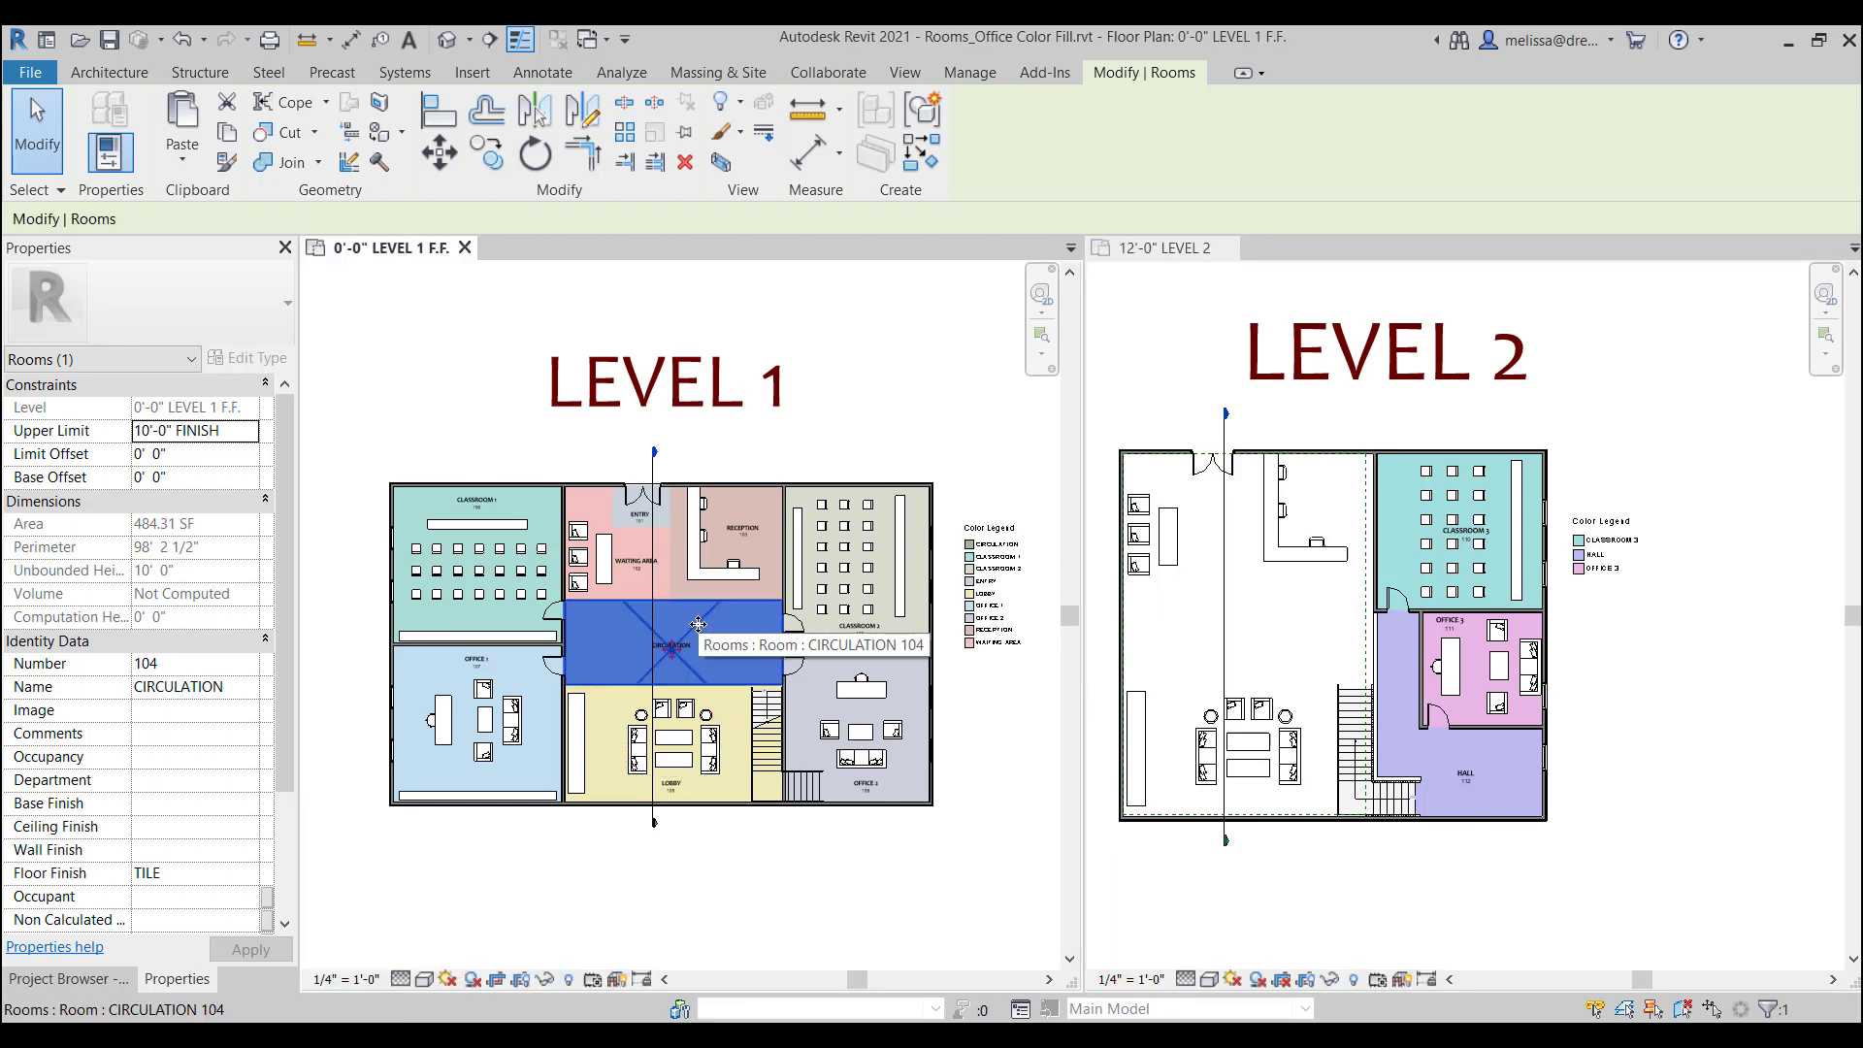
mouse_move(223, 481)
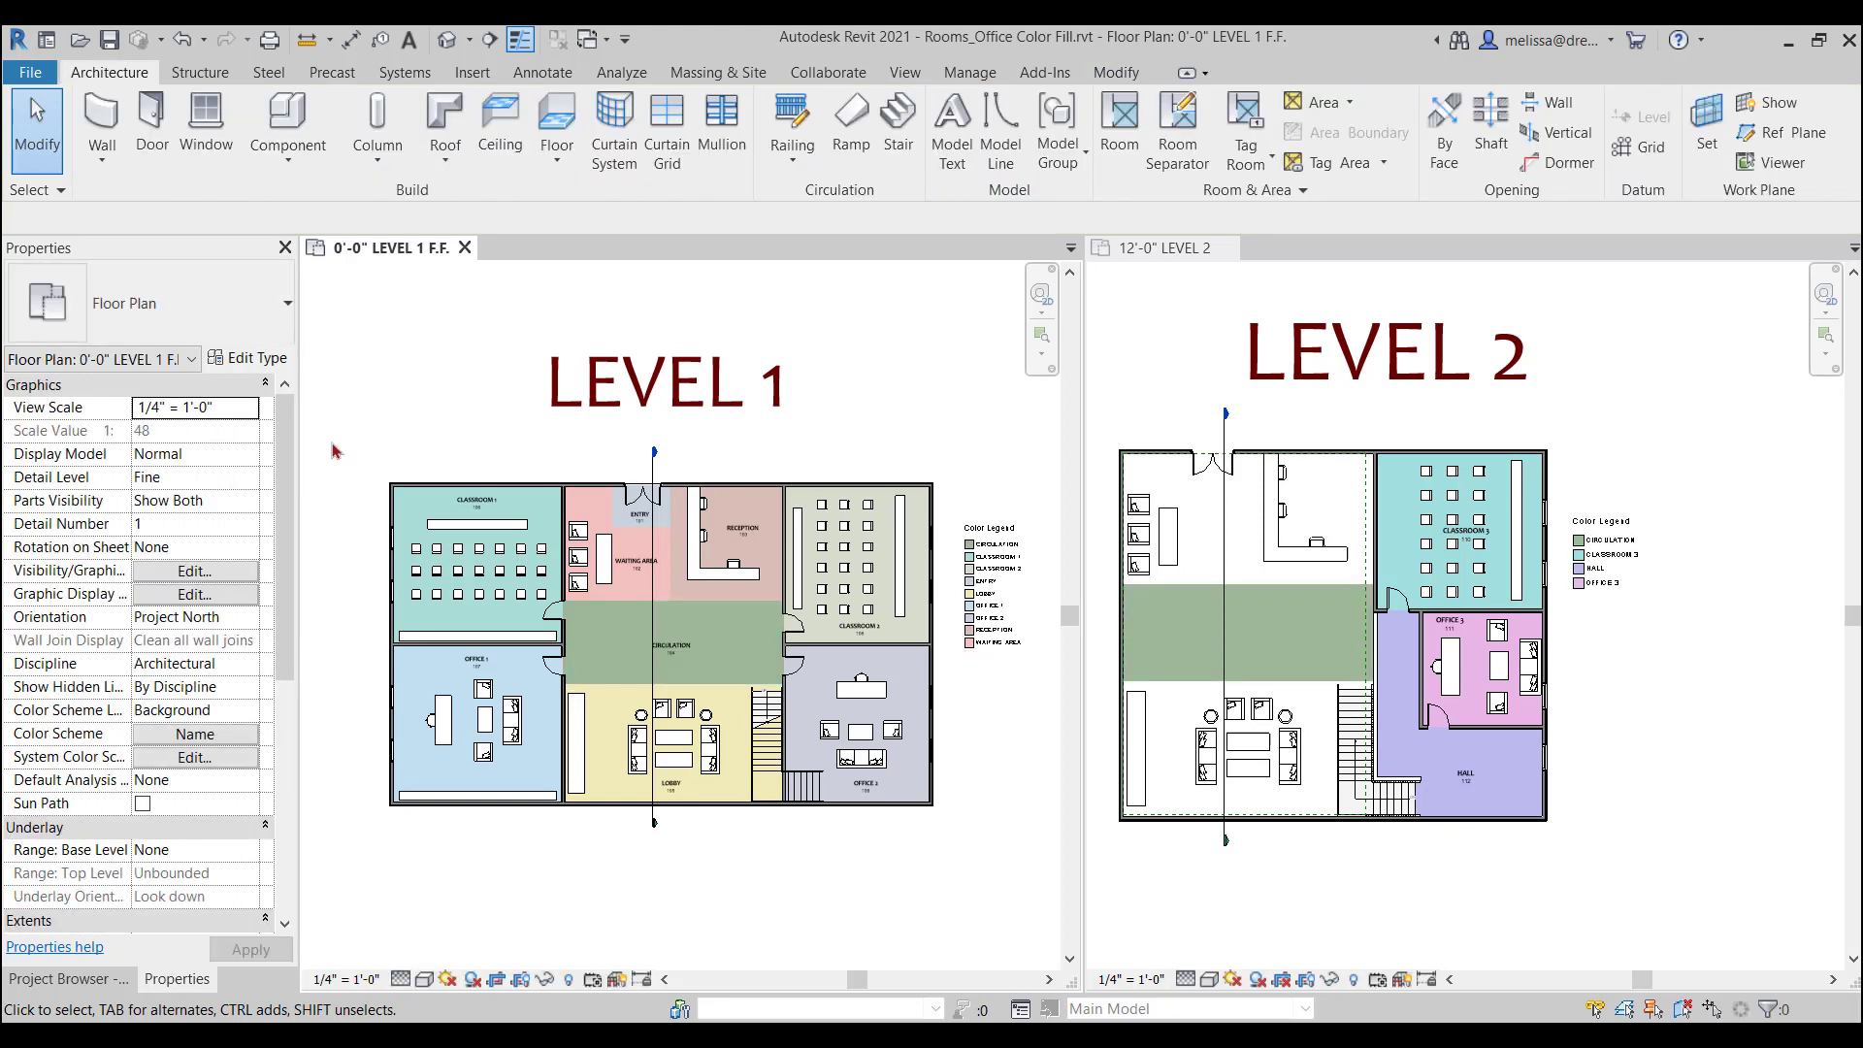
Set the CIRCULATION room's Upper Limit to 22'-0" PLATE HEIGHT and apply it.
click(672, 642)
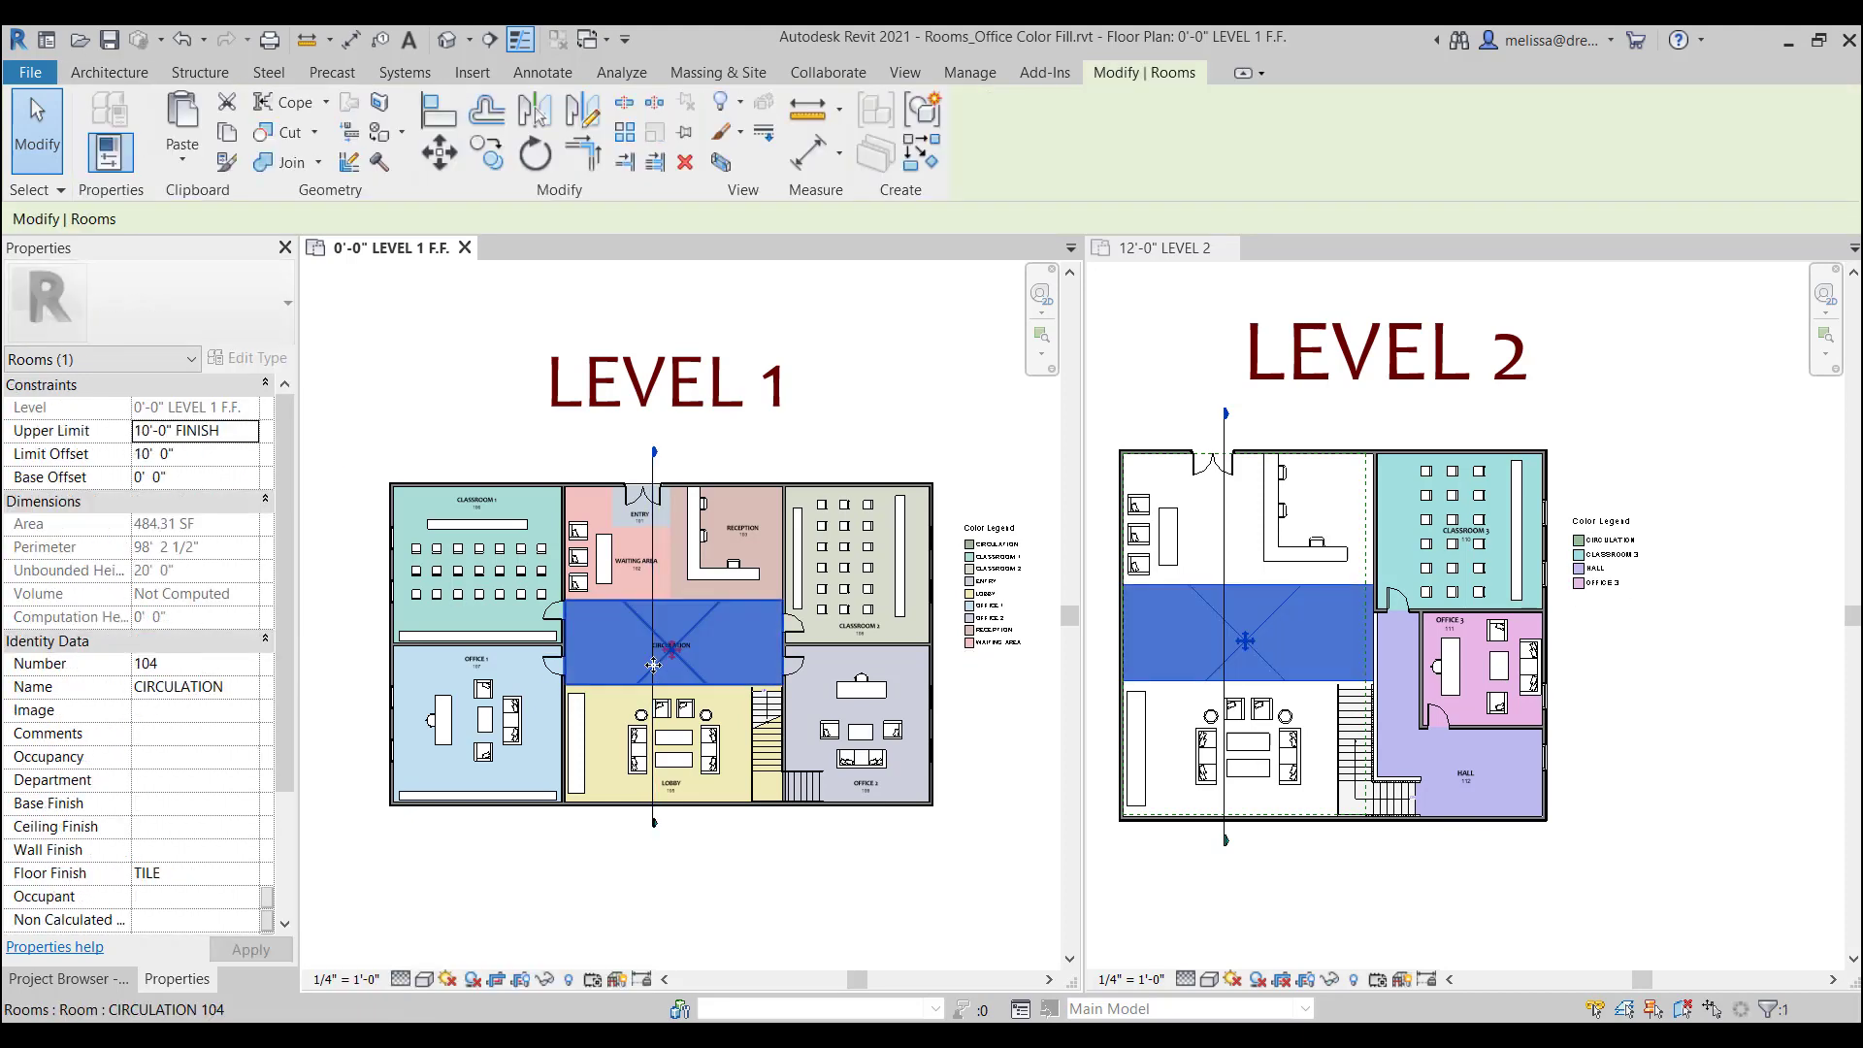
click(248, 431)
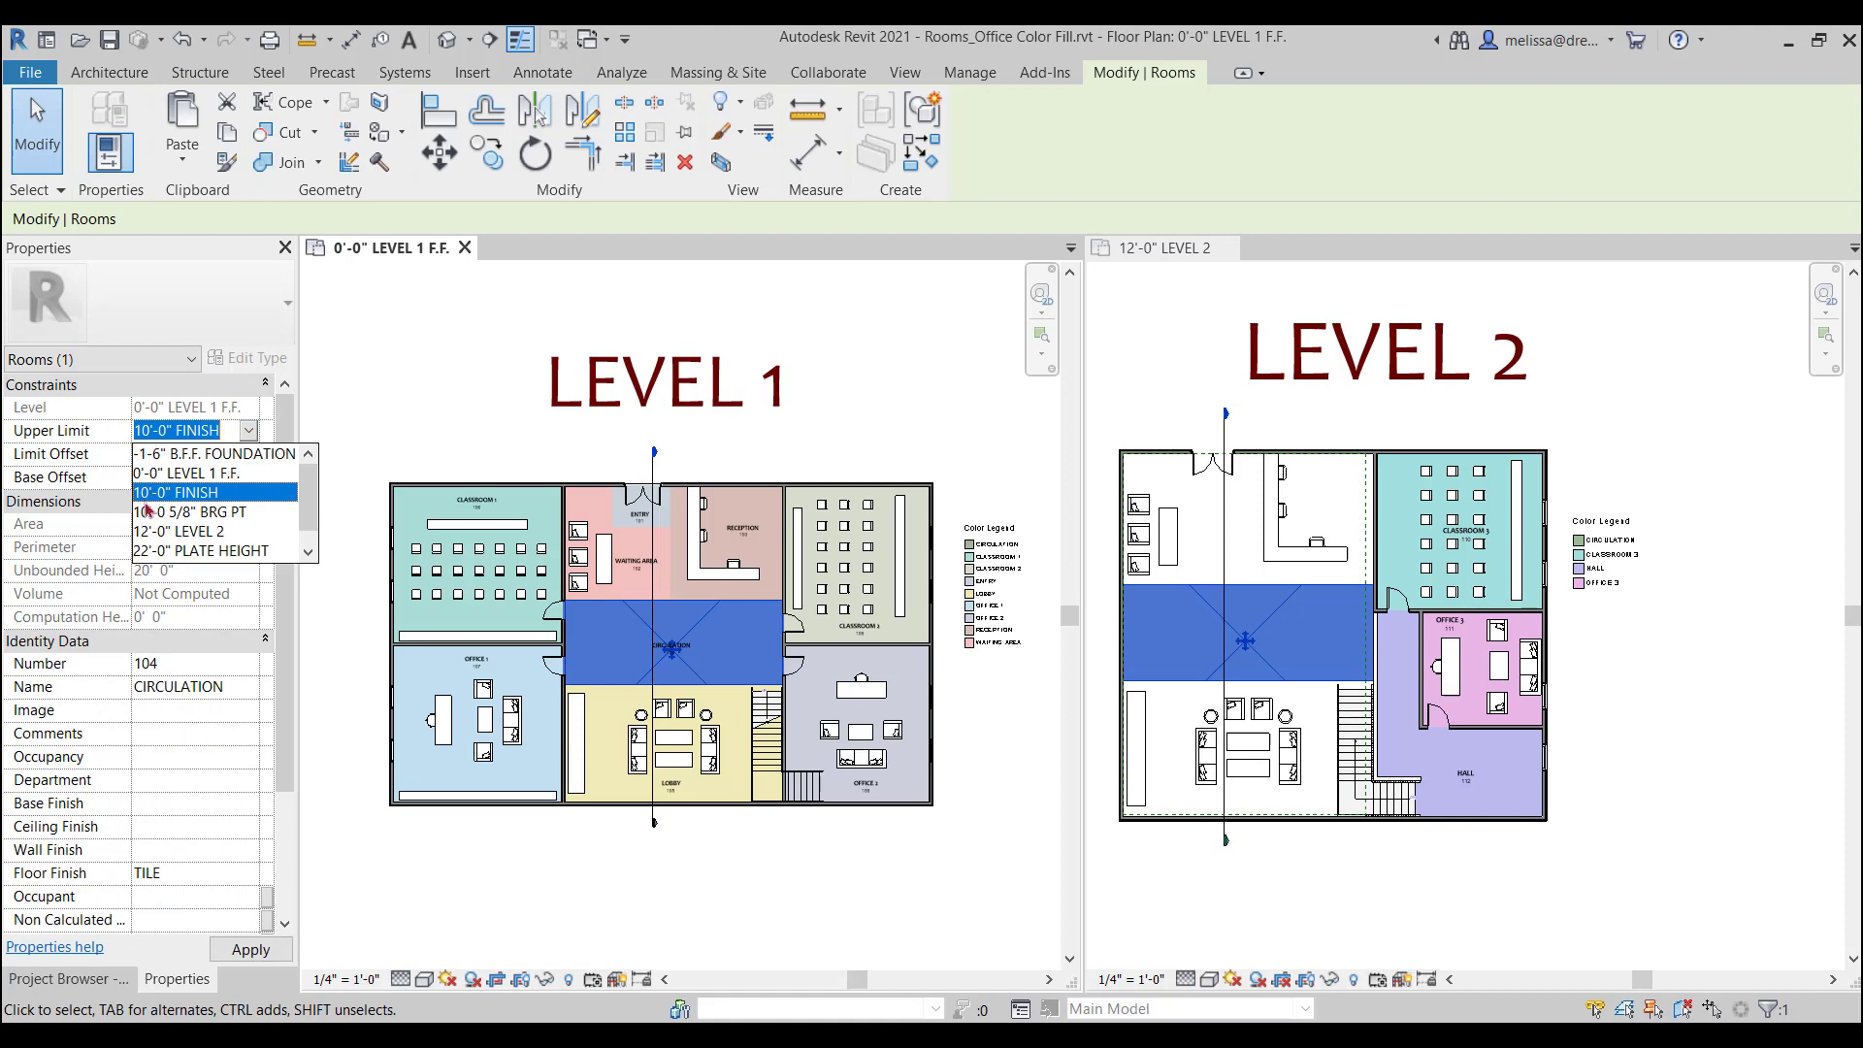
click(178, 530)
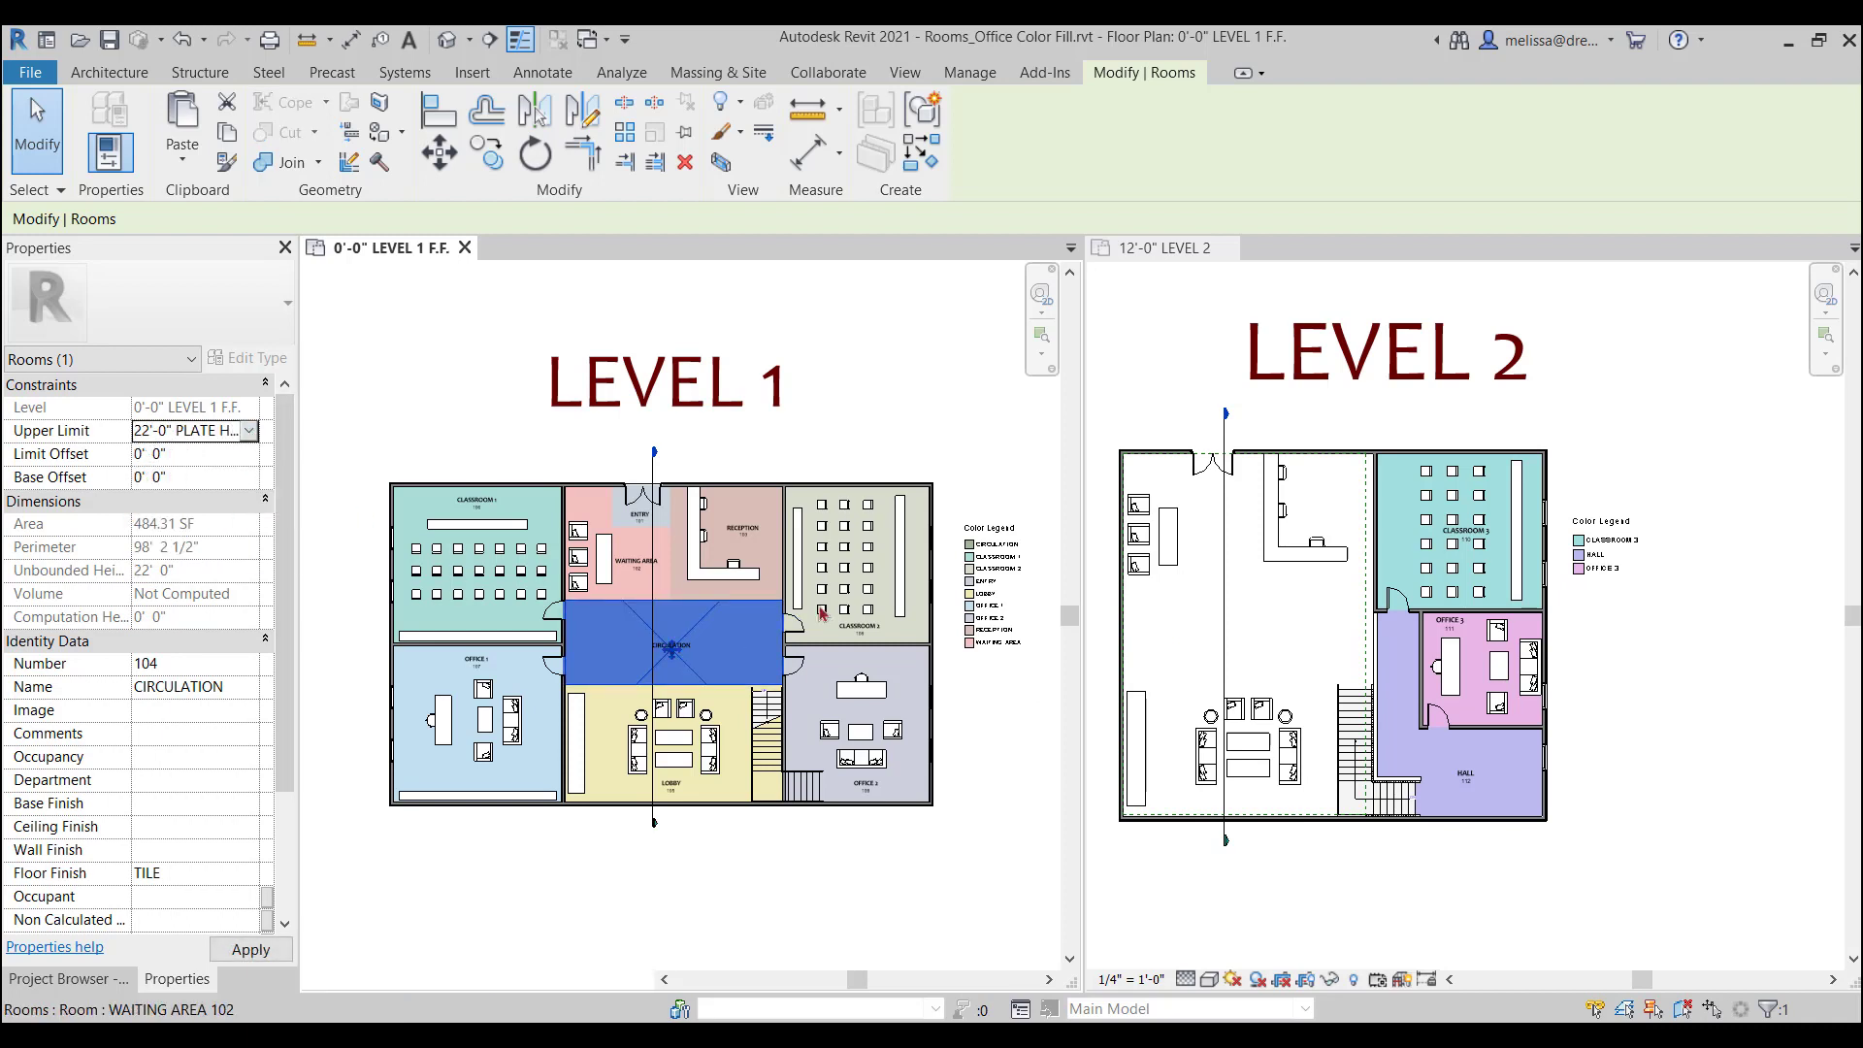
click(1244, 639)
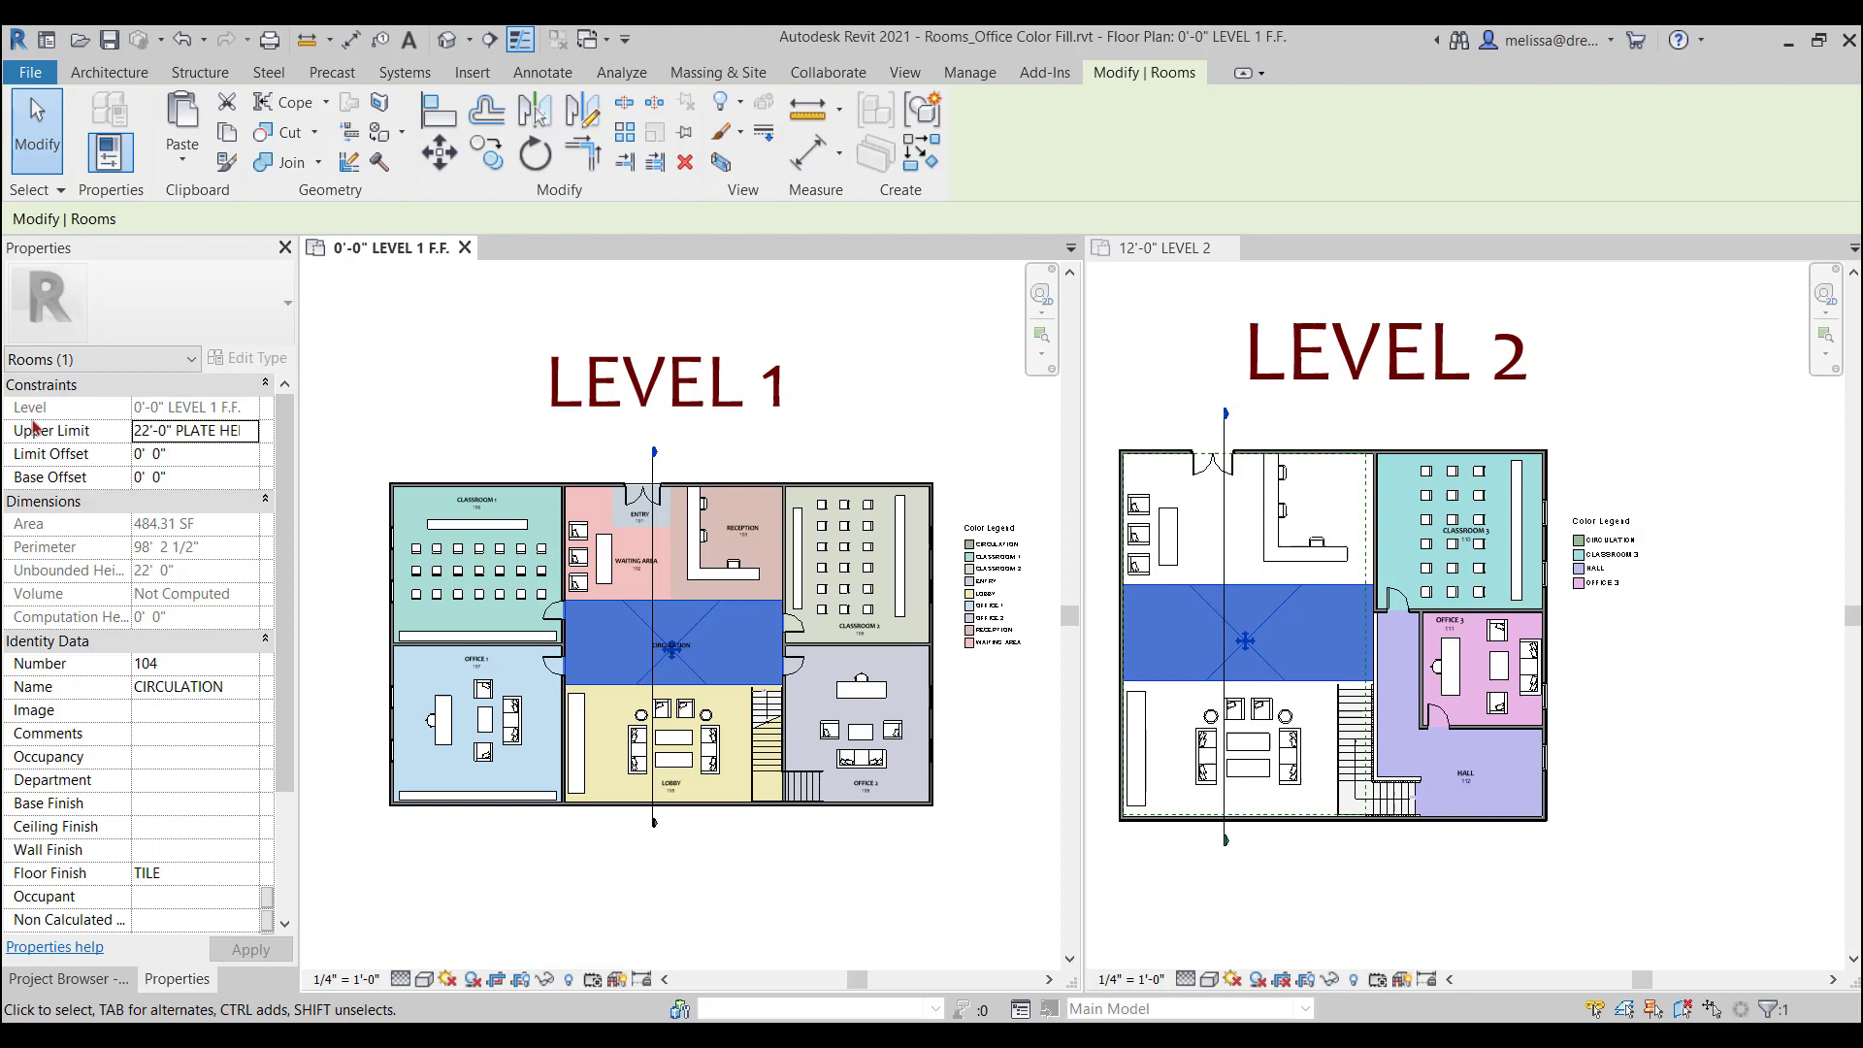
click(991, 584)
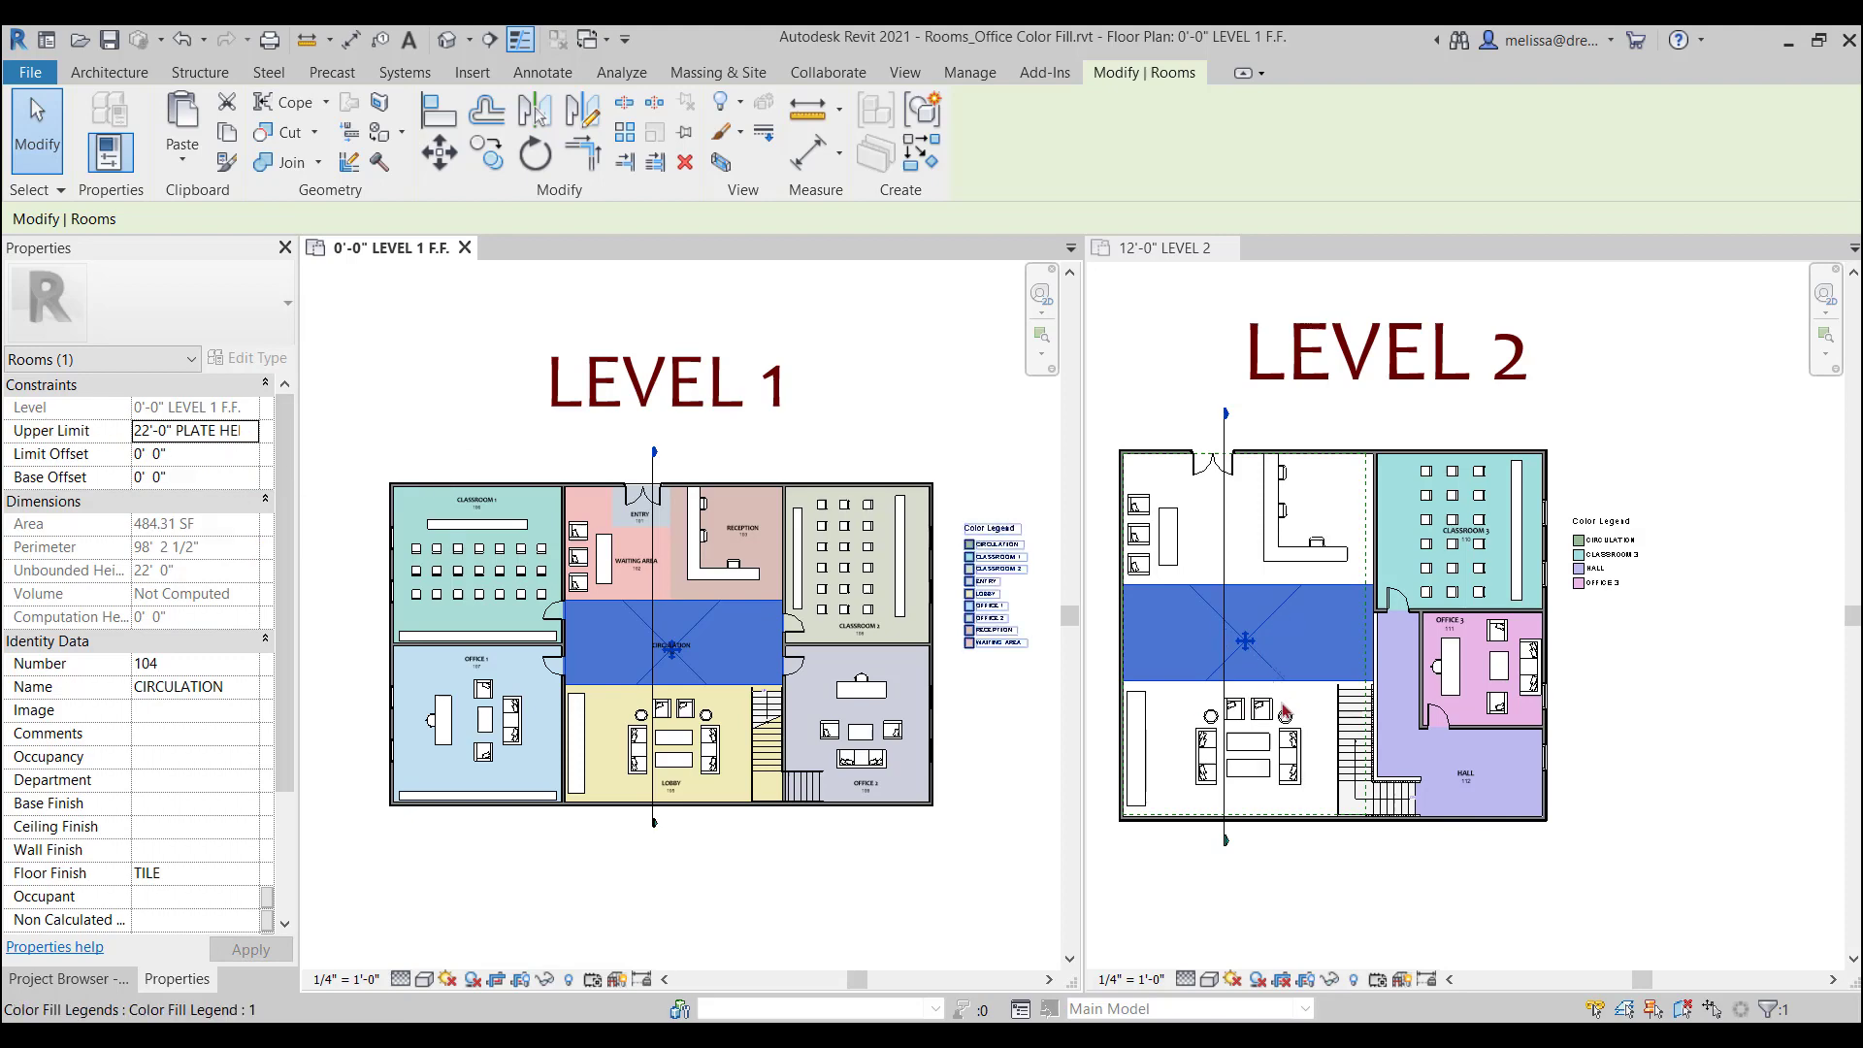
Activate the Level 2 plan and open the Section 1 view through the building.
click(1159, 247)
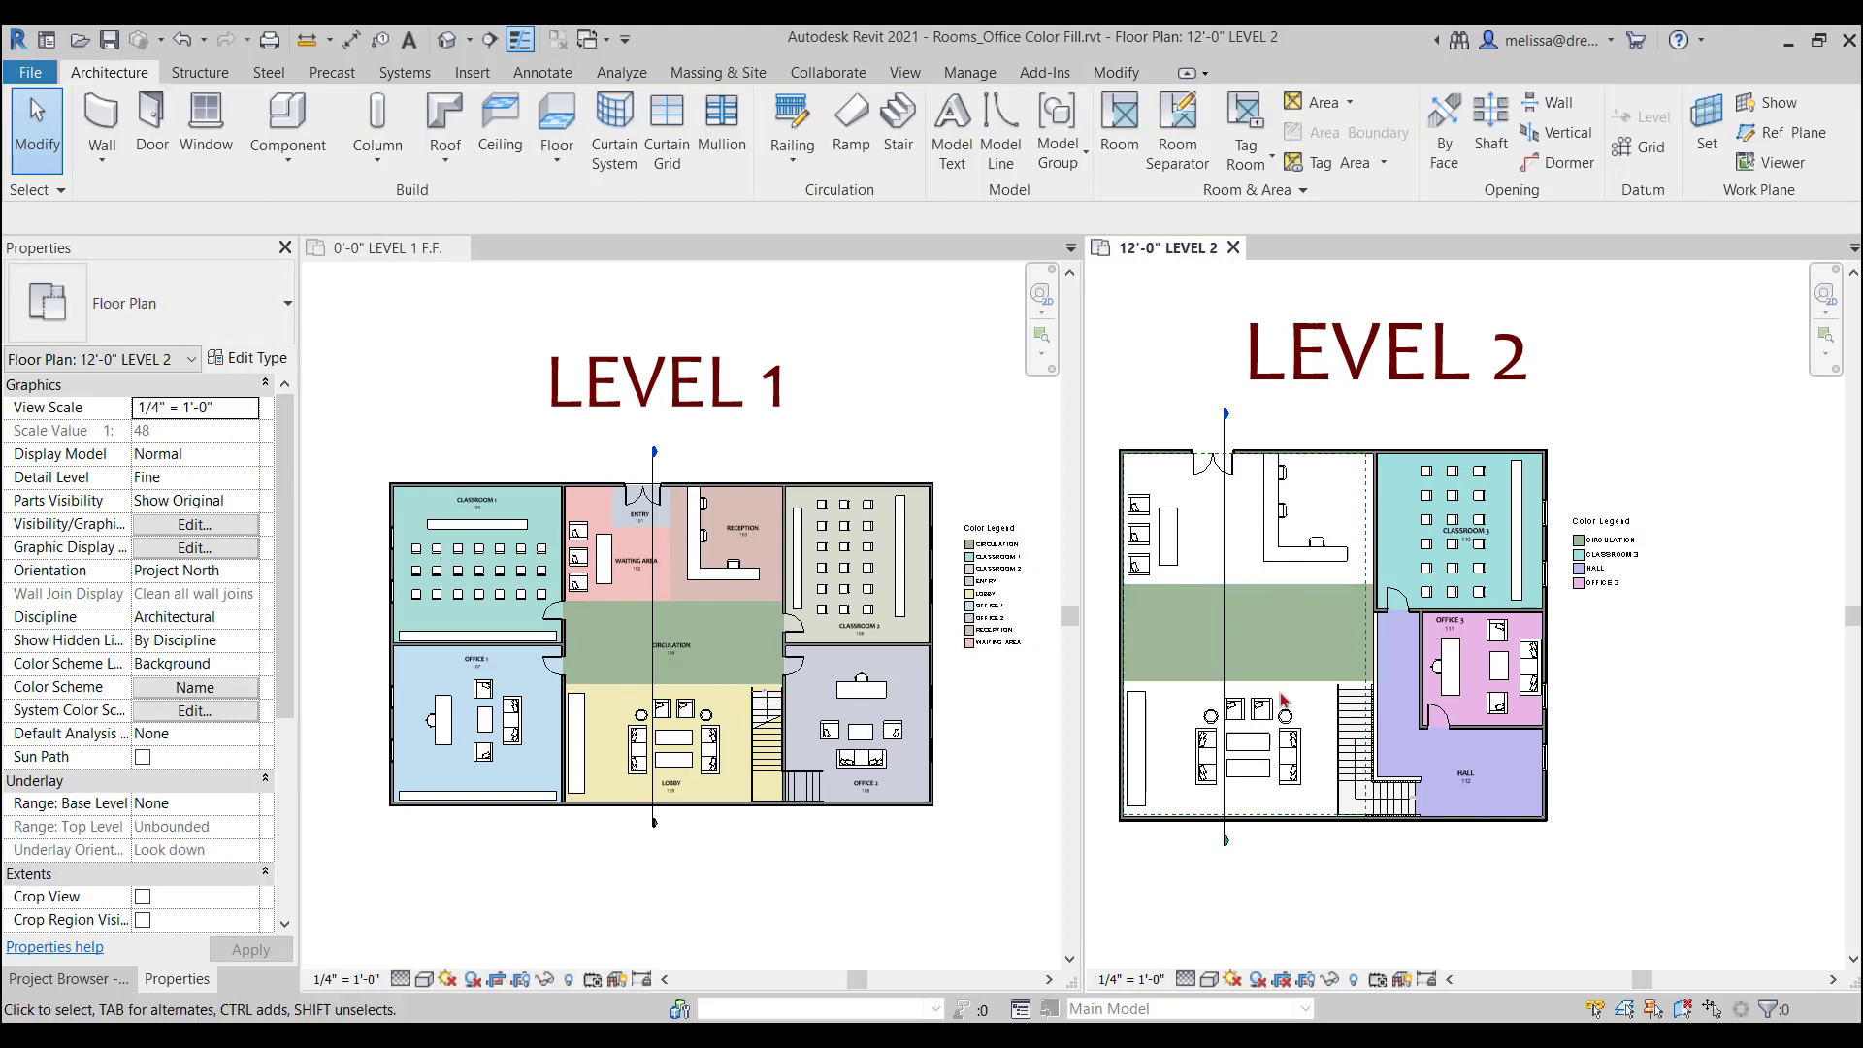
click(1246, 643)
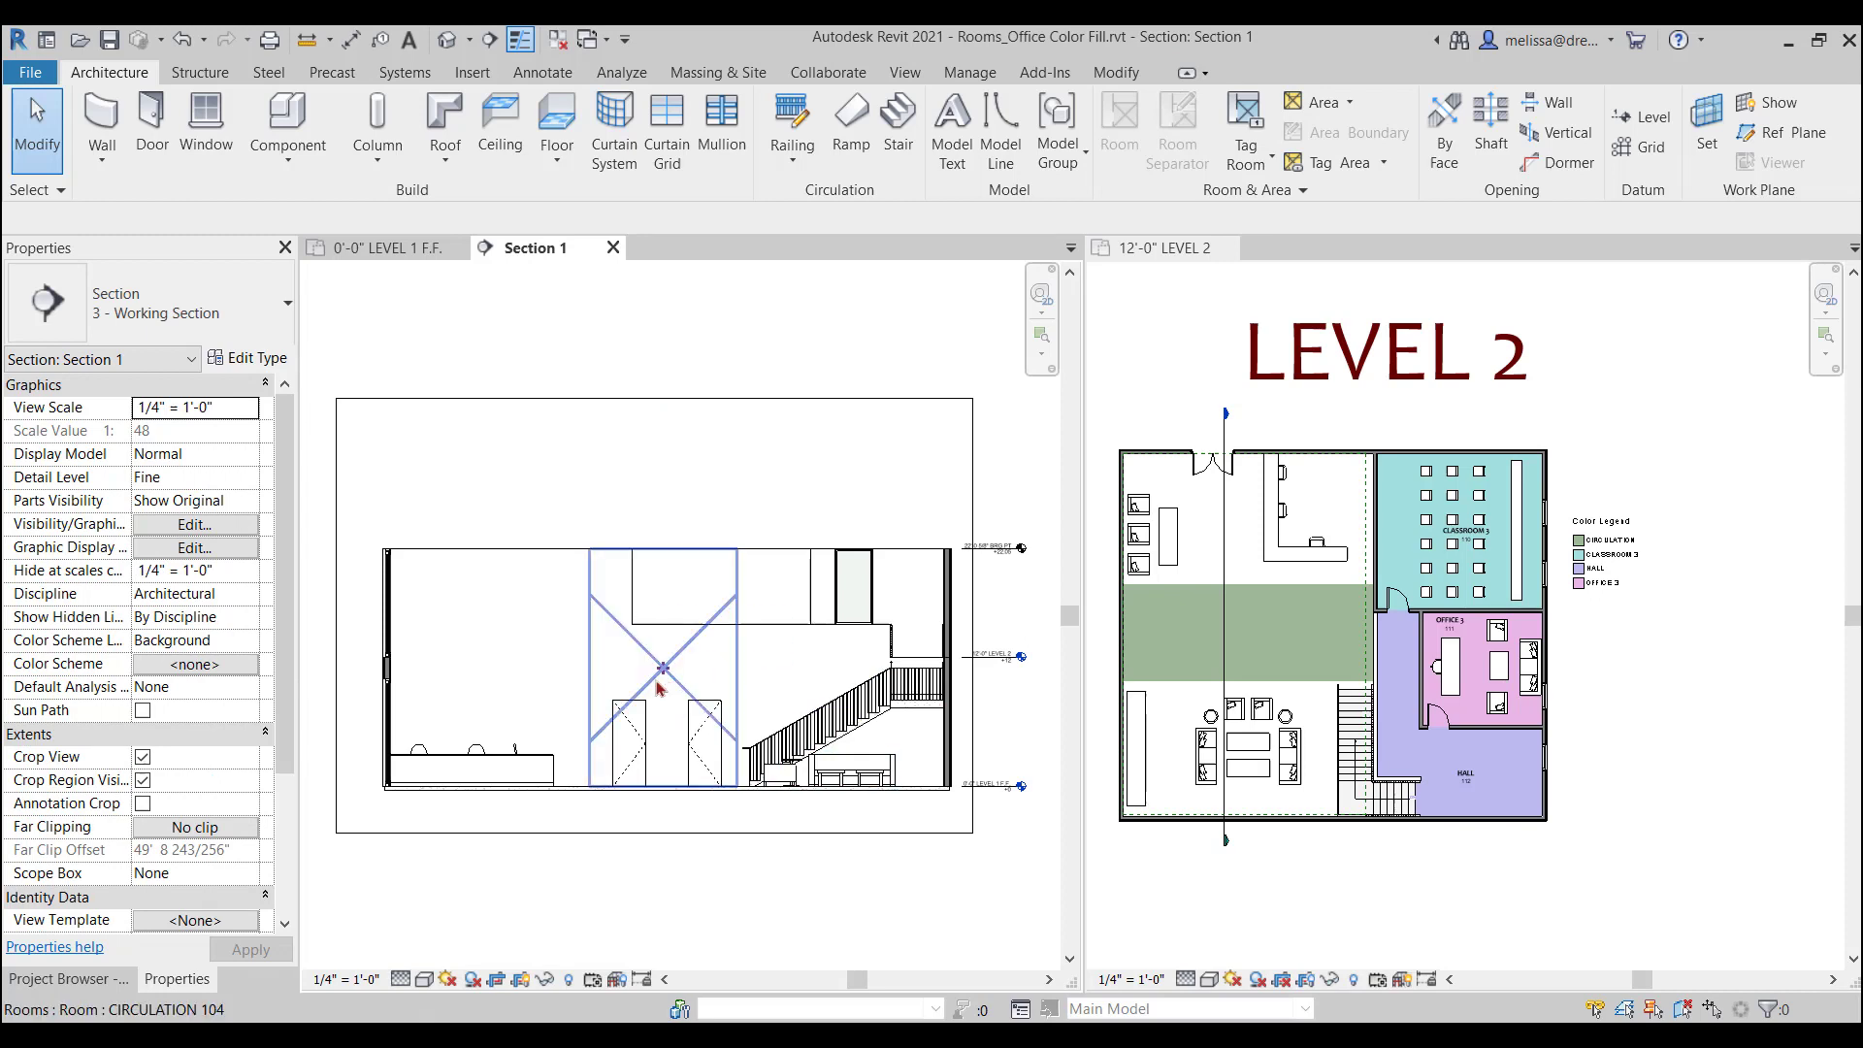
Extend the Waiting Area room up to Level 2 and enable Temporary View Properties in Section 1.
click(522, 733)
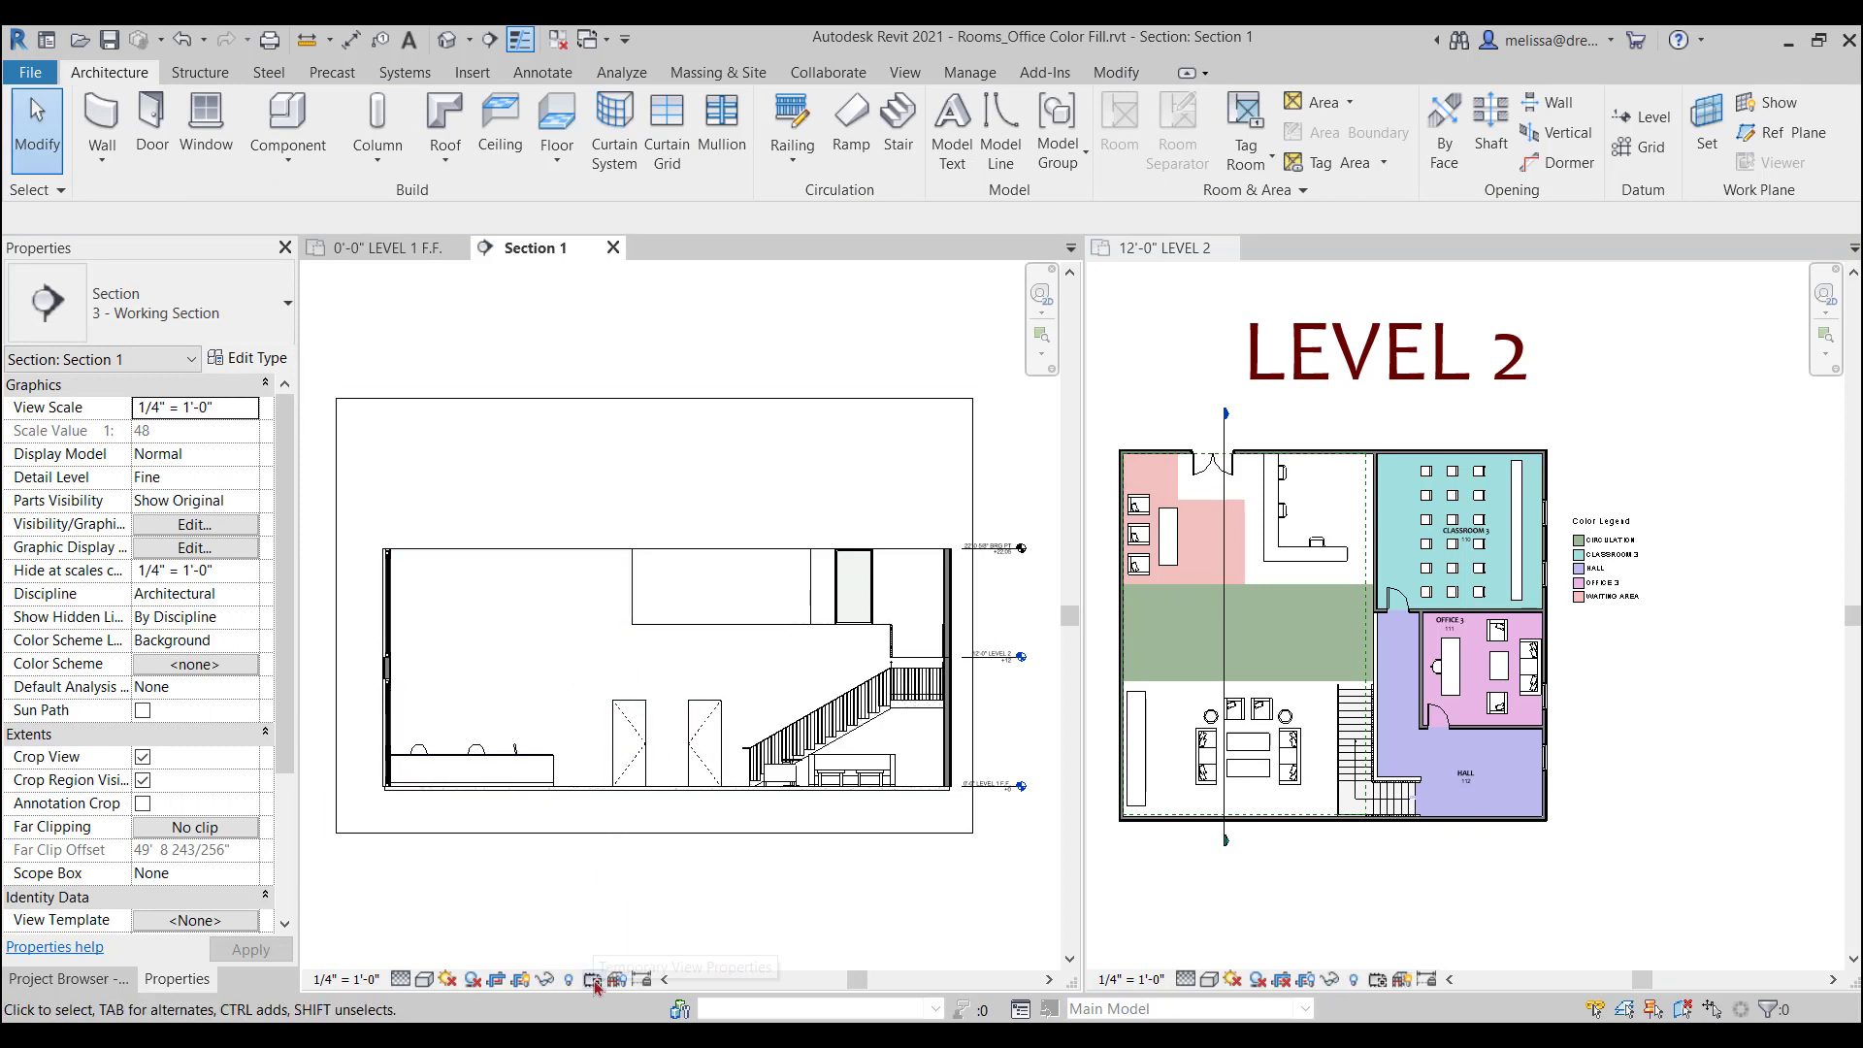
click(610, 980)
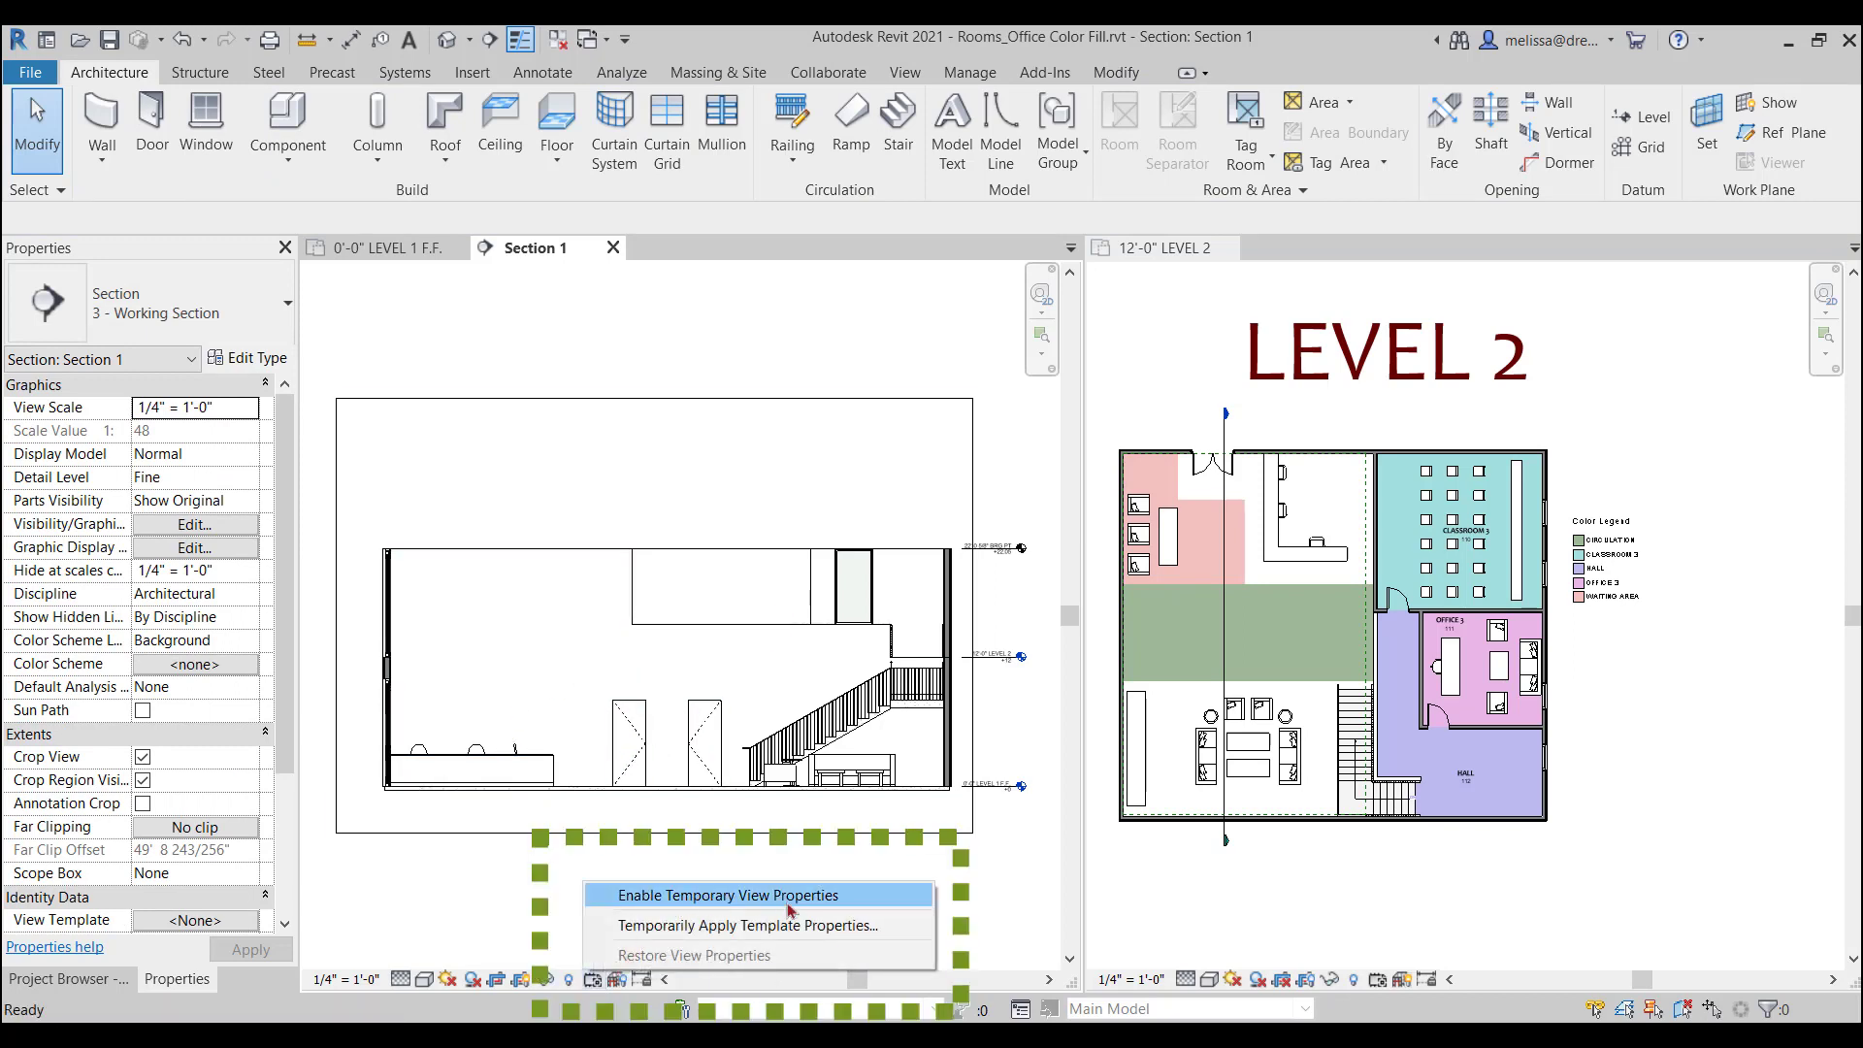
click(726, 894)
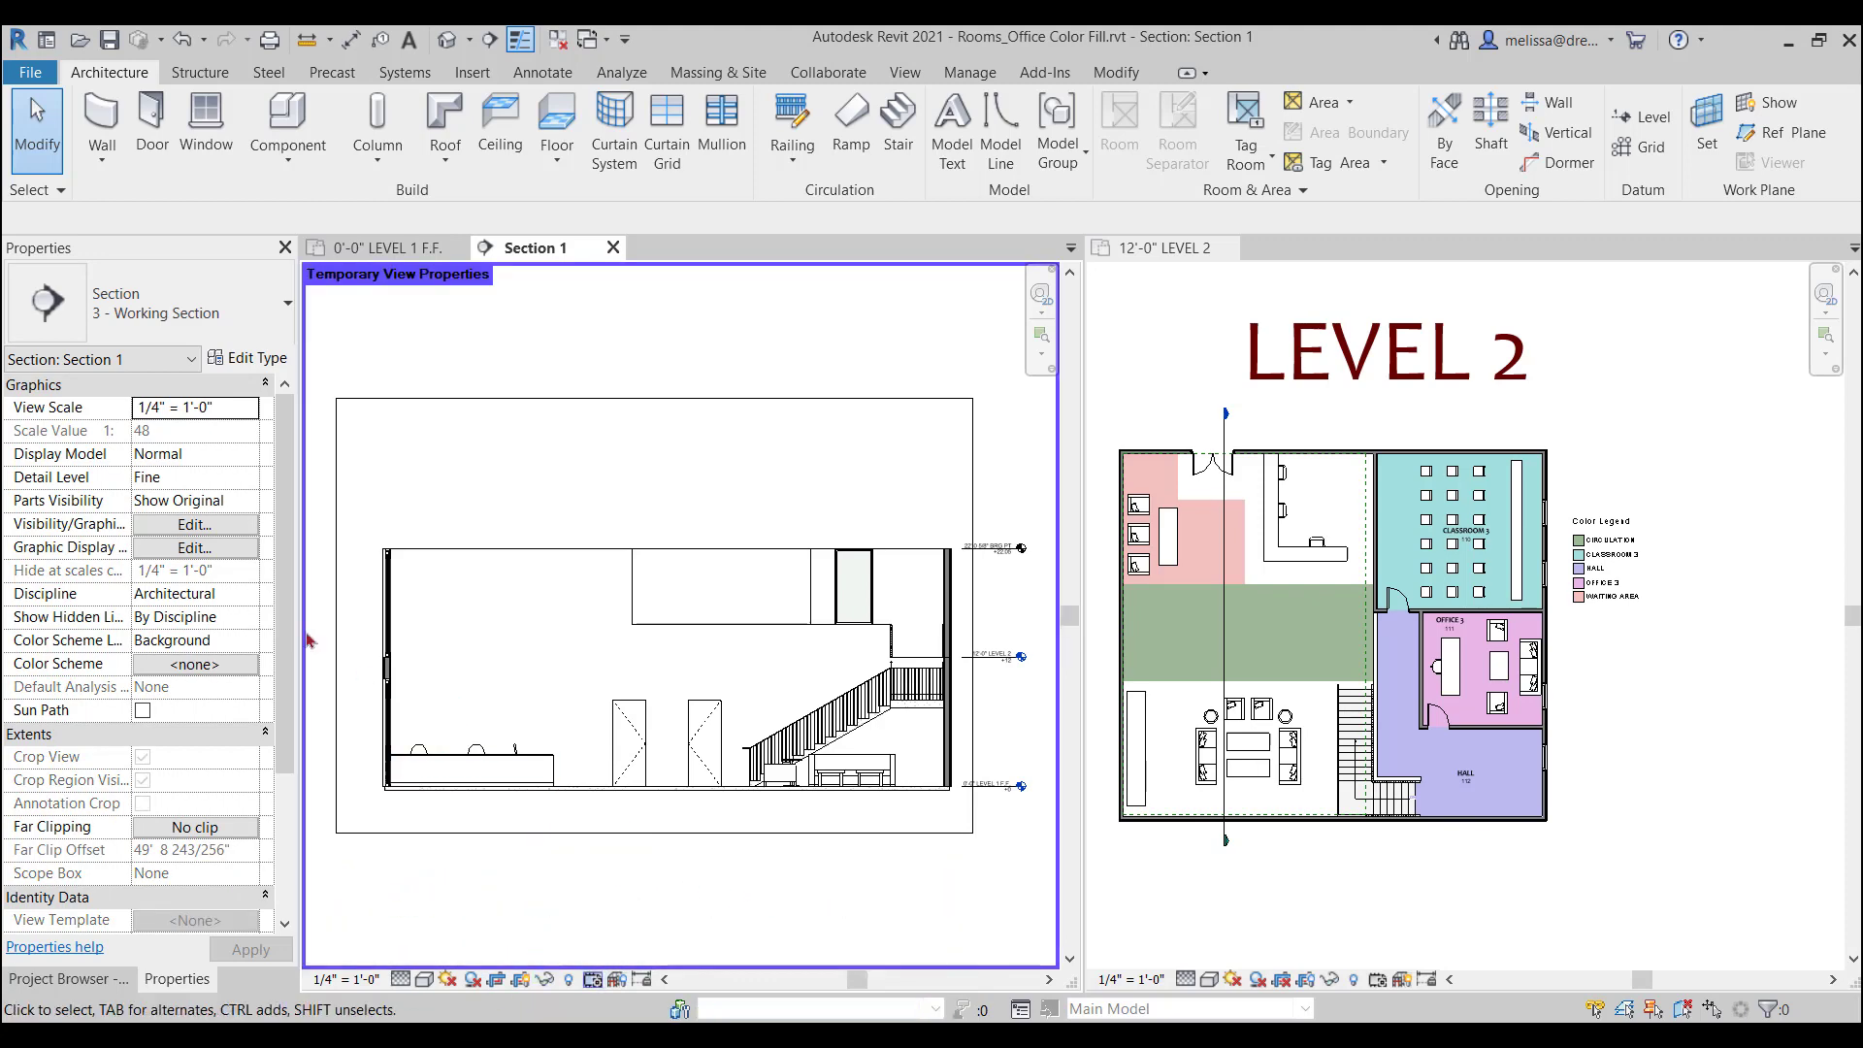
In the section's Visibility/Graphics overrides, show room Interior Fill and Reference lines.
click(194, 524)
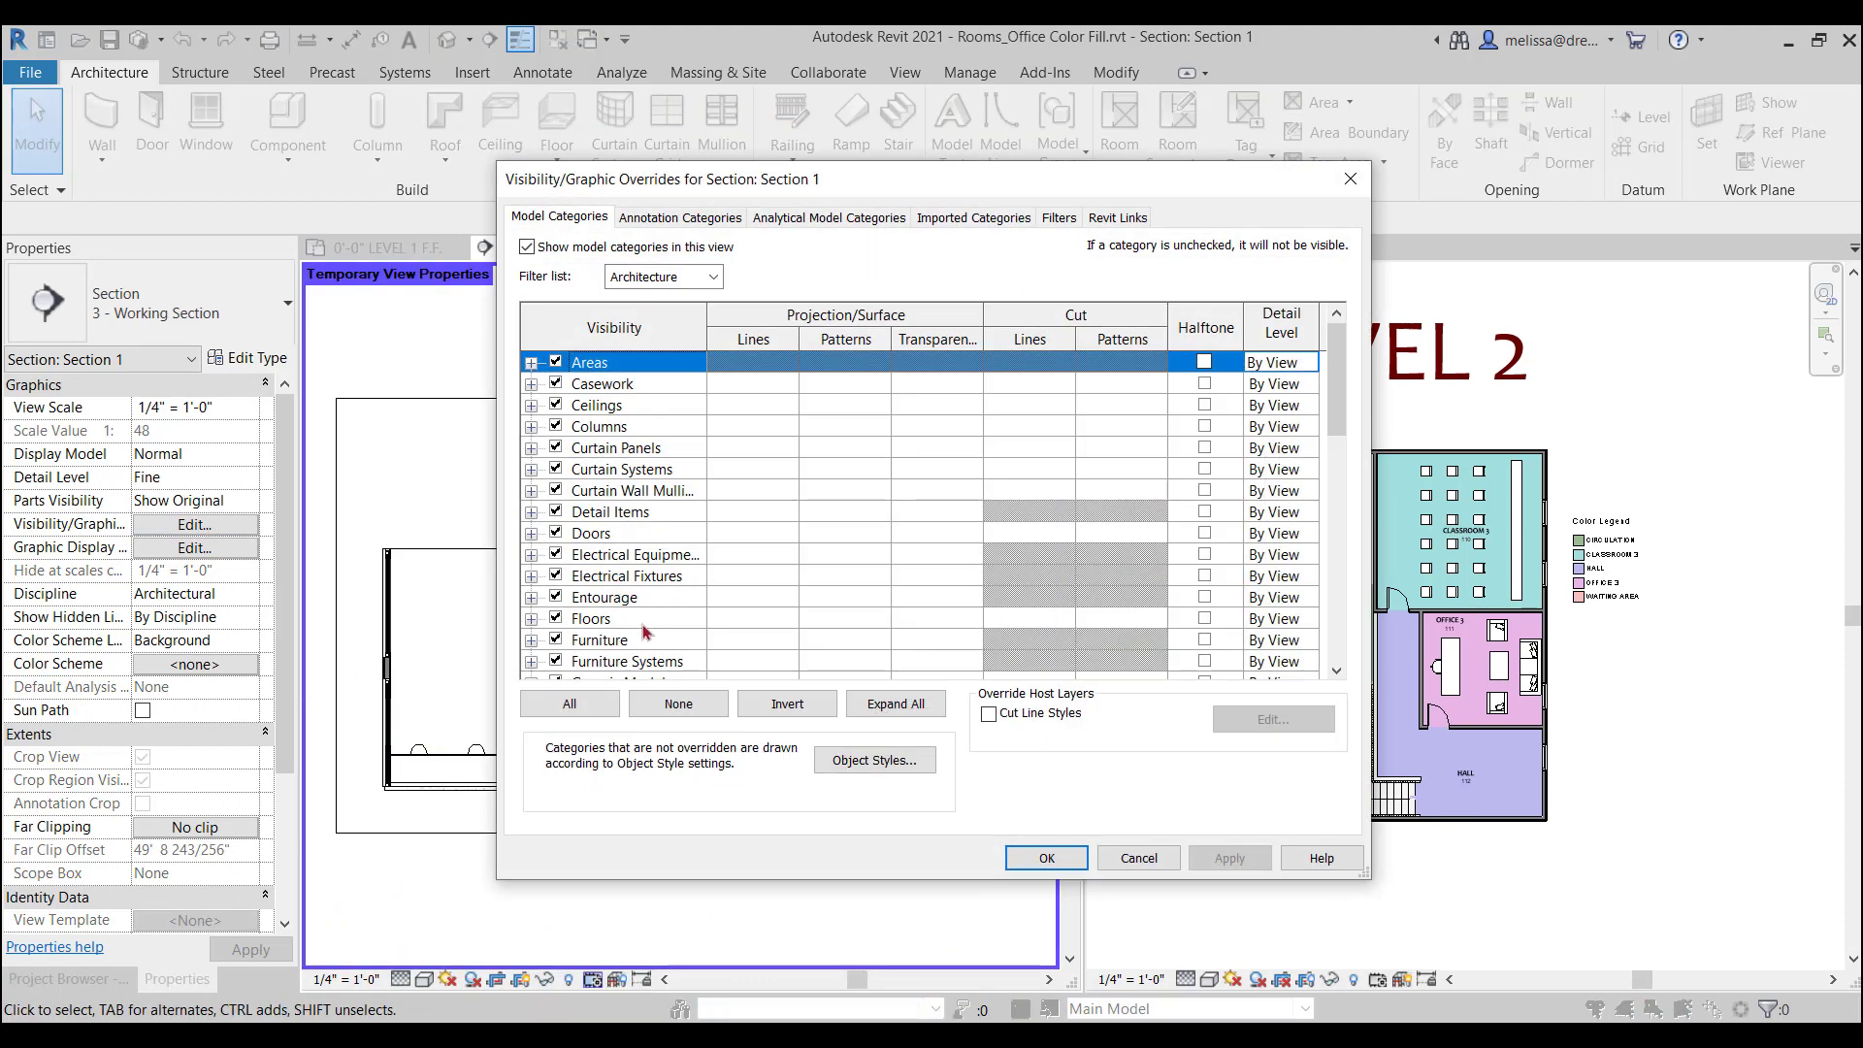
scroll(down, 3)
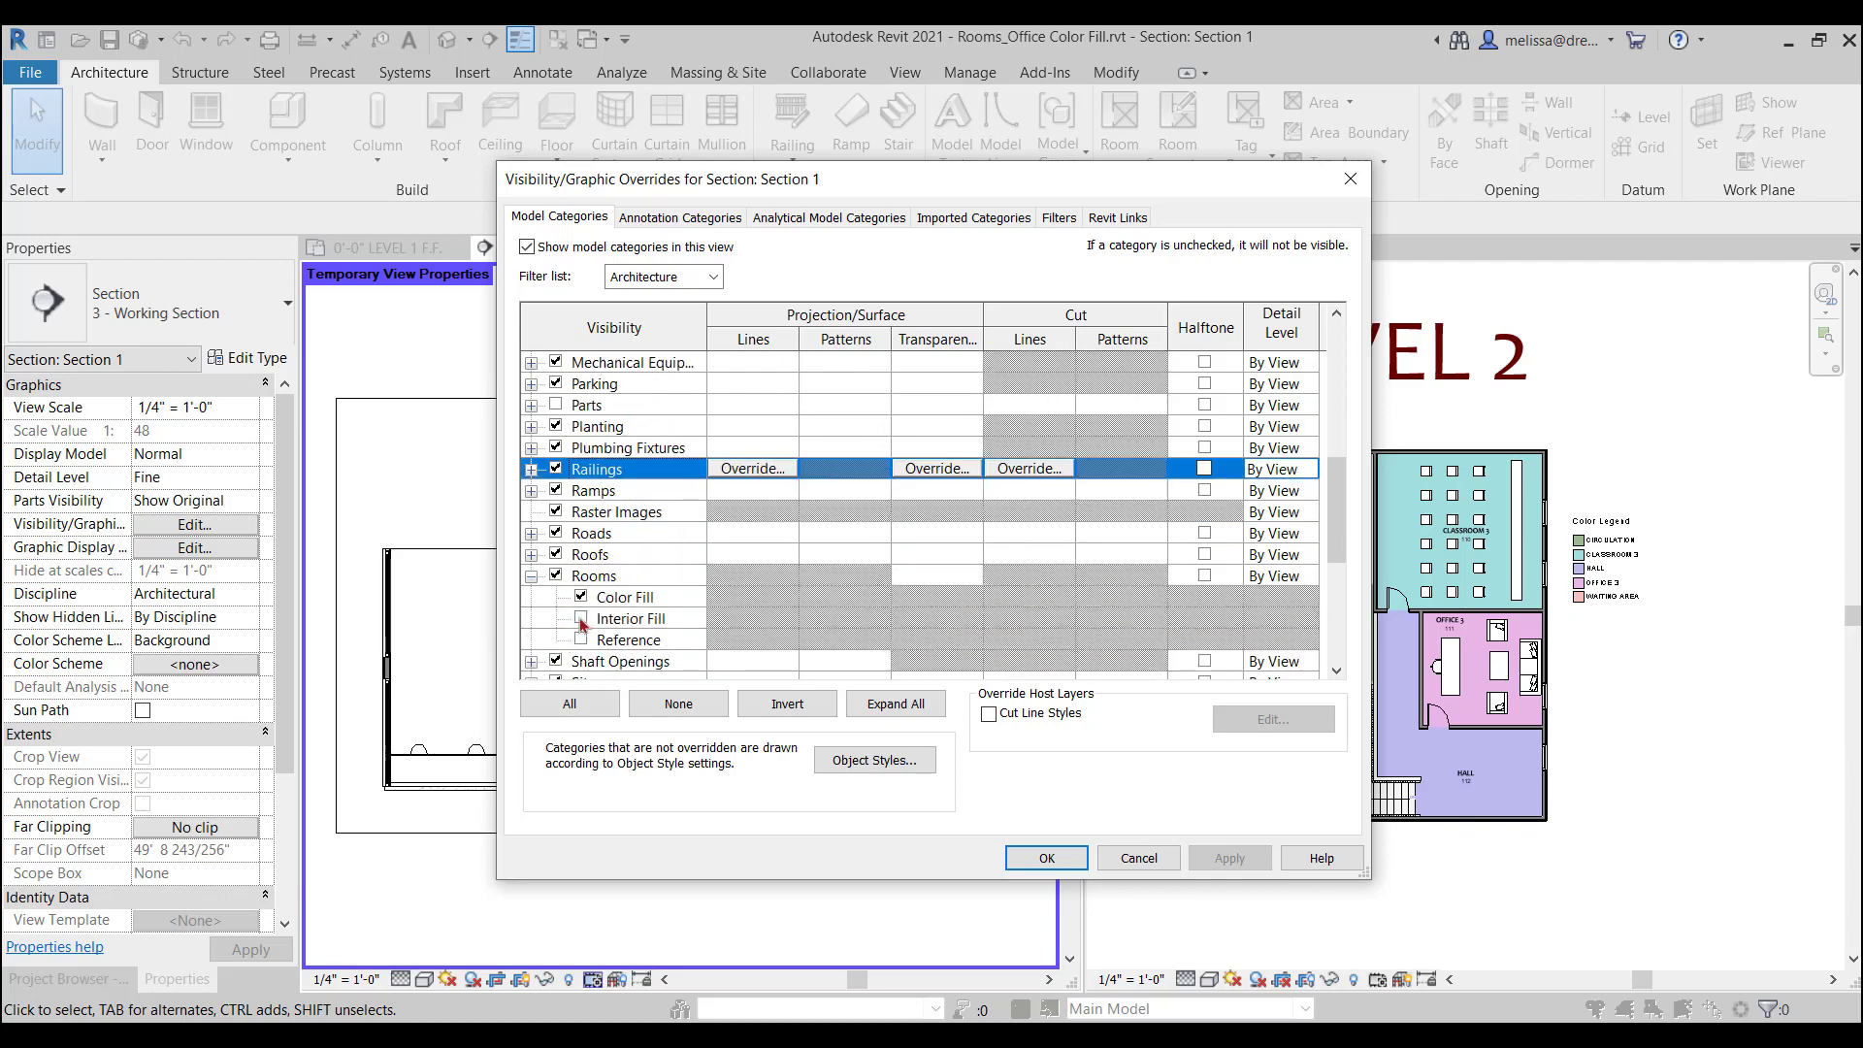
click(581, 617)
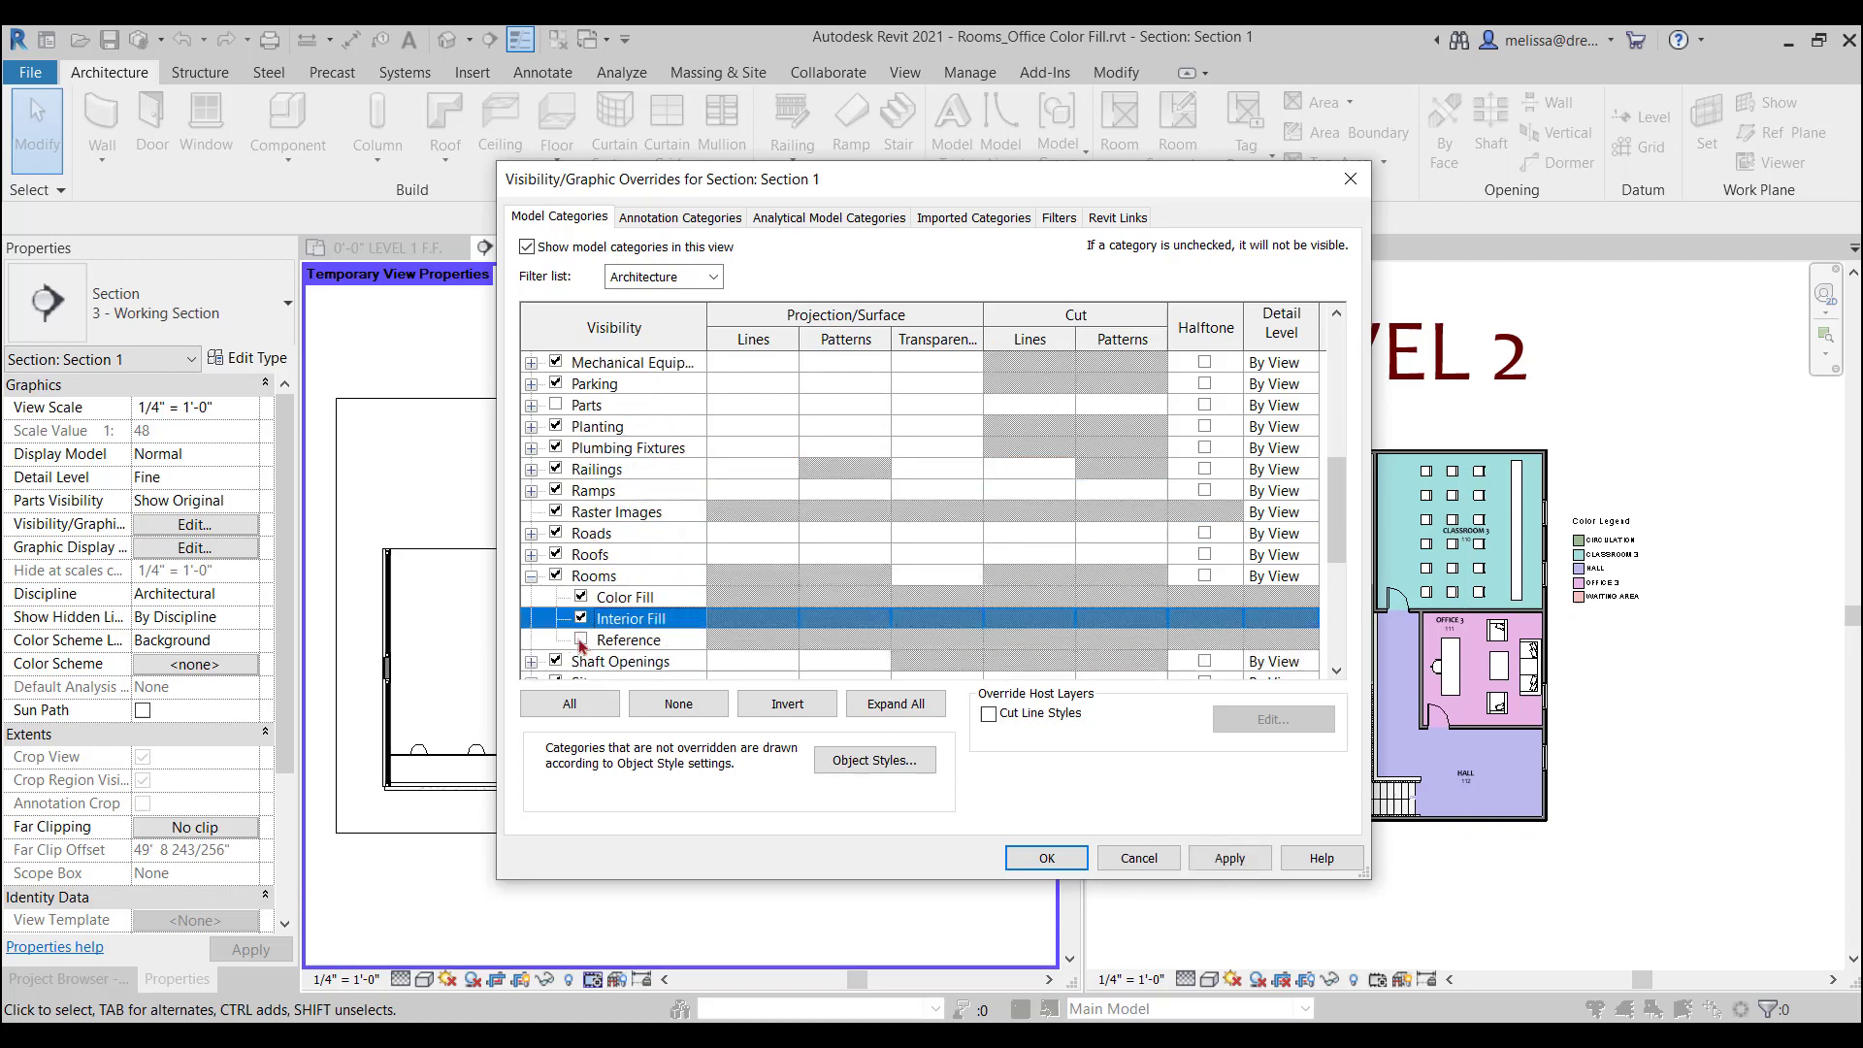
click(1044, 856)
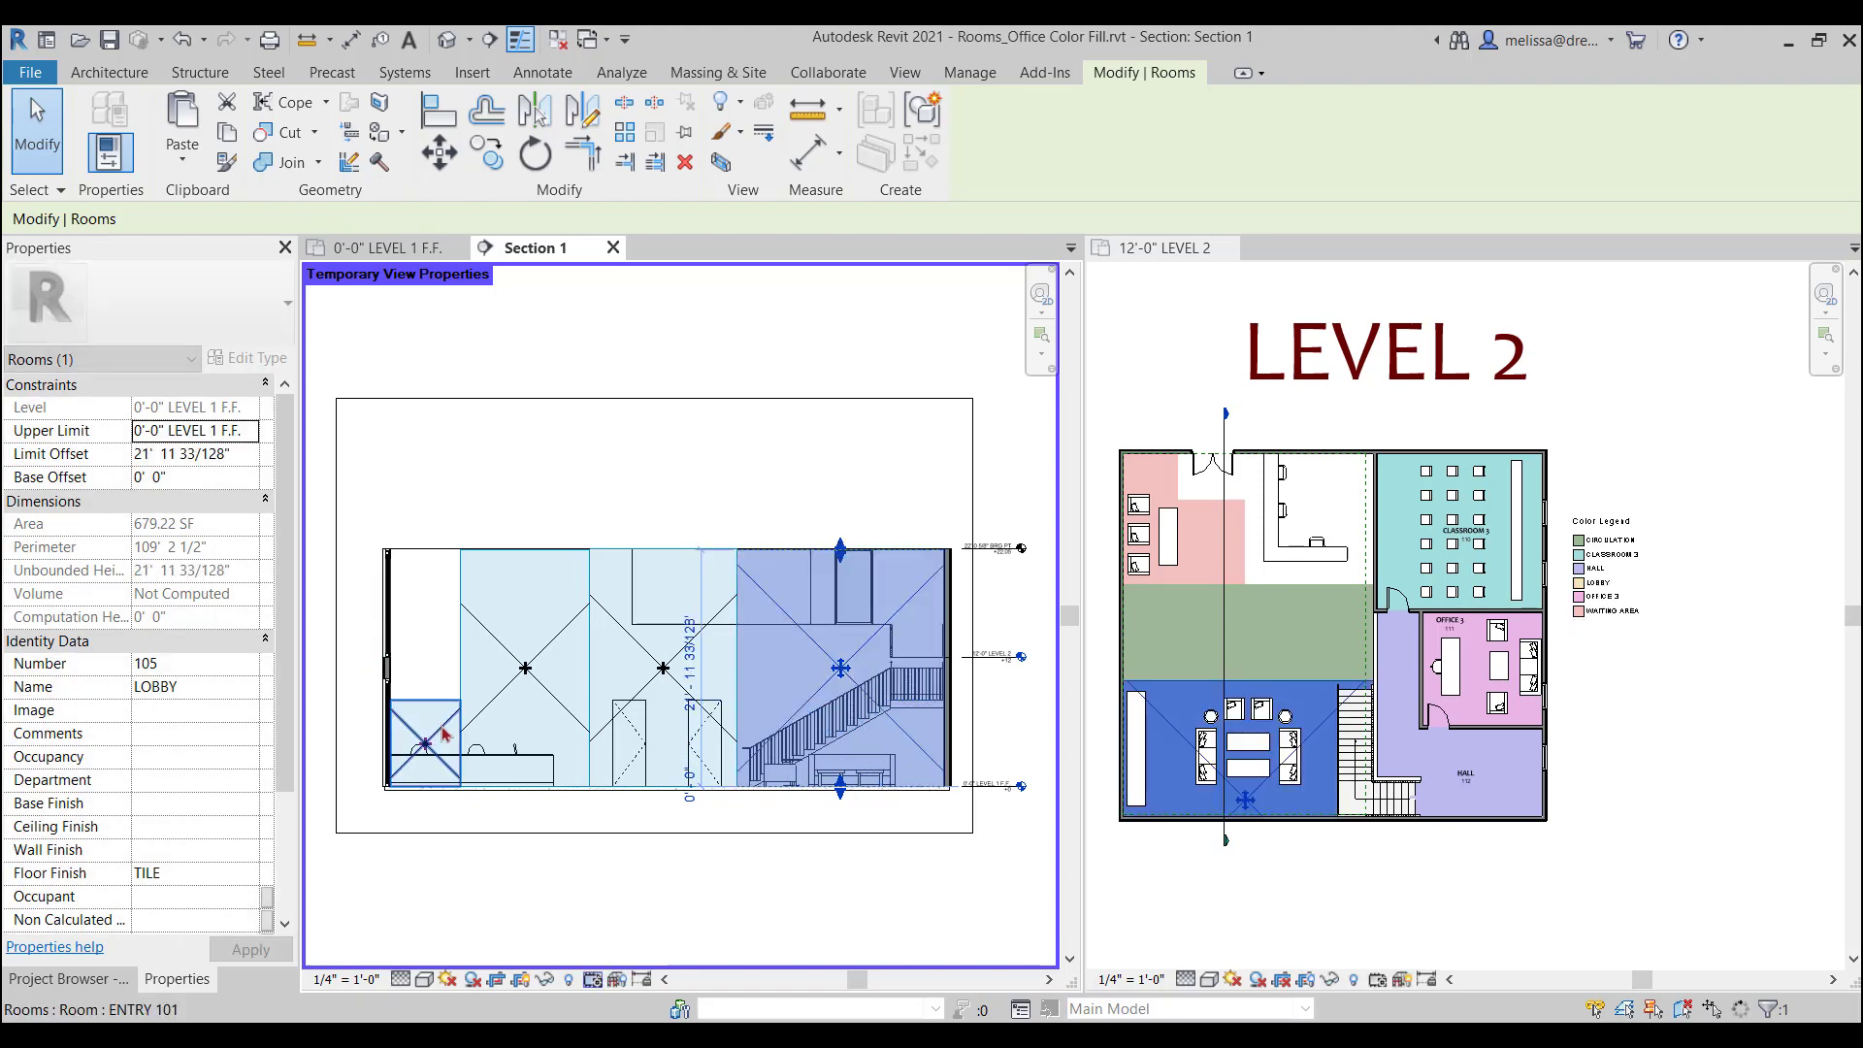
Raise the Entry room in the section, then restore the section's original view properties.
click(425, 745)
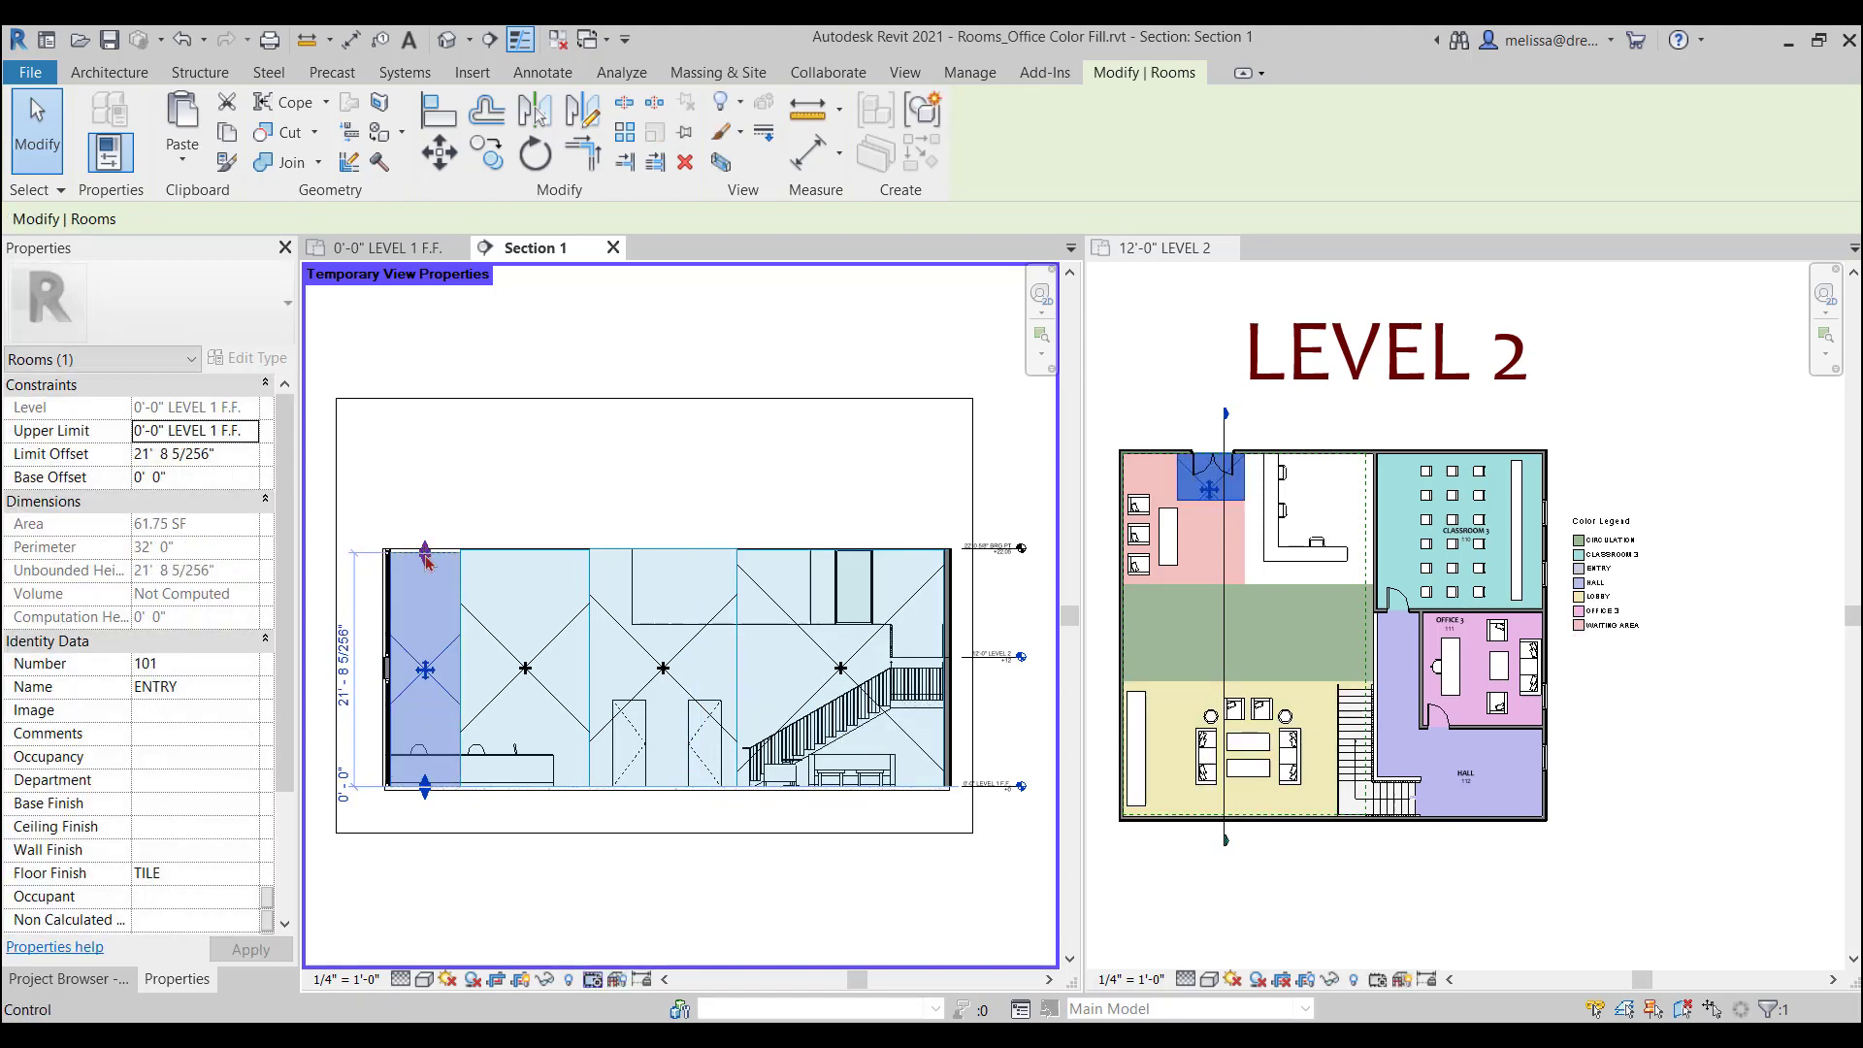
click(659, 454)
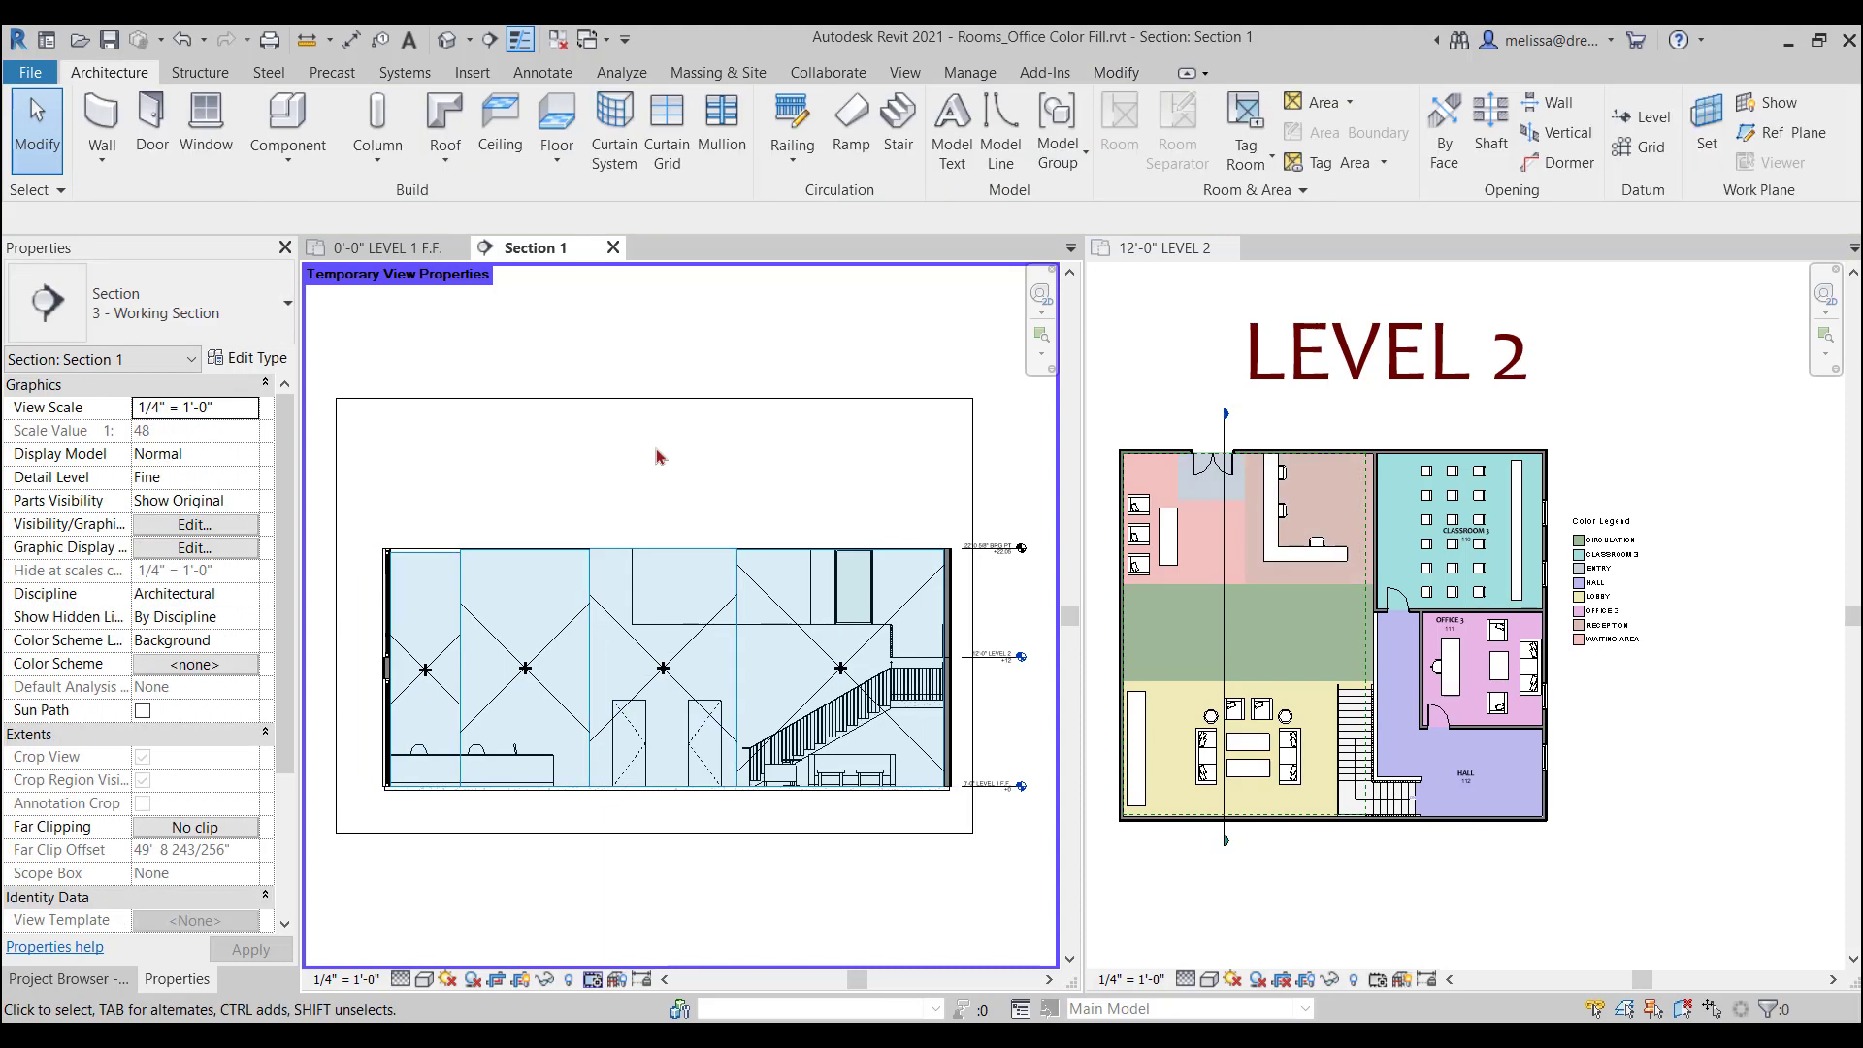
mouse_move(674, 733)
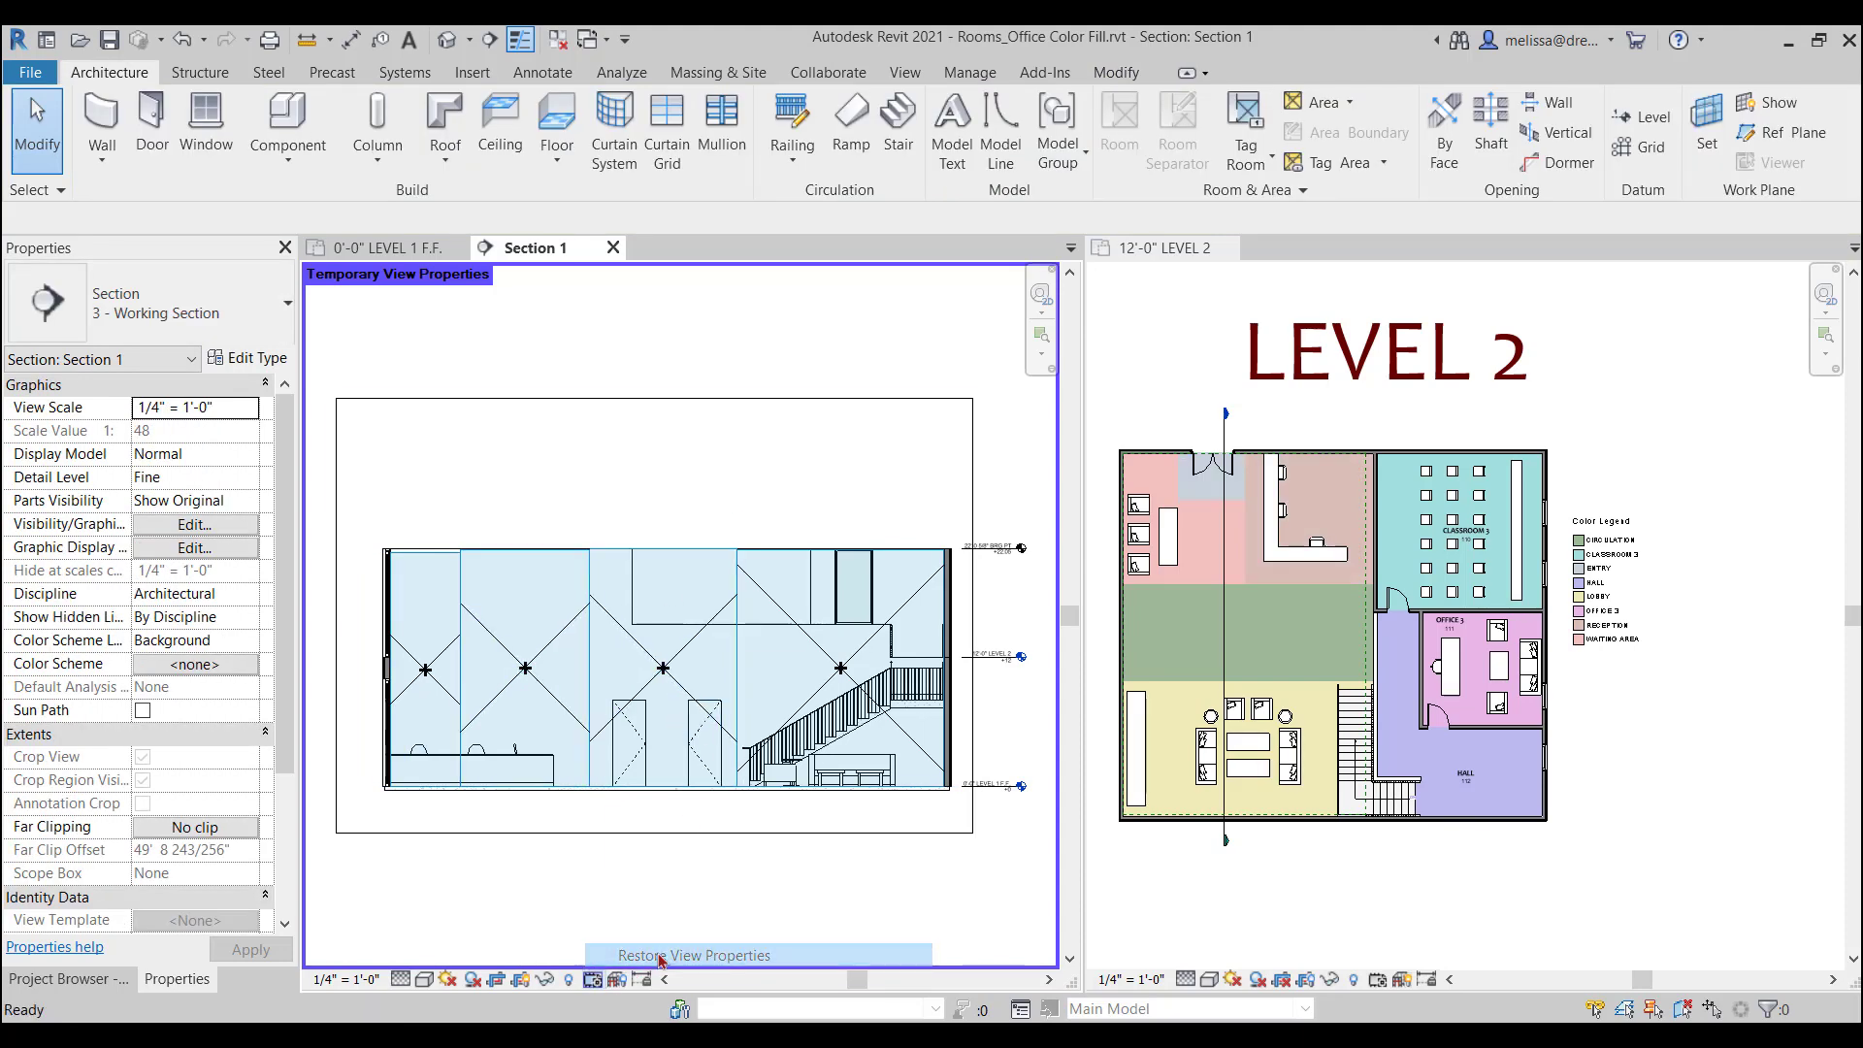
click(693, 955)
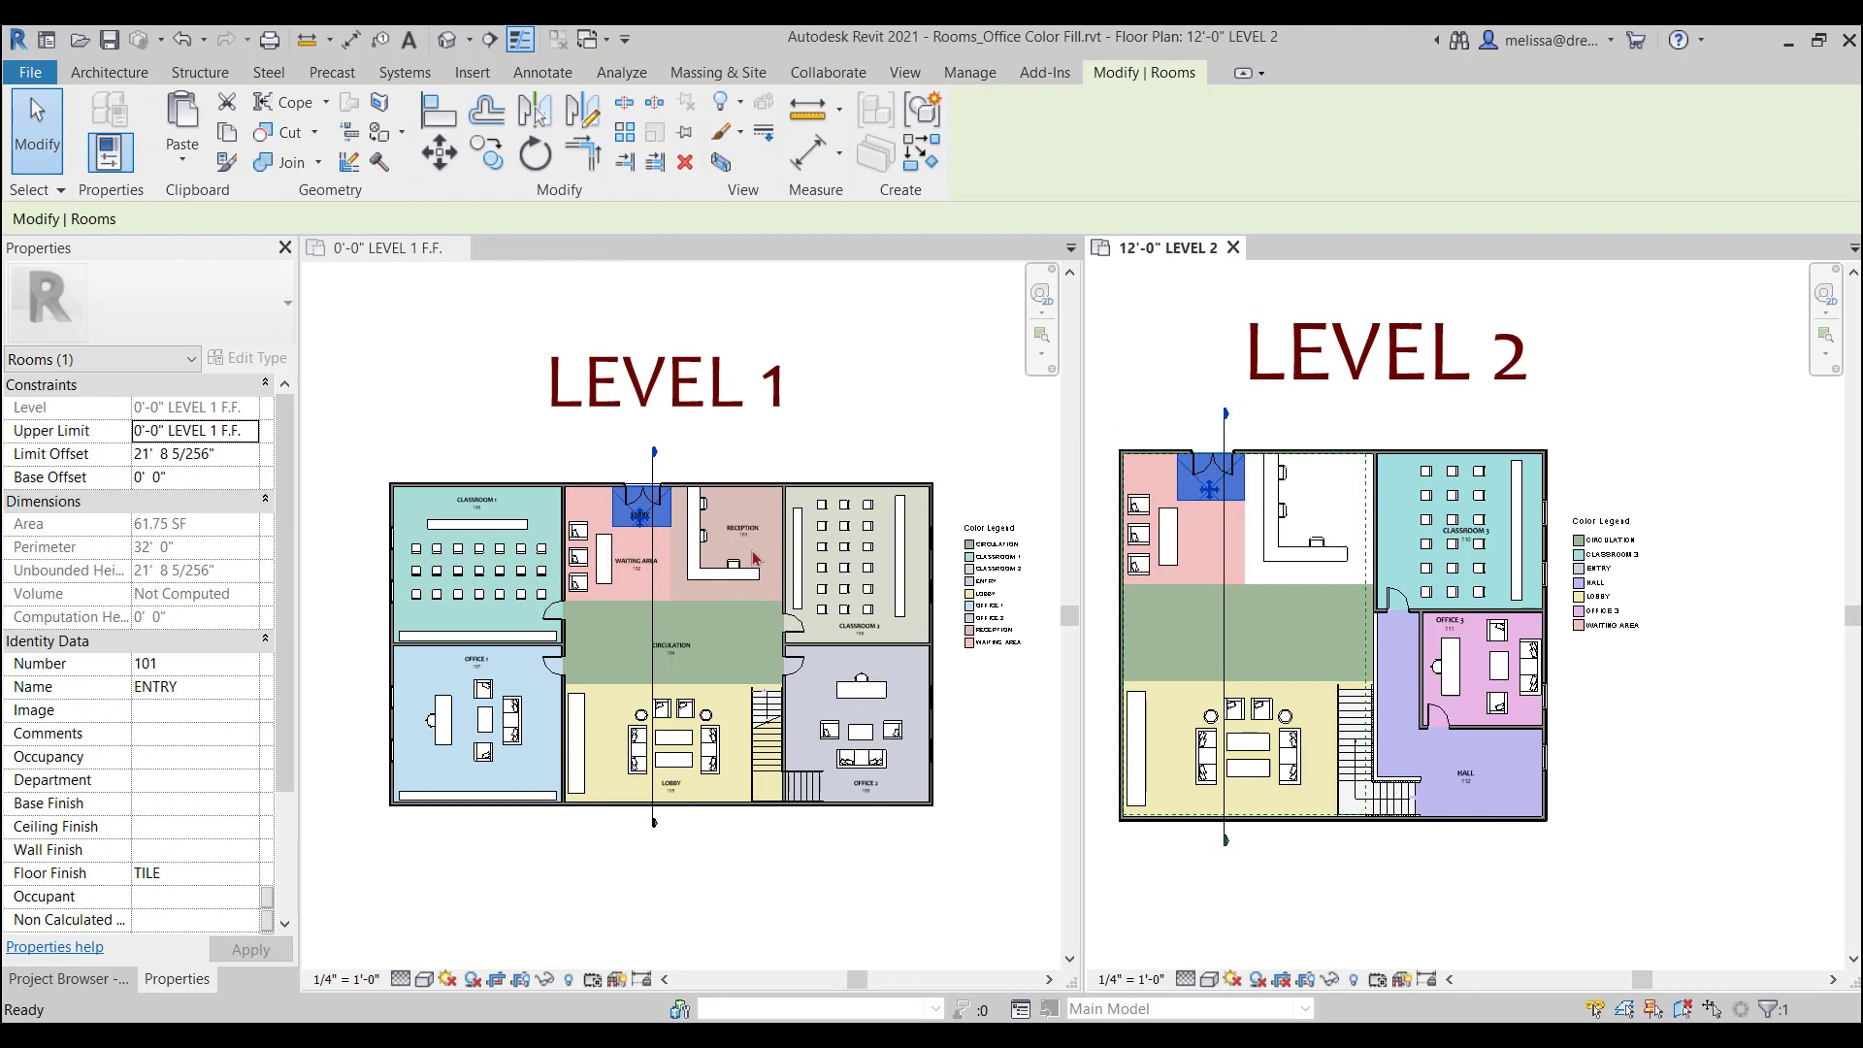
Set the Reception room's Upper Limit to 22'-0" PLATE HEIGHT with Limit Offset 0.
click(738, 547)
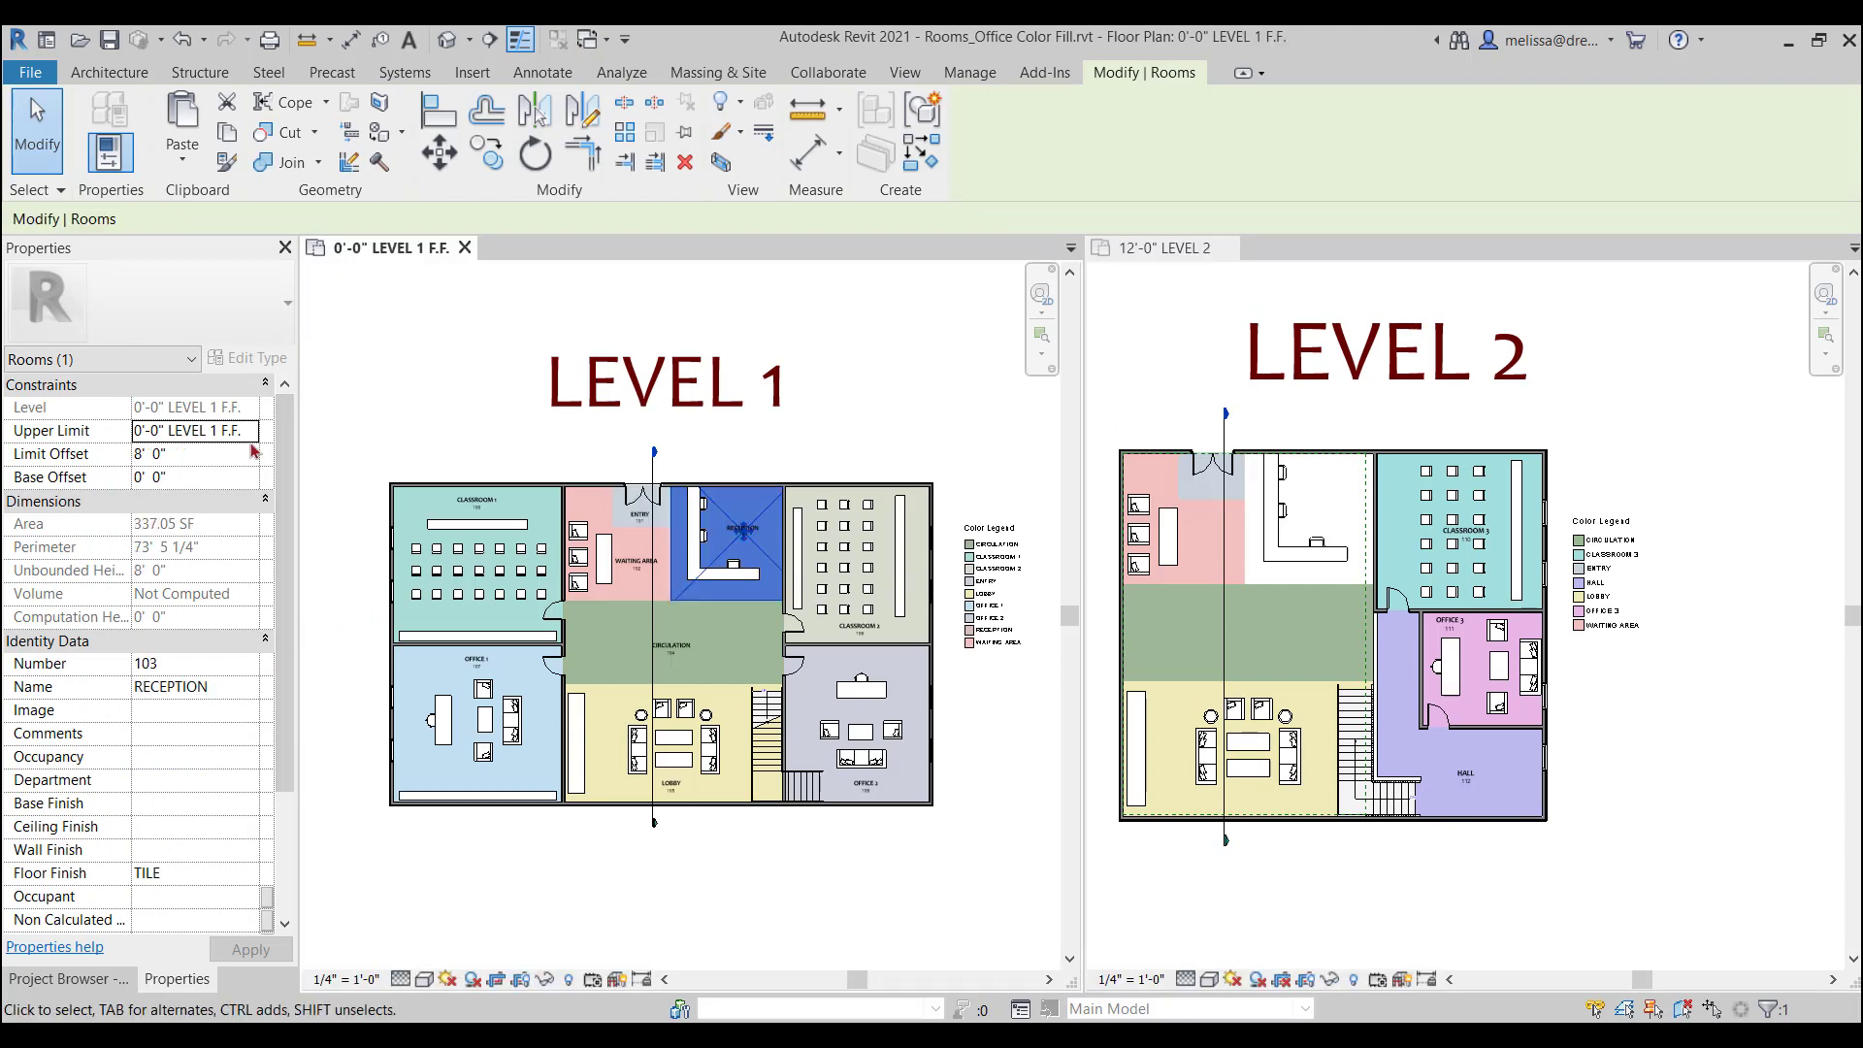
click(247, 430)
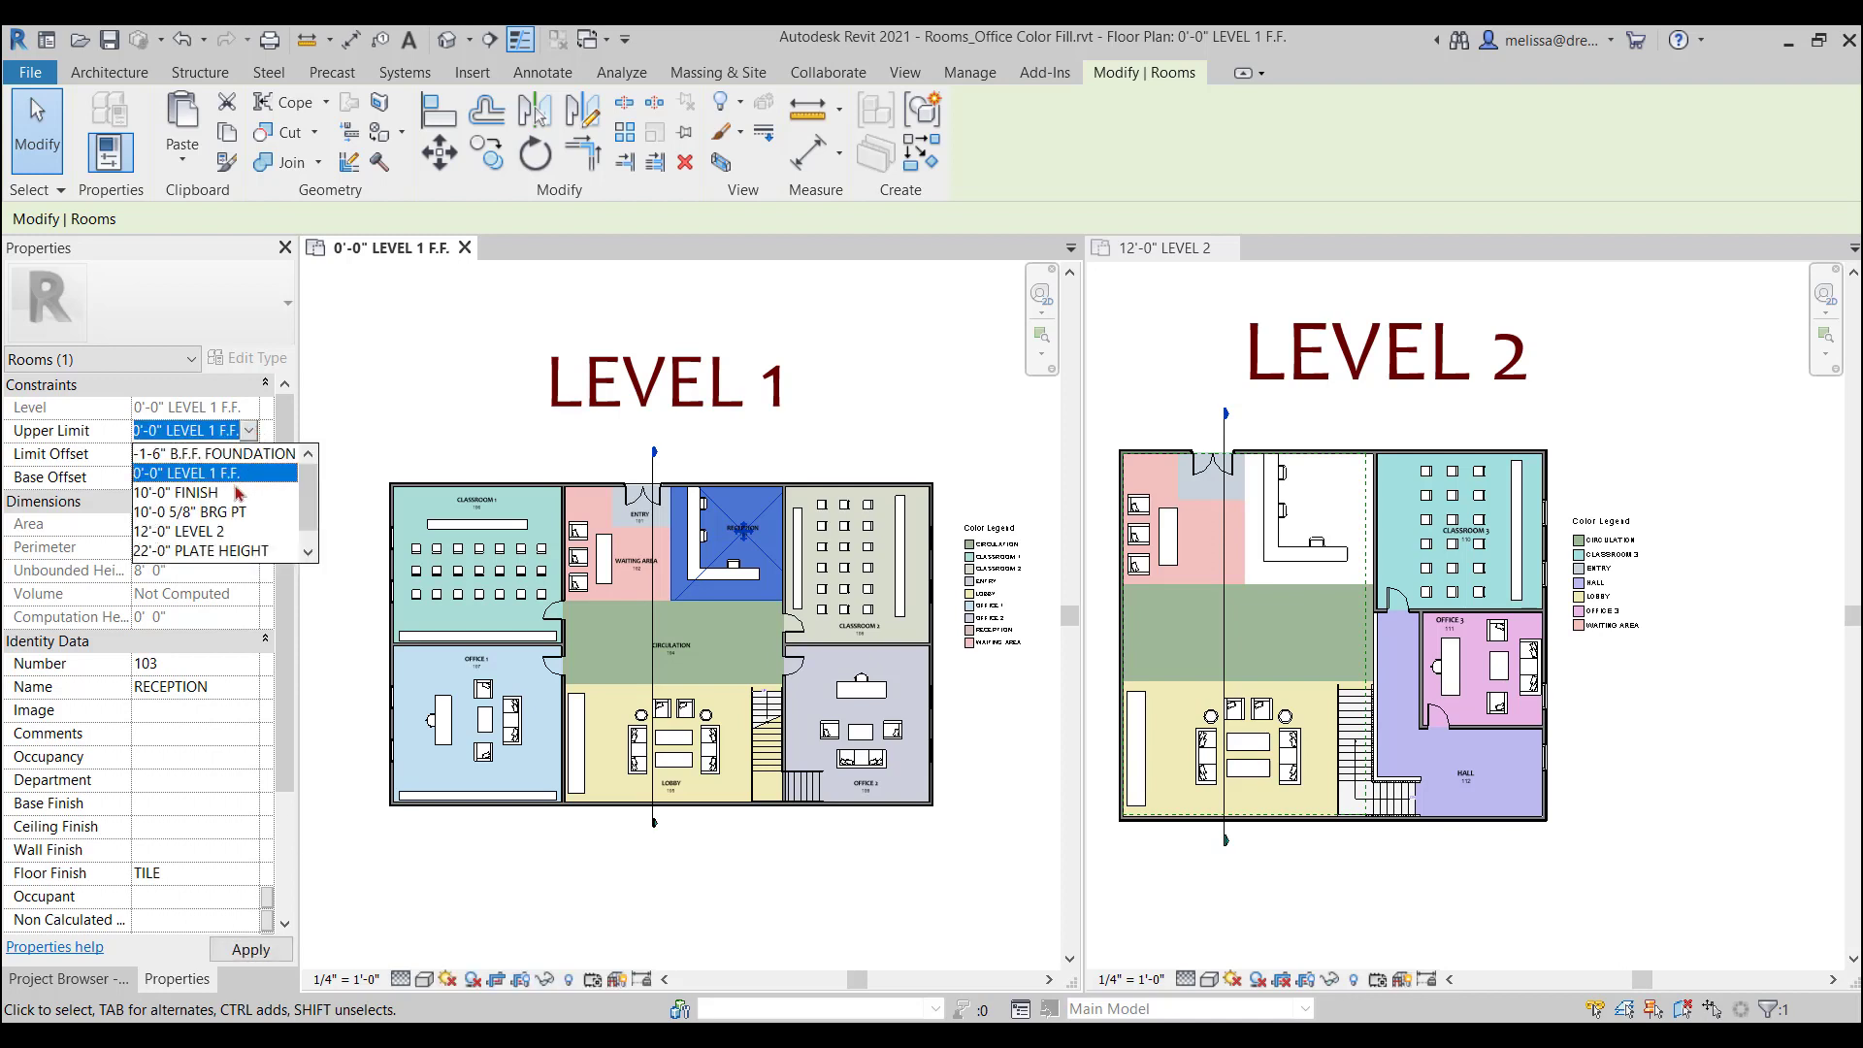
click(213, 550)
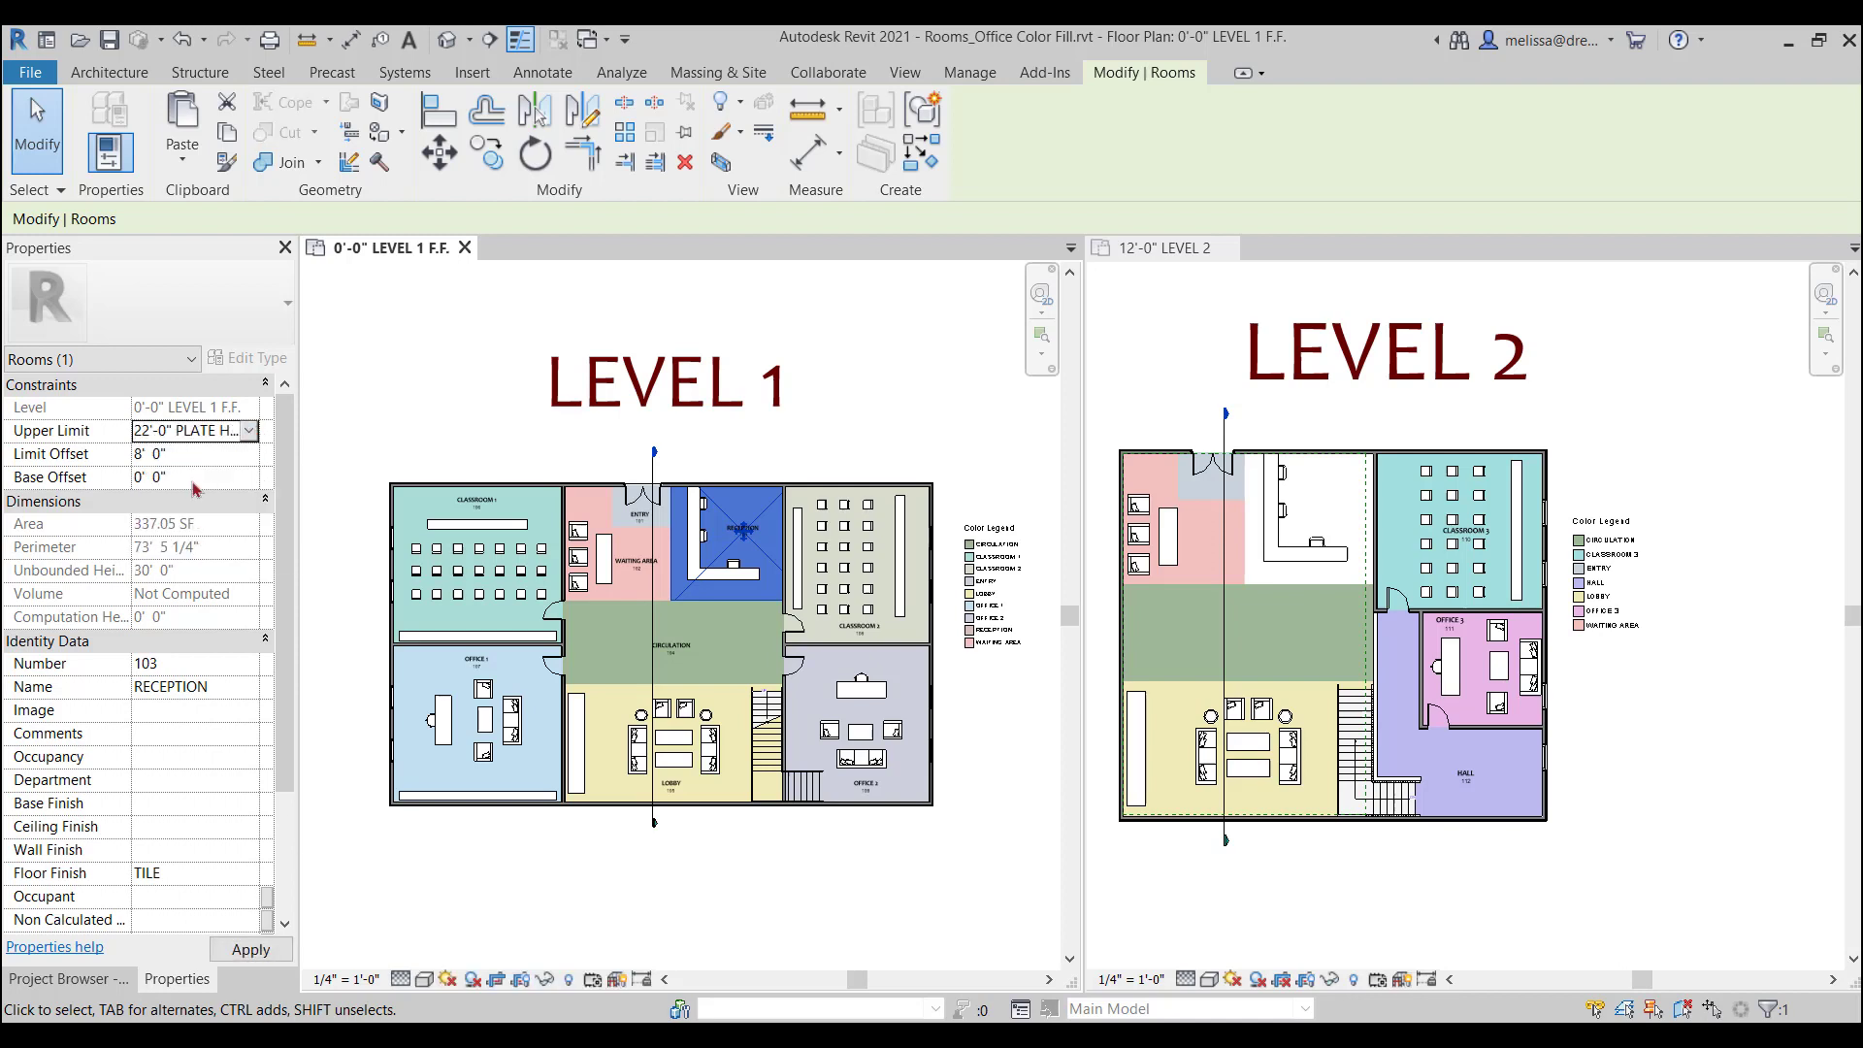
click(1307, 510)
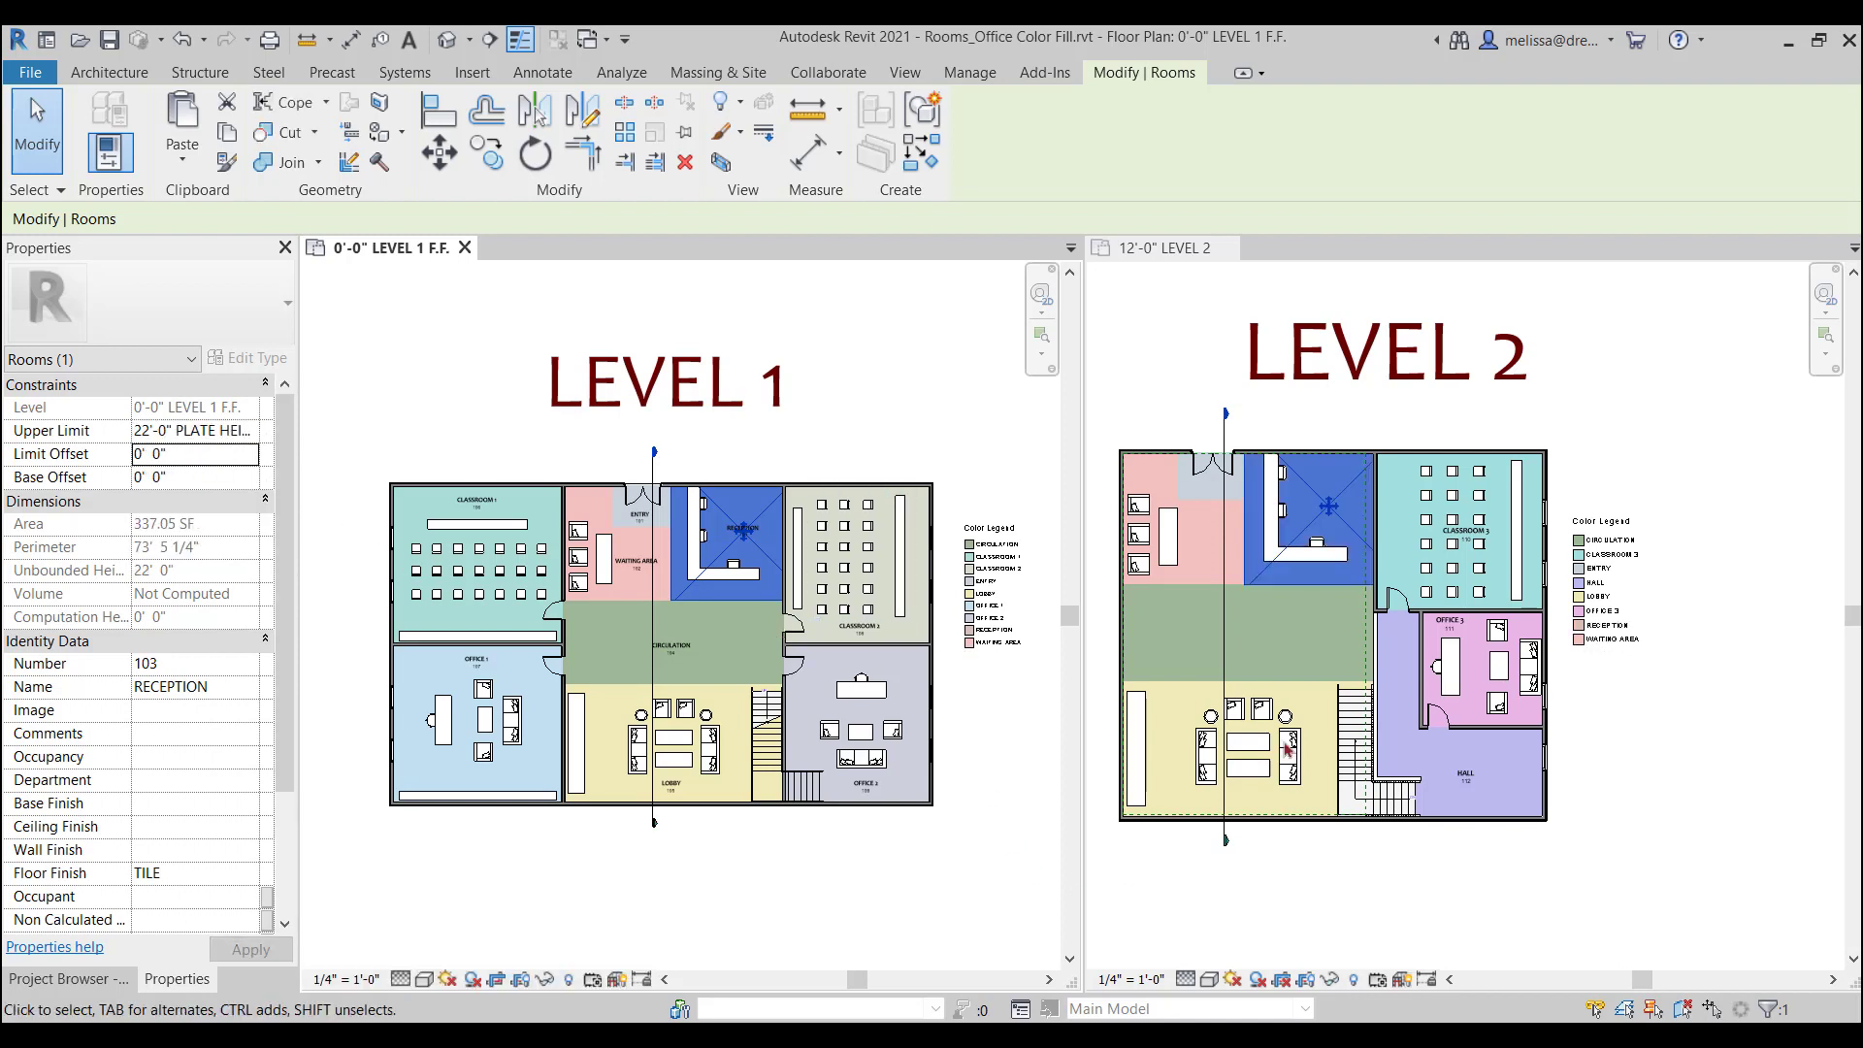
mouse_move(653, 454)
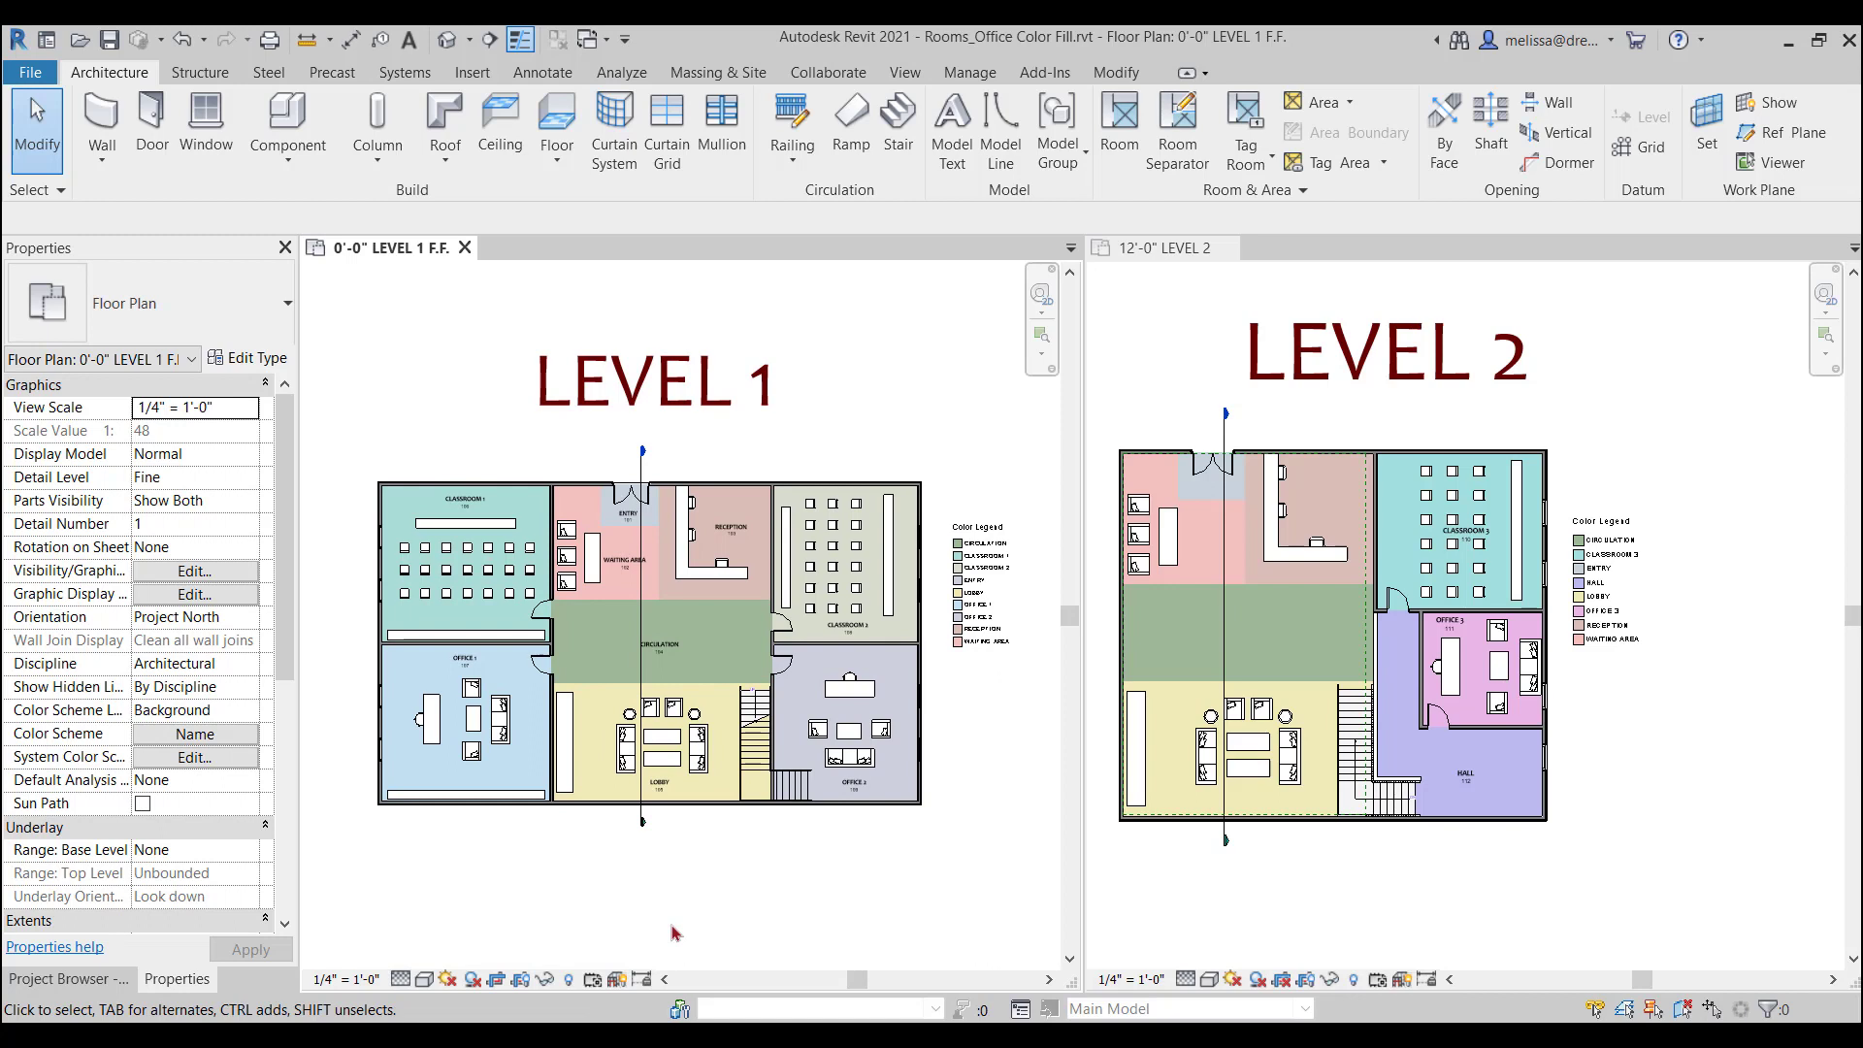
mouse_move(917, 907)
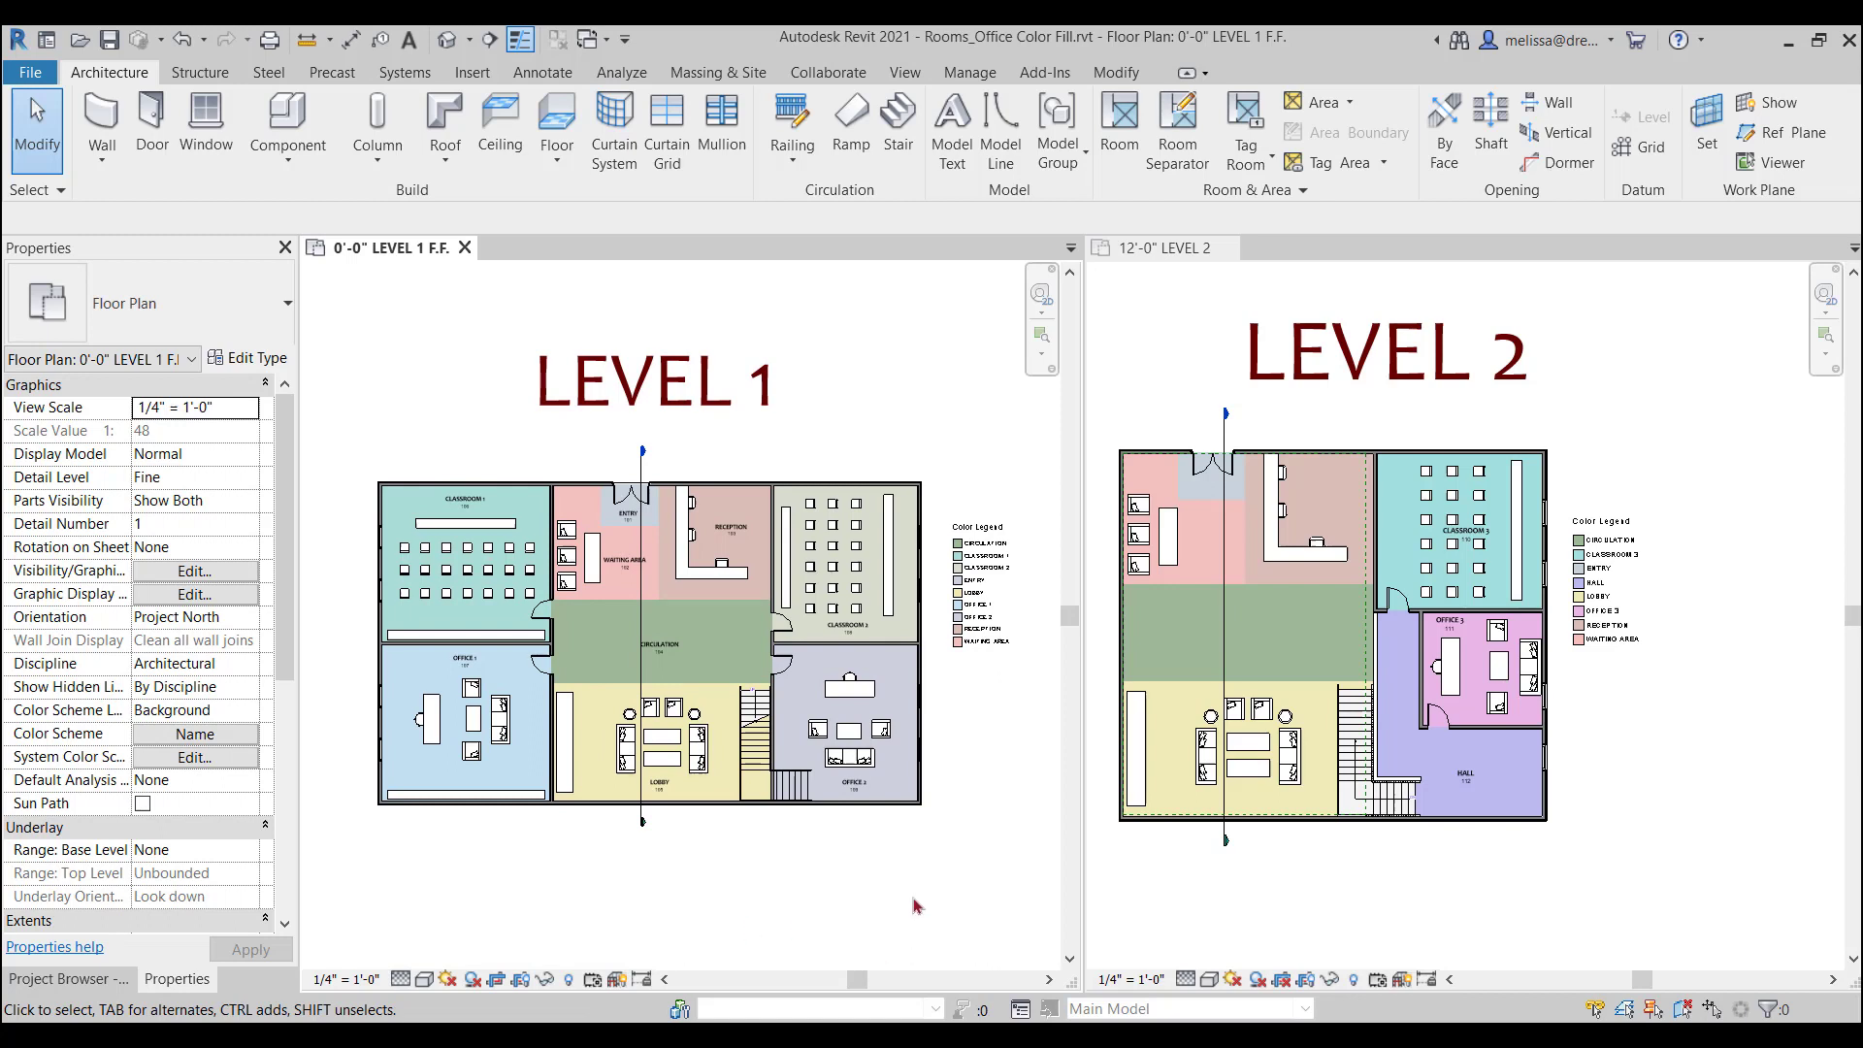
mouse_move(994, 902)
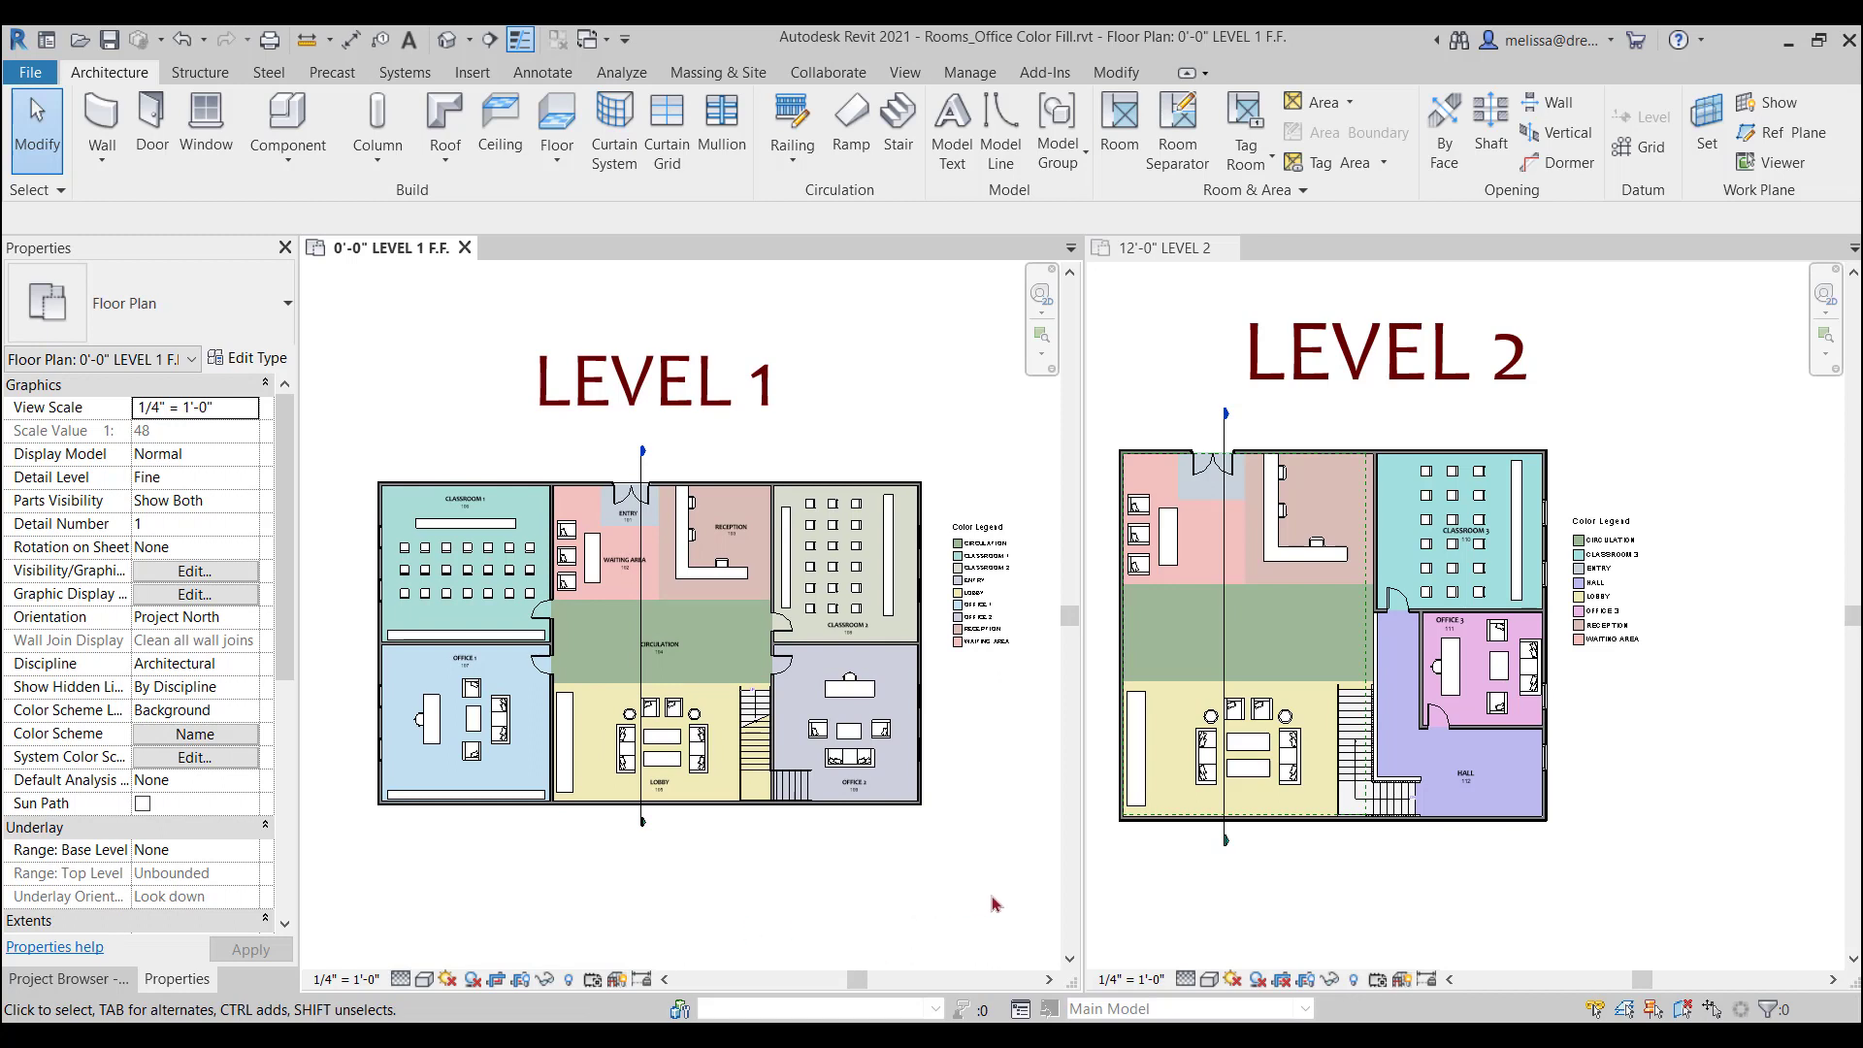
Tag all untagged rooms on Level 2 with Room Tag : Room Name - Number via Tag All.
click(1247, 155)
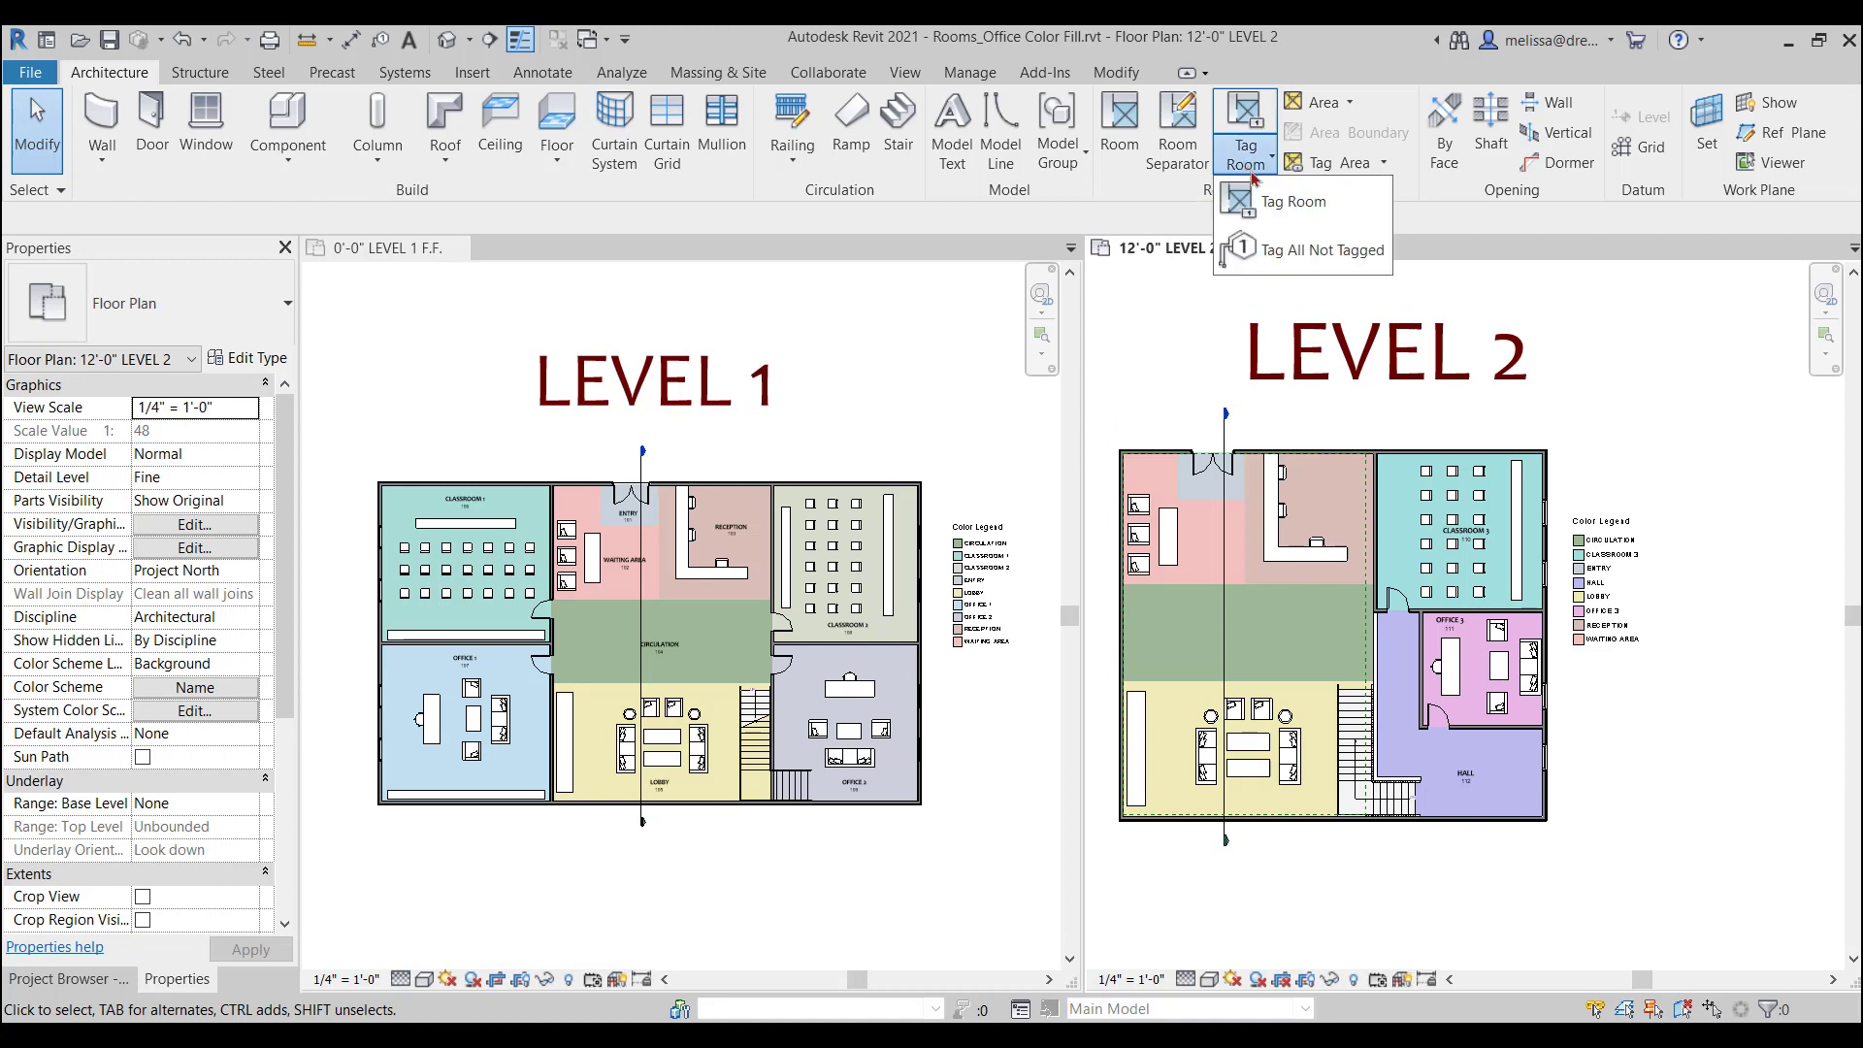
click(1294, 200)
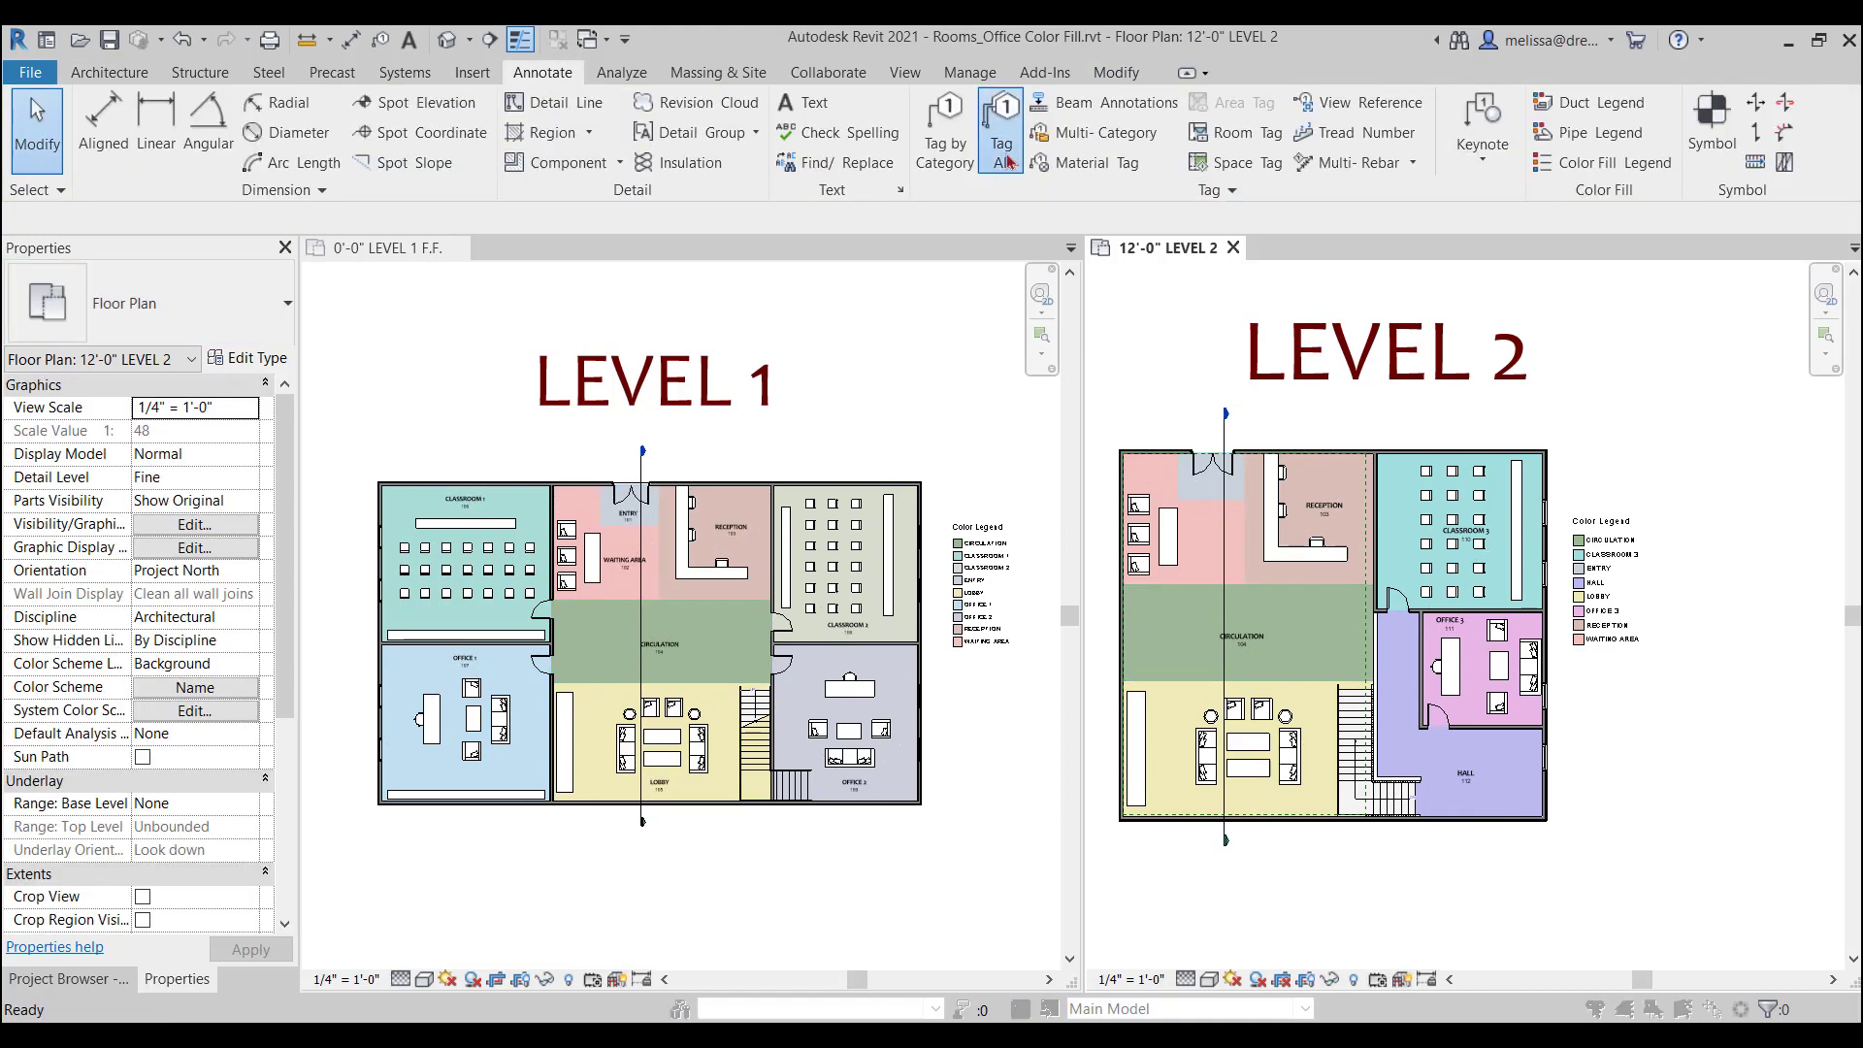
click(1002, 130)
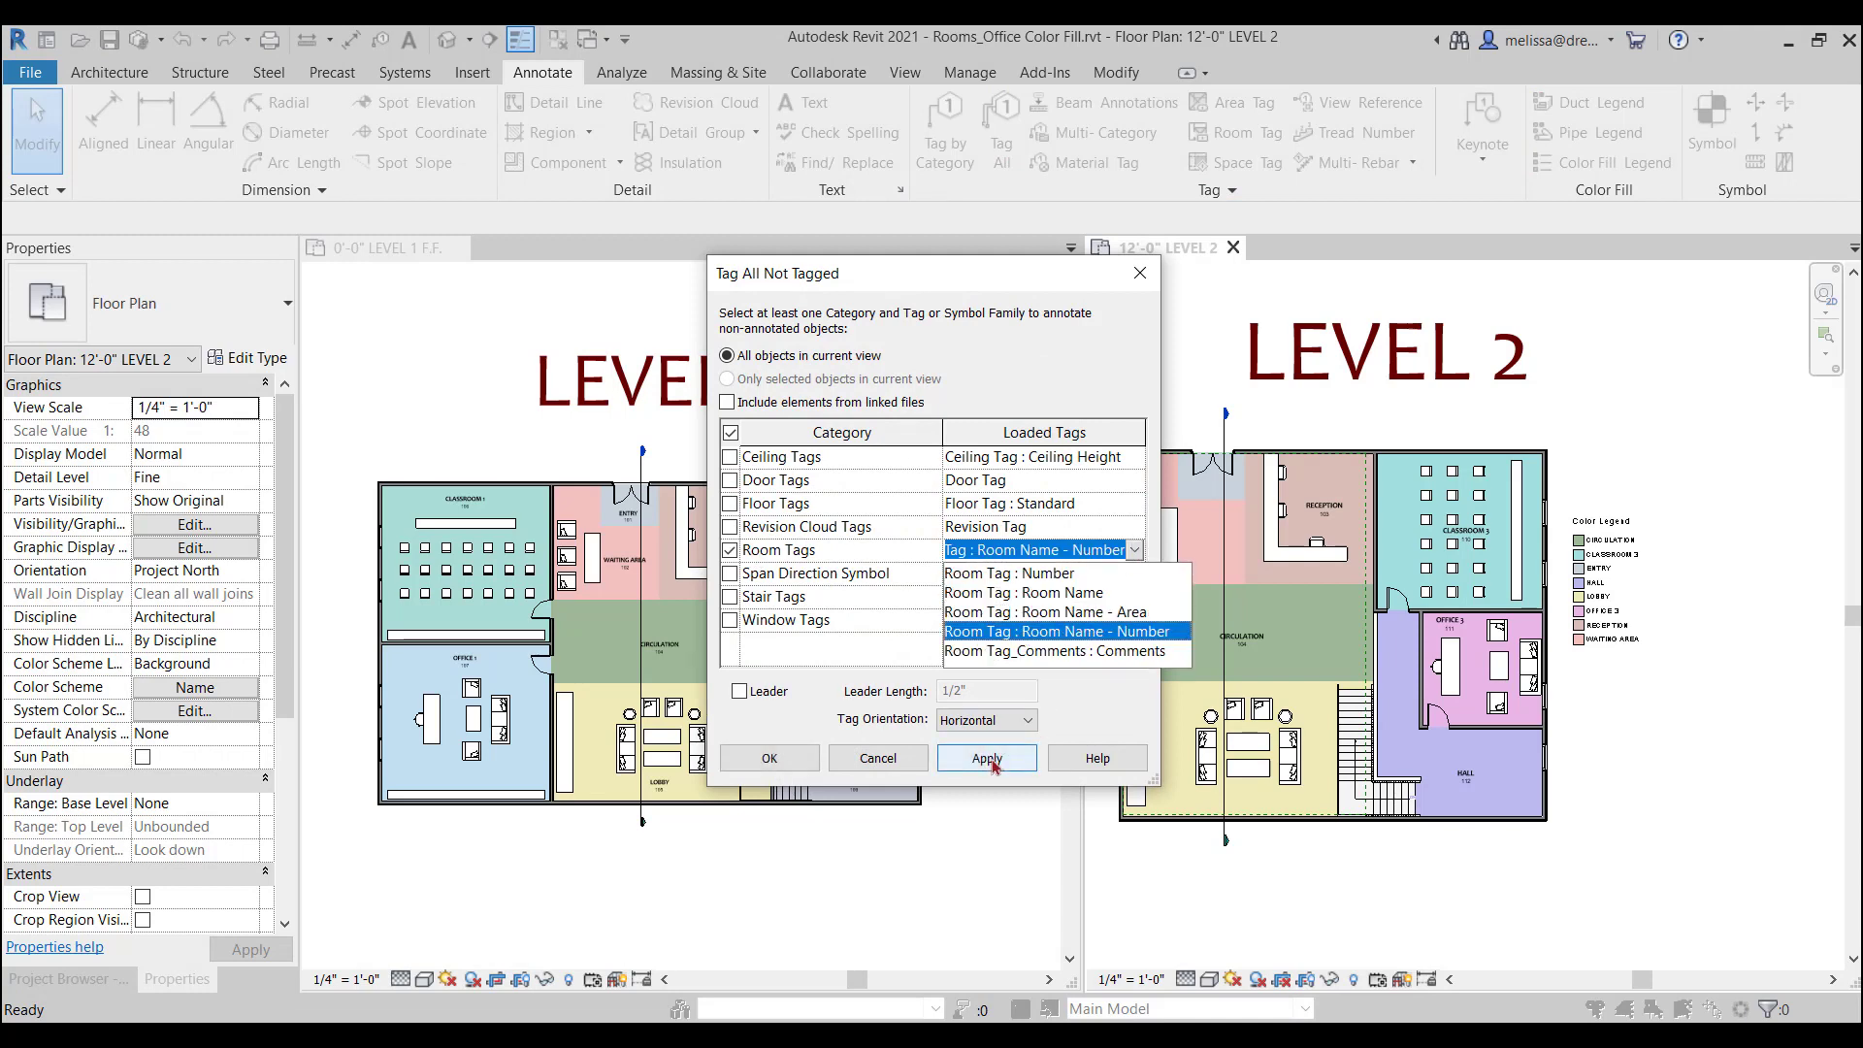
click(1060, 630)
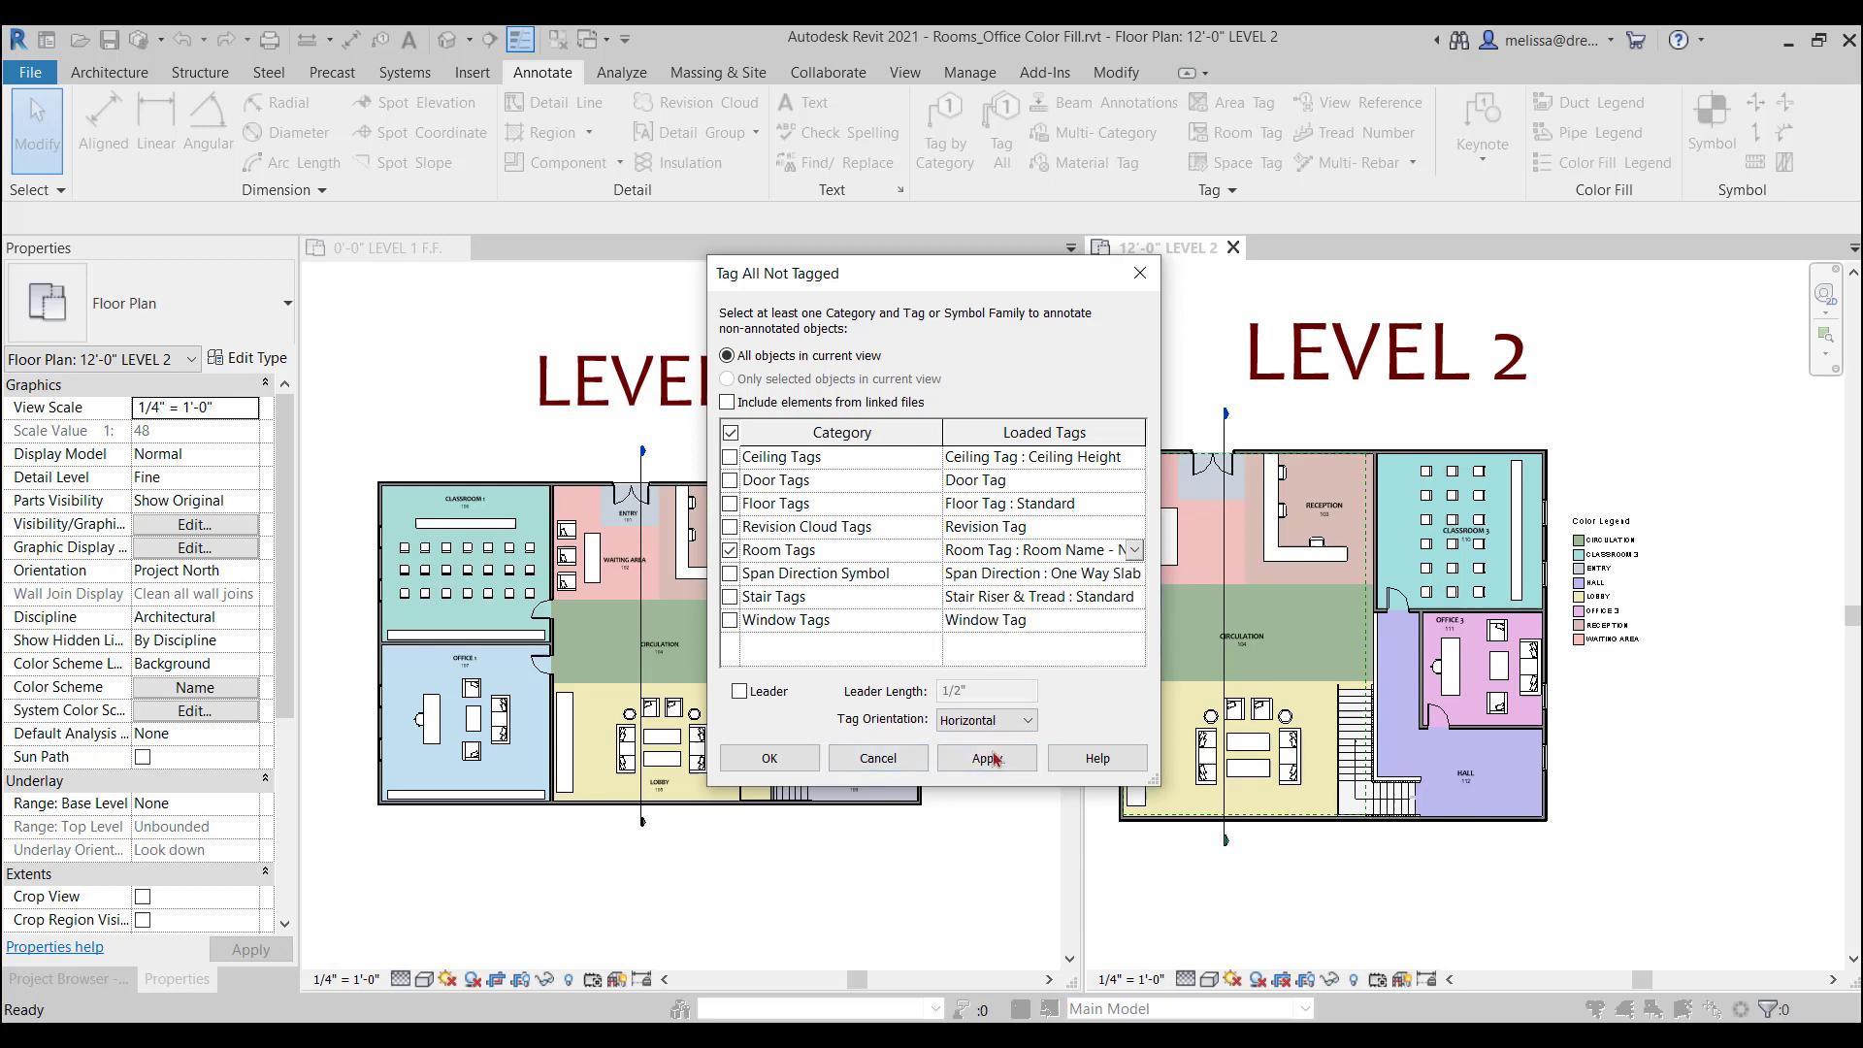
click(986, 759)
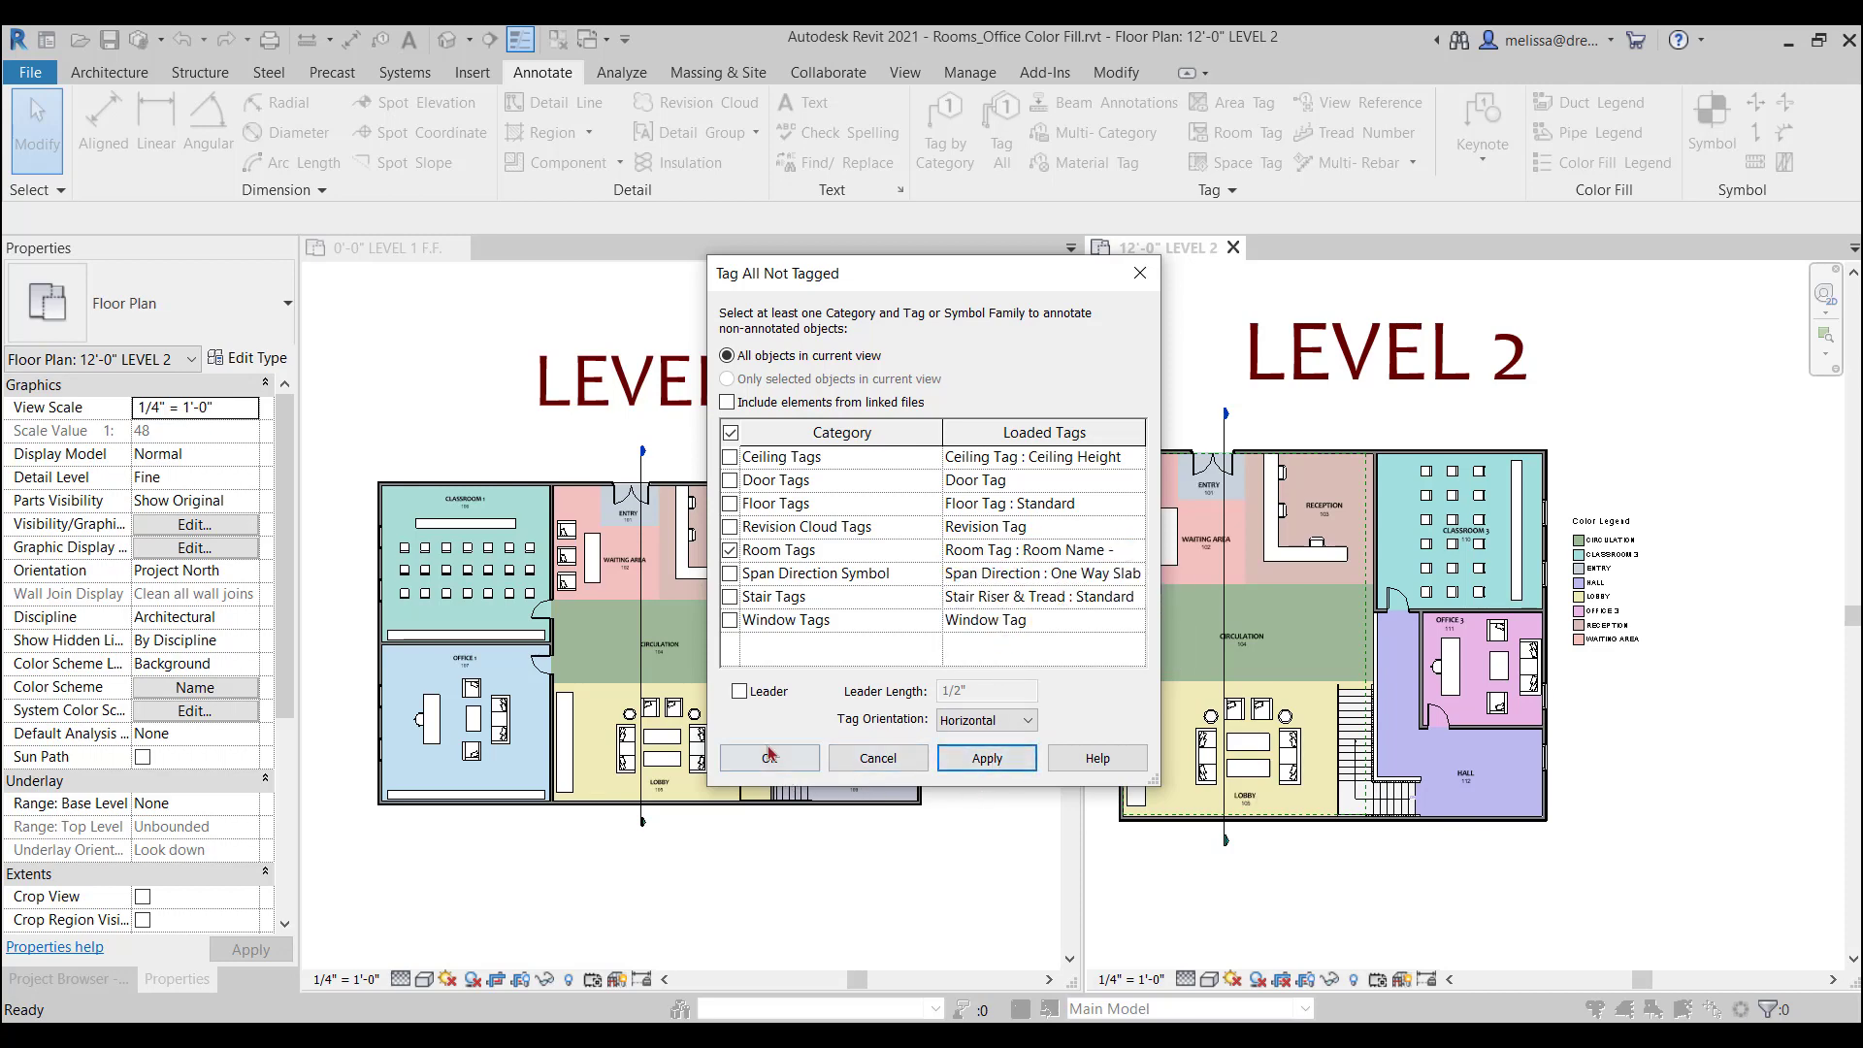